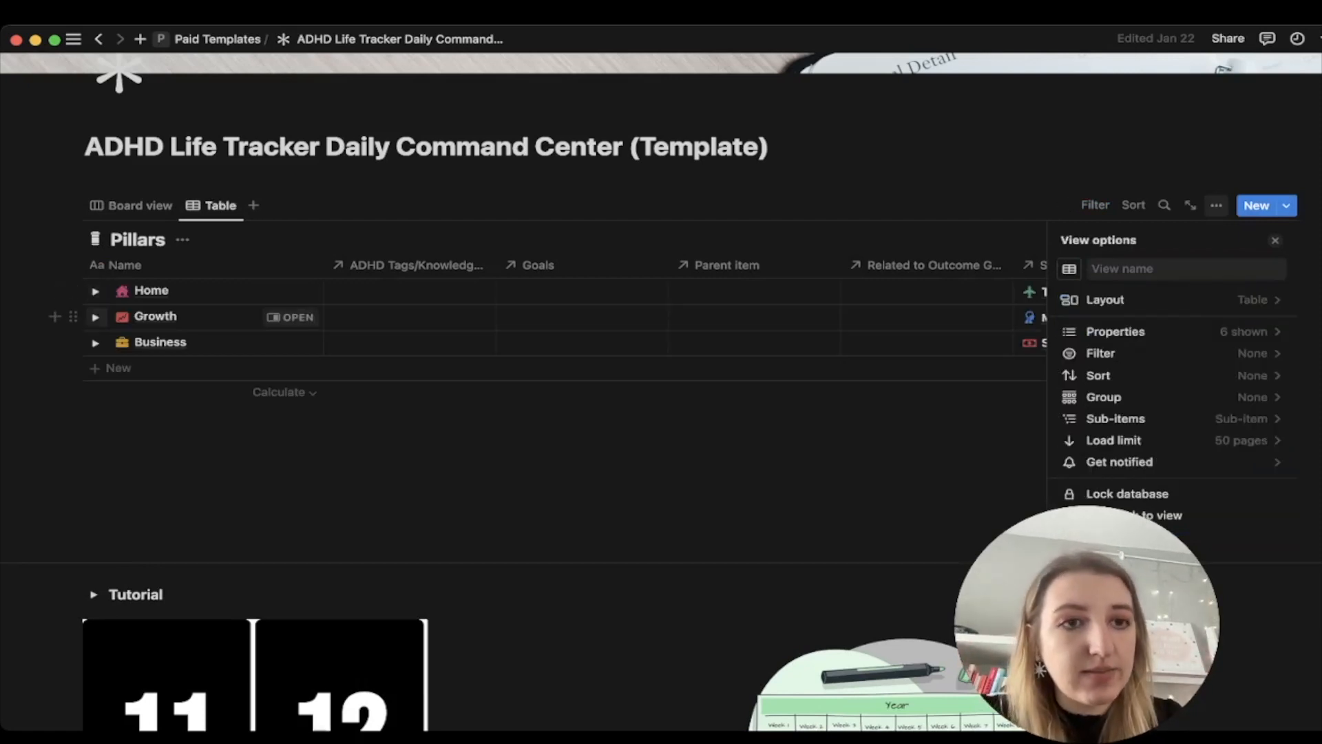
Step: Expand the Growth pillar, then view Pillars as a Business/Growth/Home board
{"action": "left_click", "coordinate": [95, 341]}
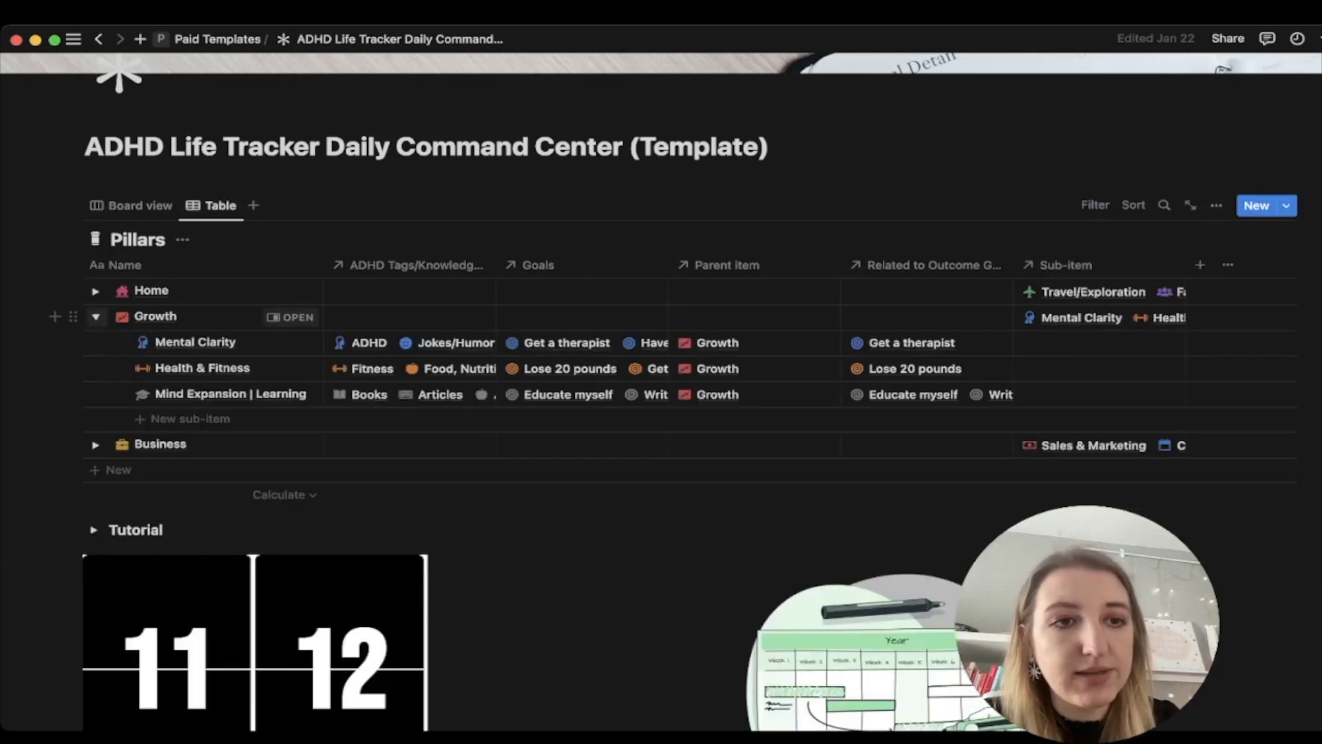
{"action": "left_click", "coordinate": [139, 205]}
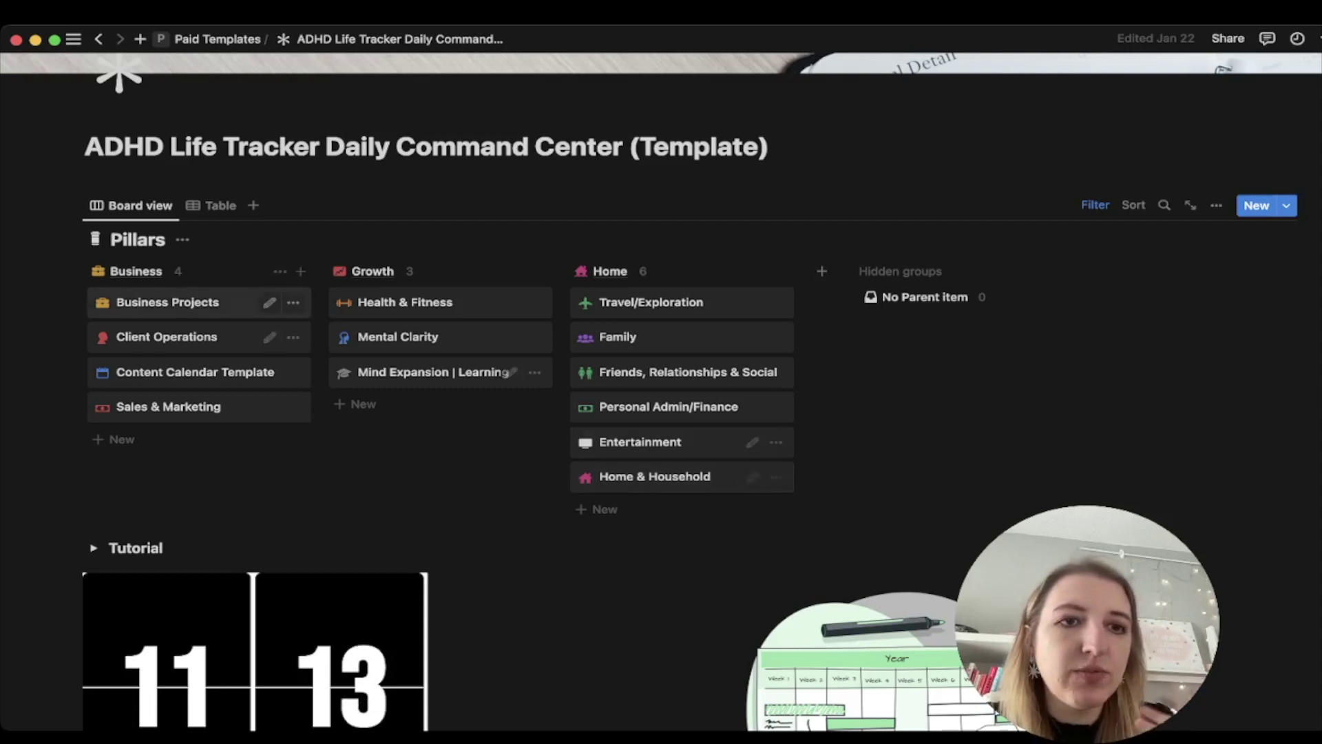
Step: Peek into Business Projects and scroll its Current, Future and Project Management vault lists
{"action": "left_click", "coordinate": [168, 302]}
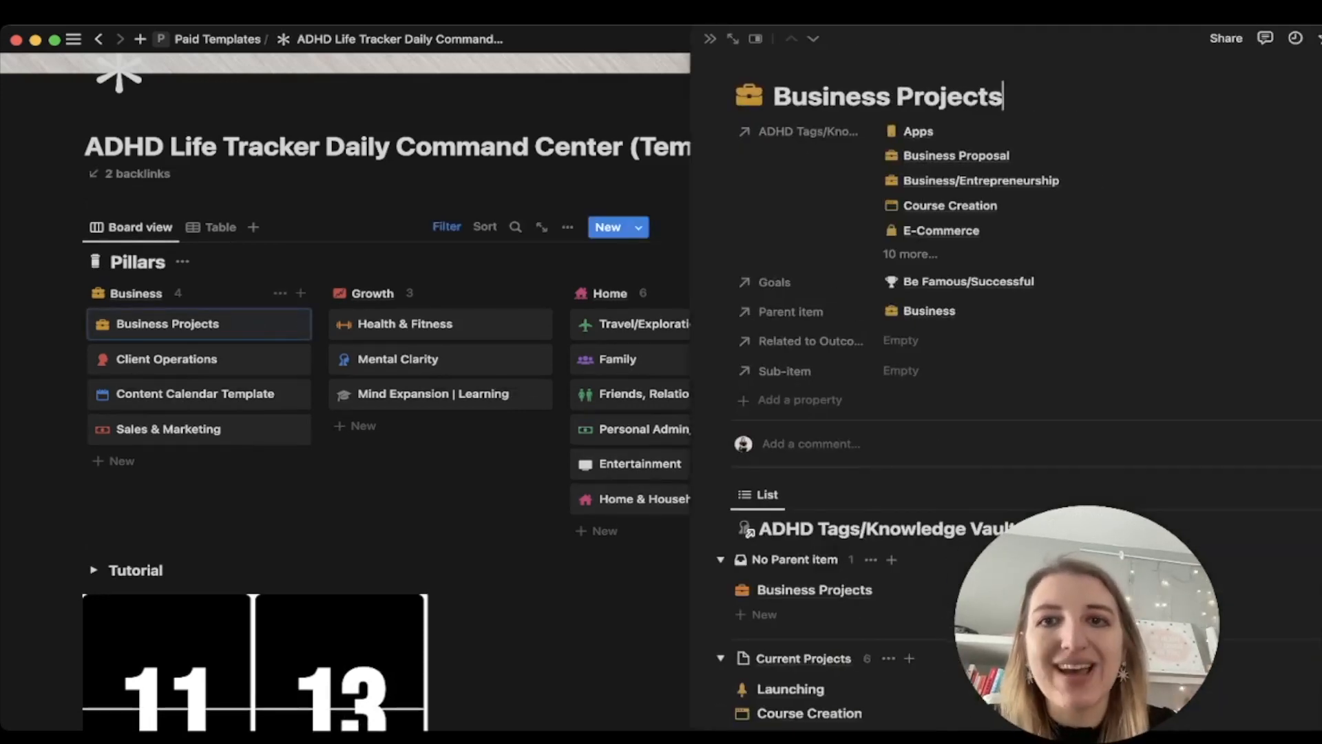
{"action": "scroll", "scroll_direction": "down", "scroll_amount": 3}
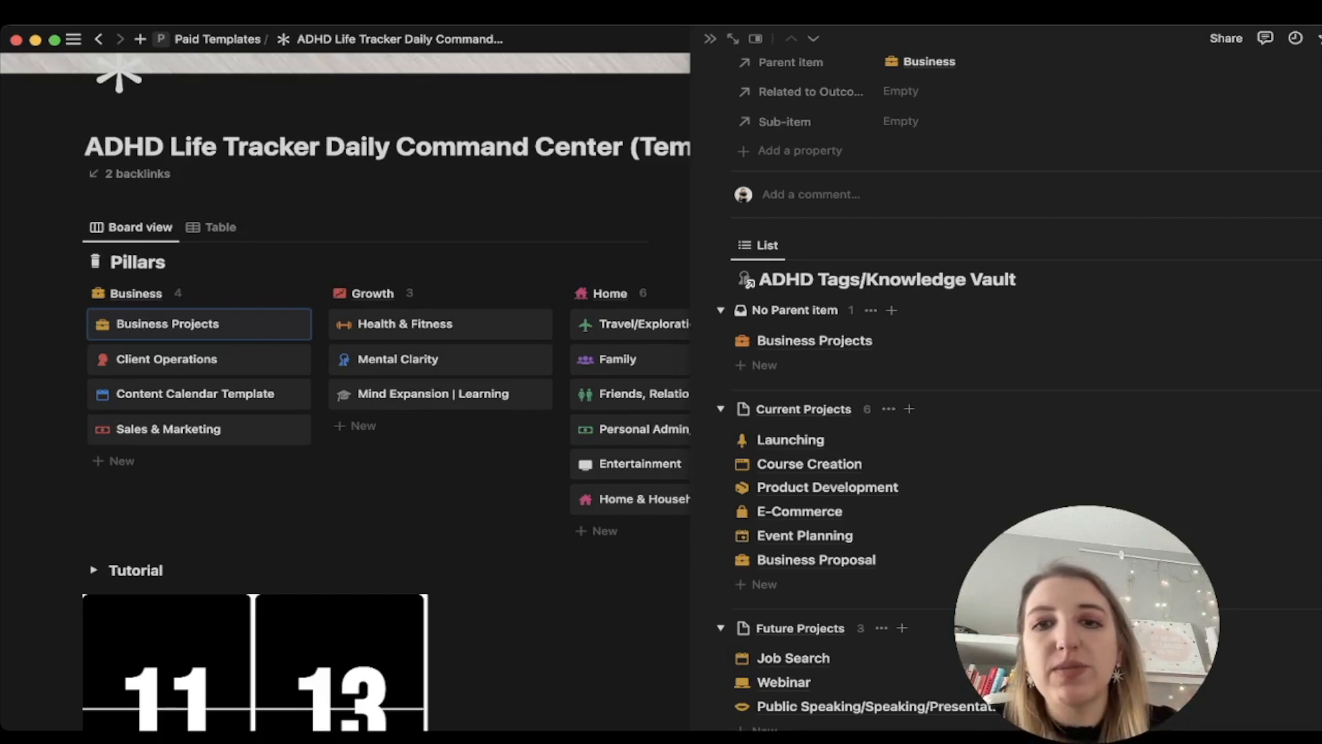
{"action": "scroll", "scroll_direction": "down", "scroll_amount": 3}
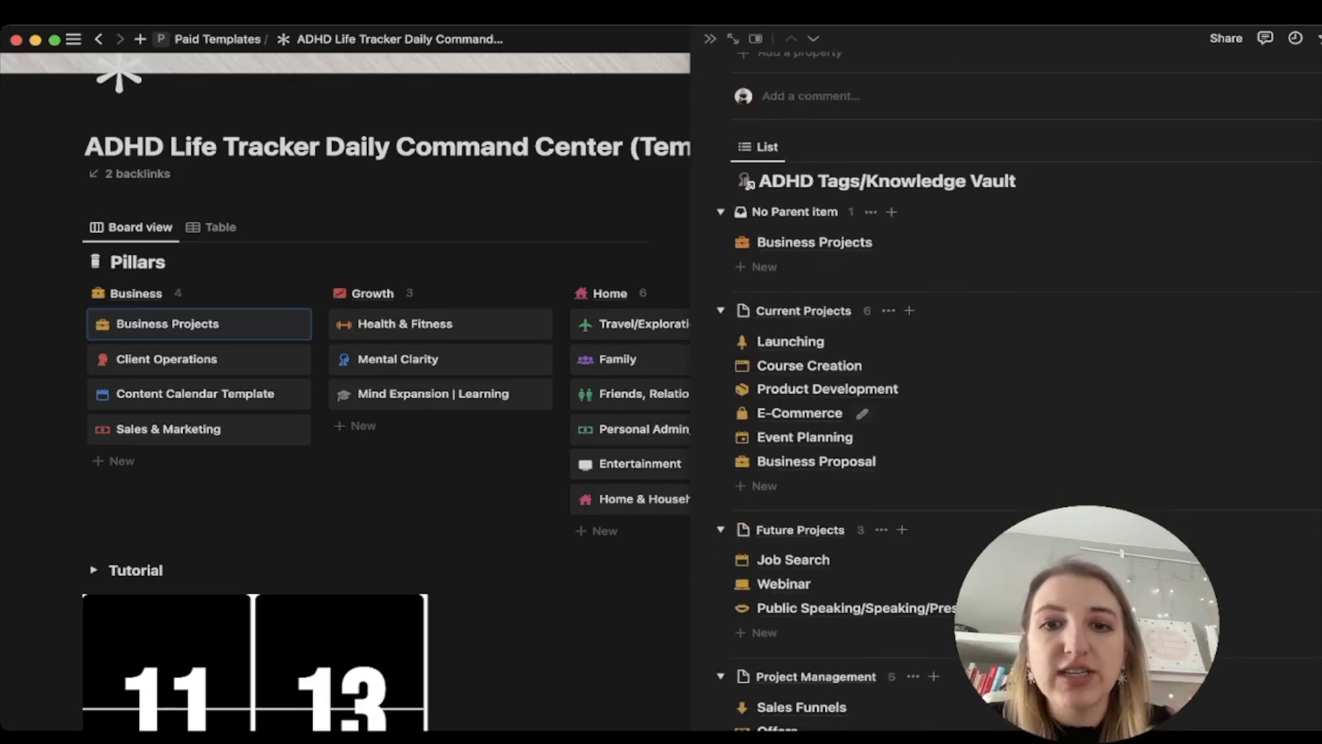
{"action": "scroll", "scroll_direction": "down", "scroll_amount": 3}
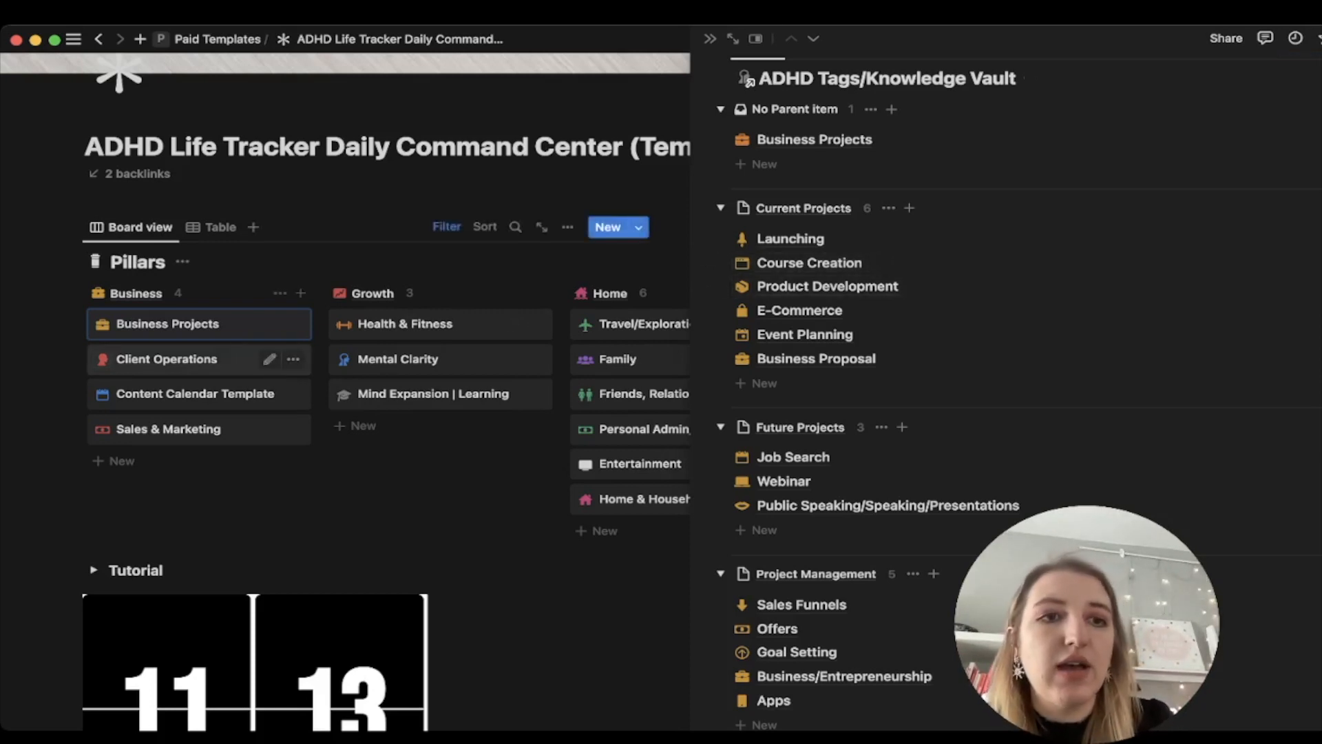
Step: From Client Operations reach Contacts/Vendors/Clients and toggle the 2022 and 2023 Contacts groups
{"action": "left_click", "coordinate": [166, 359]}
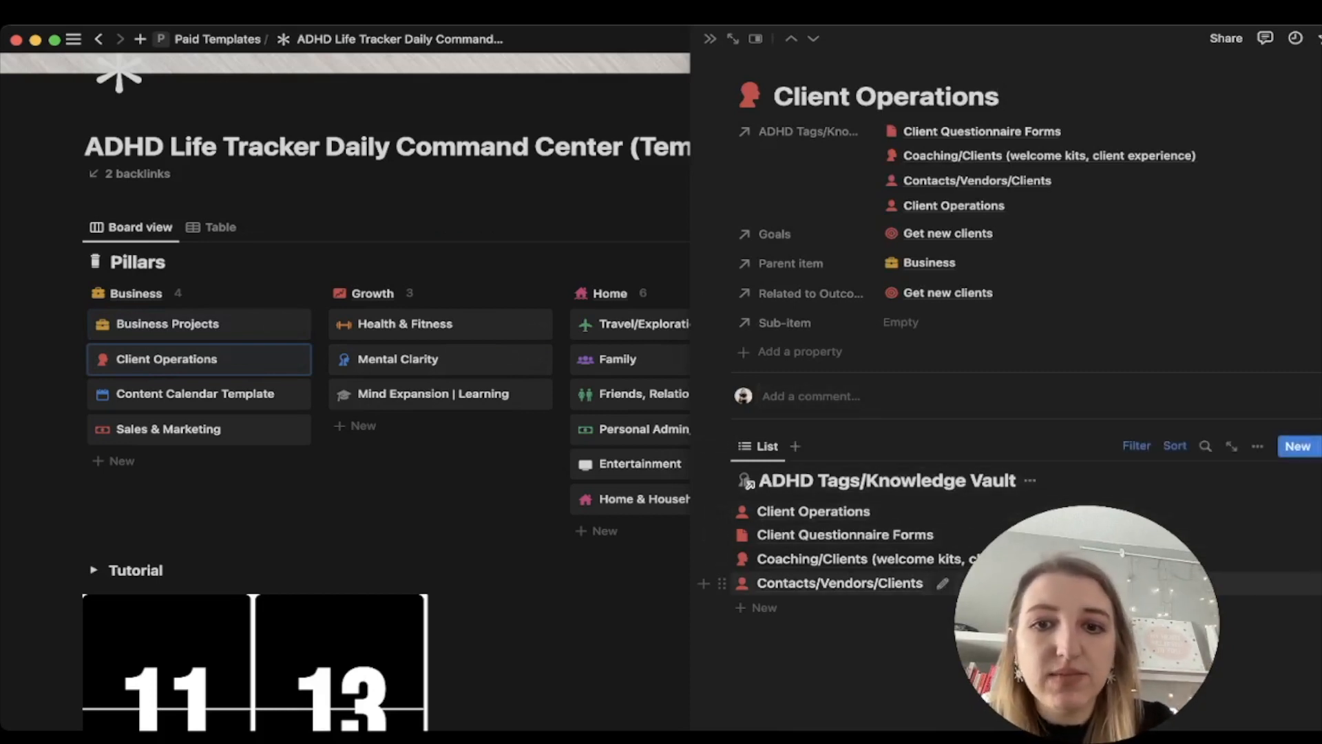
{"action": "left_click", "coordinate": [838, 583]}
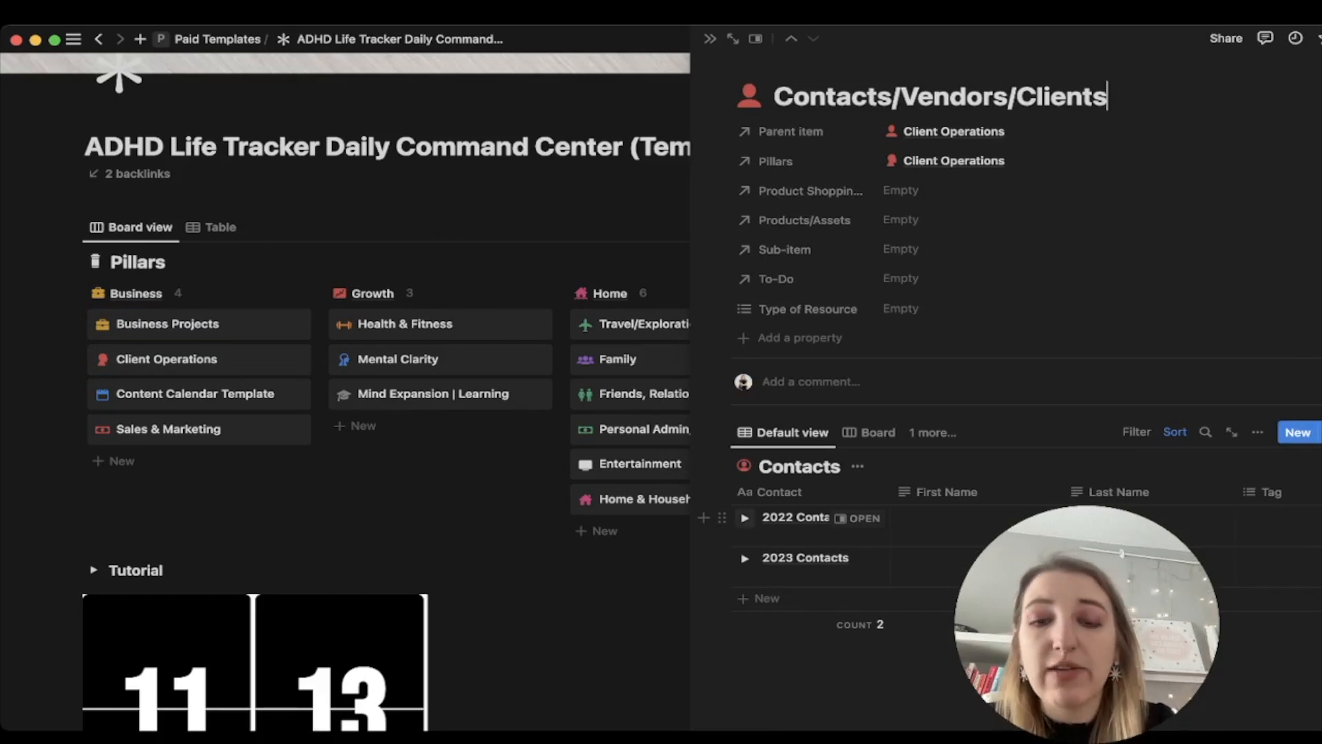
{"action": "left_click", "coordinate": [744, 517]}
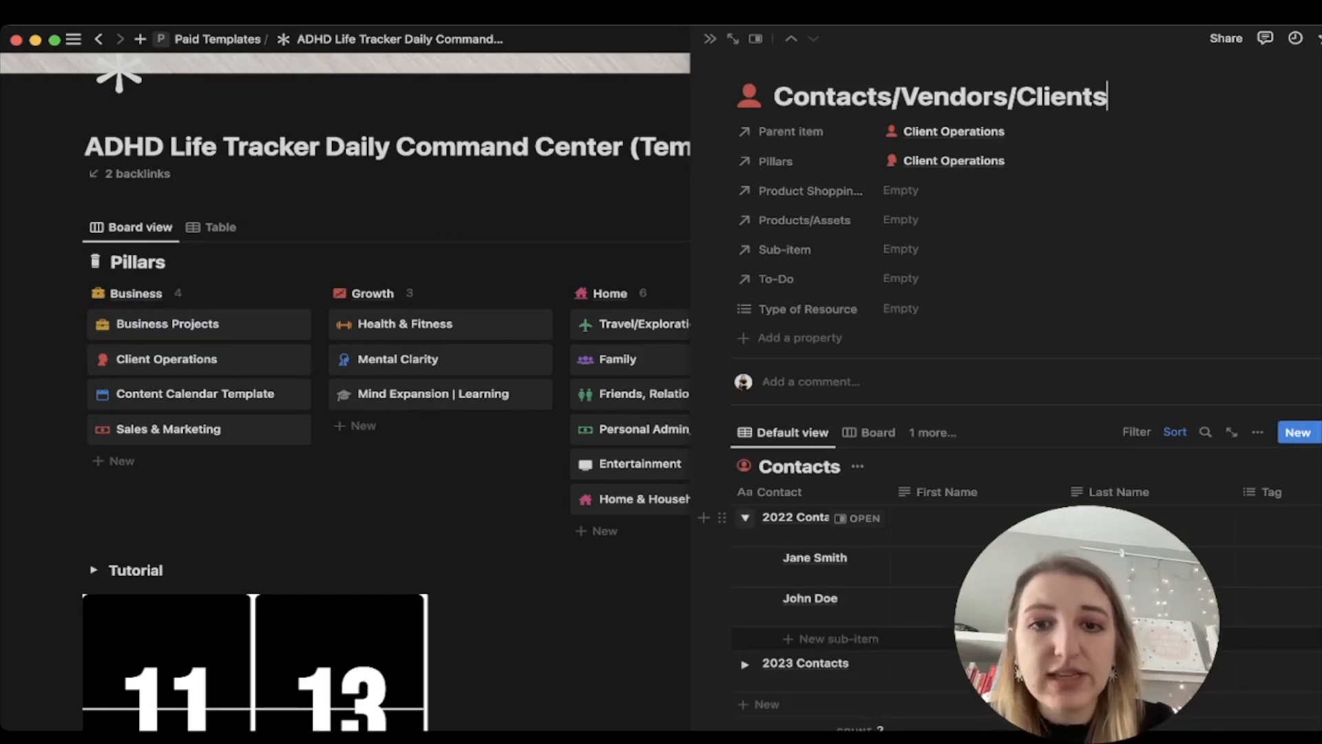
{"action": "left_click", "coordinate": [745, 518]}
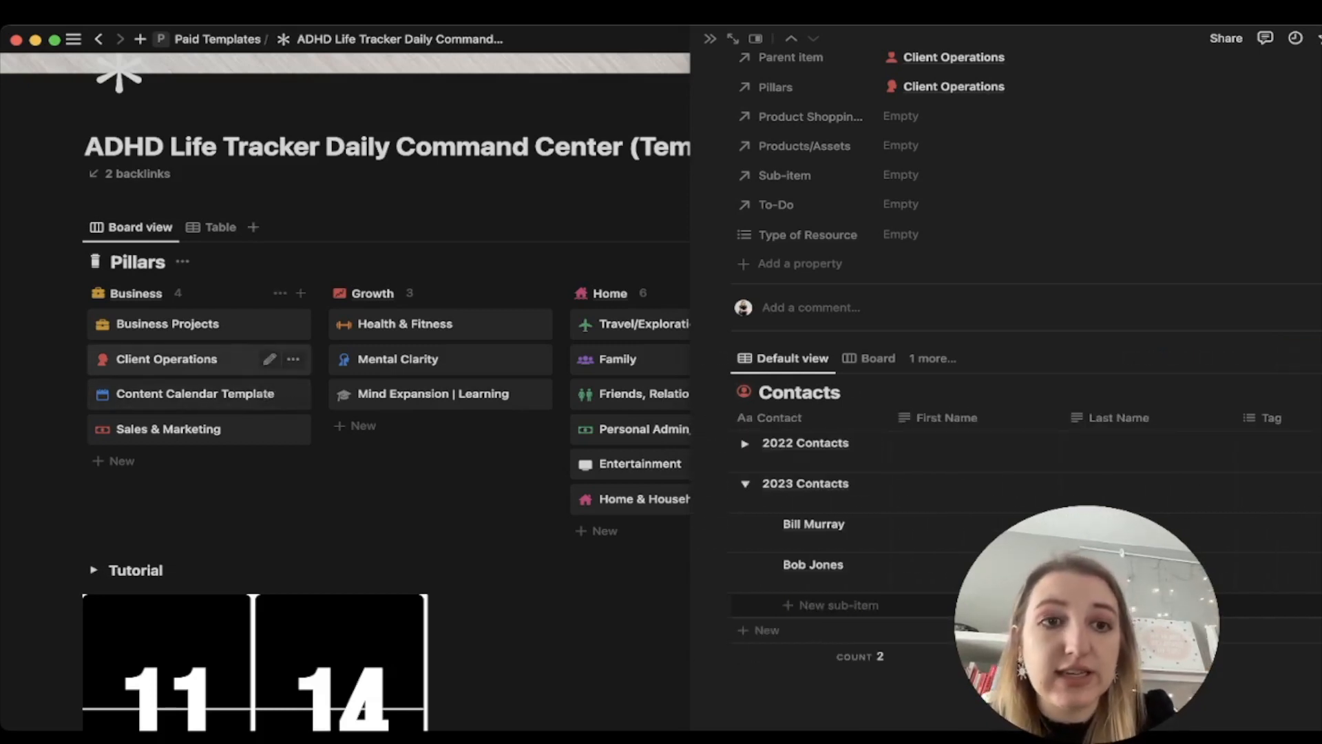
Step: Browse the Content Calendar Template and Health & Fitness pillar pages
{"action": "left_click", "coordinate": [193, 394]}
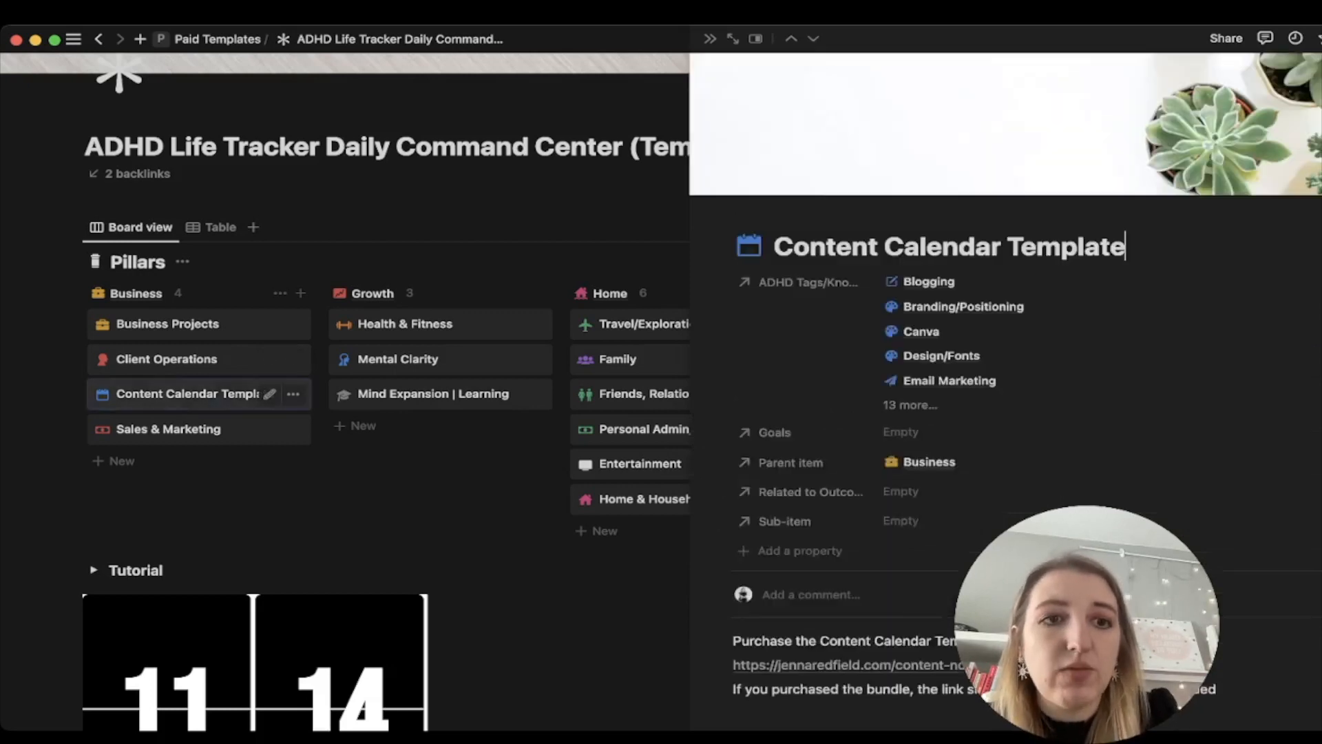
{"action": "scroll", "scroll_direction": "down", "scroll_amount": 3}
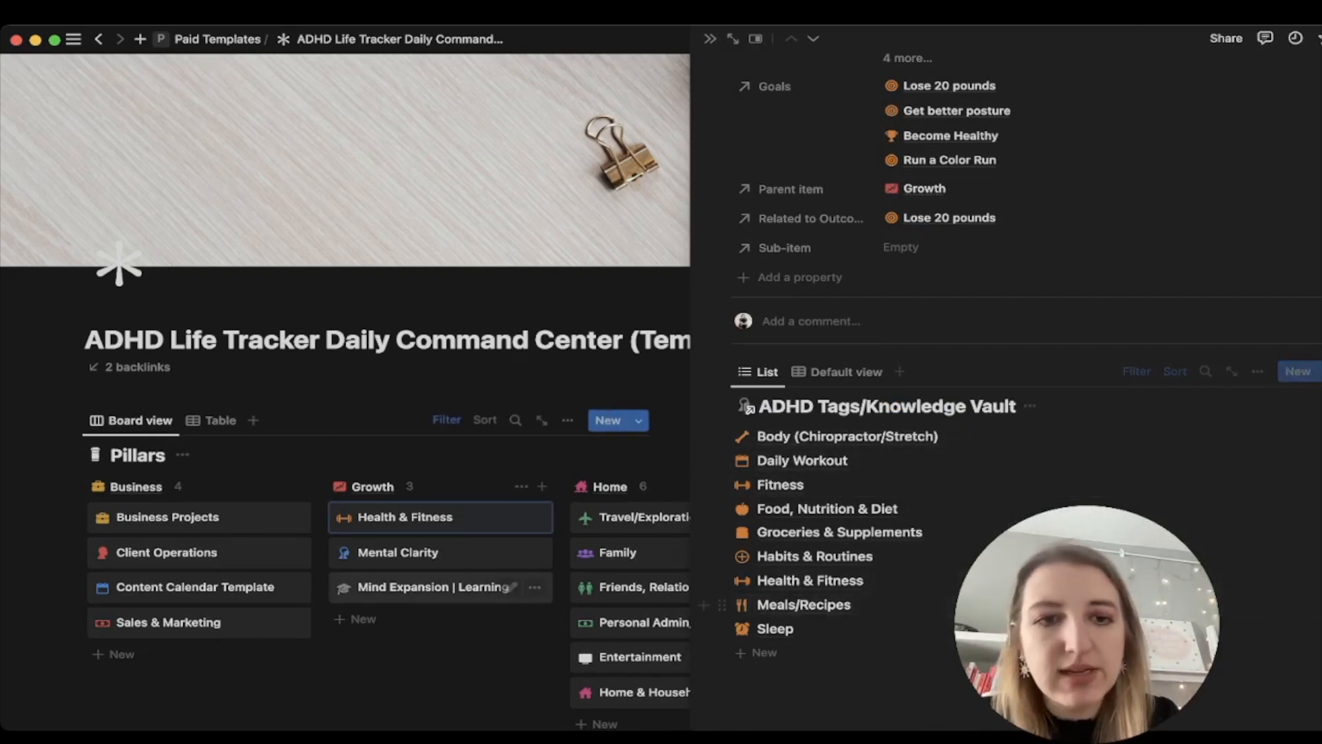
{"action": "left_click", "coordinate": [398, 552]}
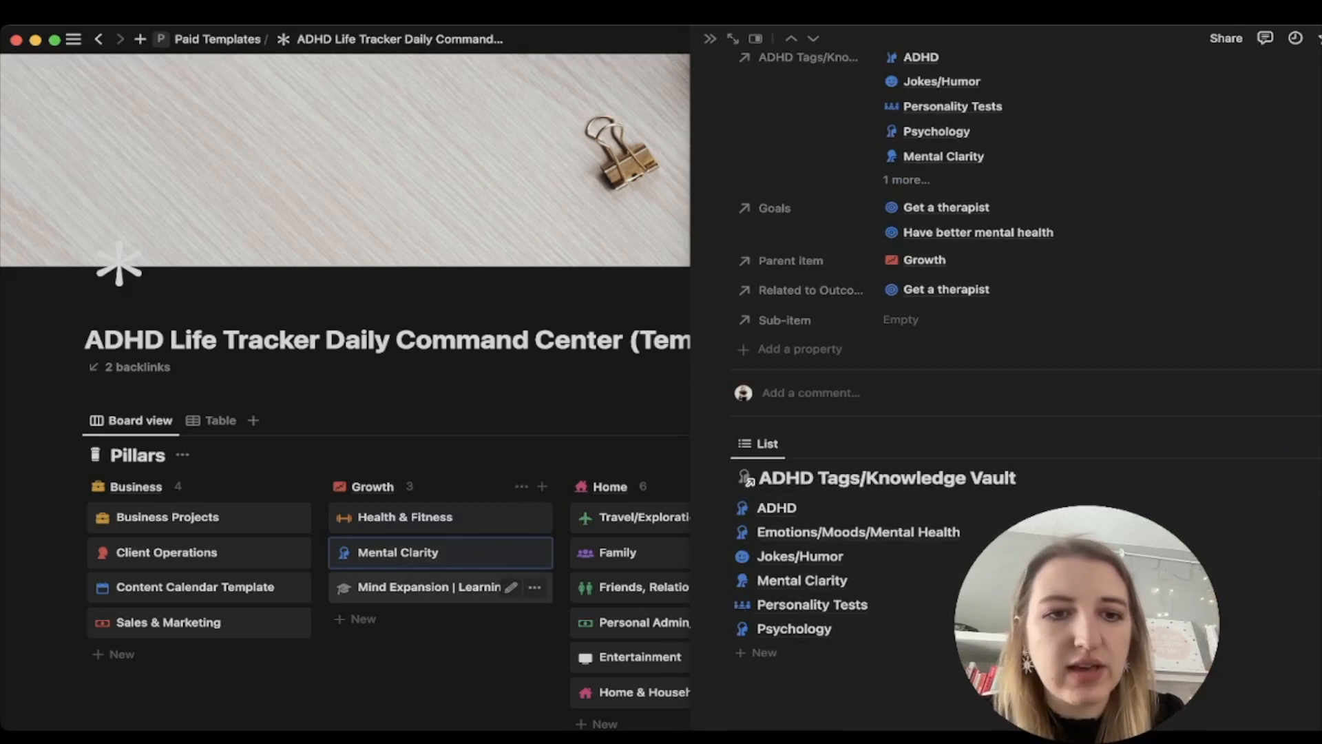
Step: Visit Mental Clarity and Mind Expansion | Learning, expanding Client Operations in its vault table
{"action": "left_click", "coordinate": [430, 586]}
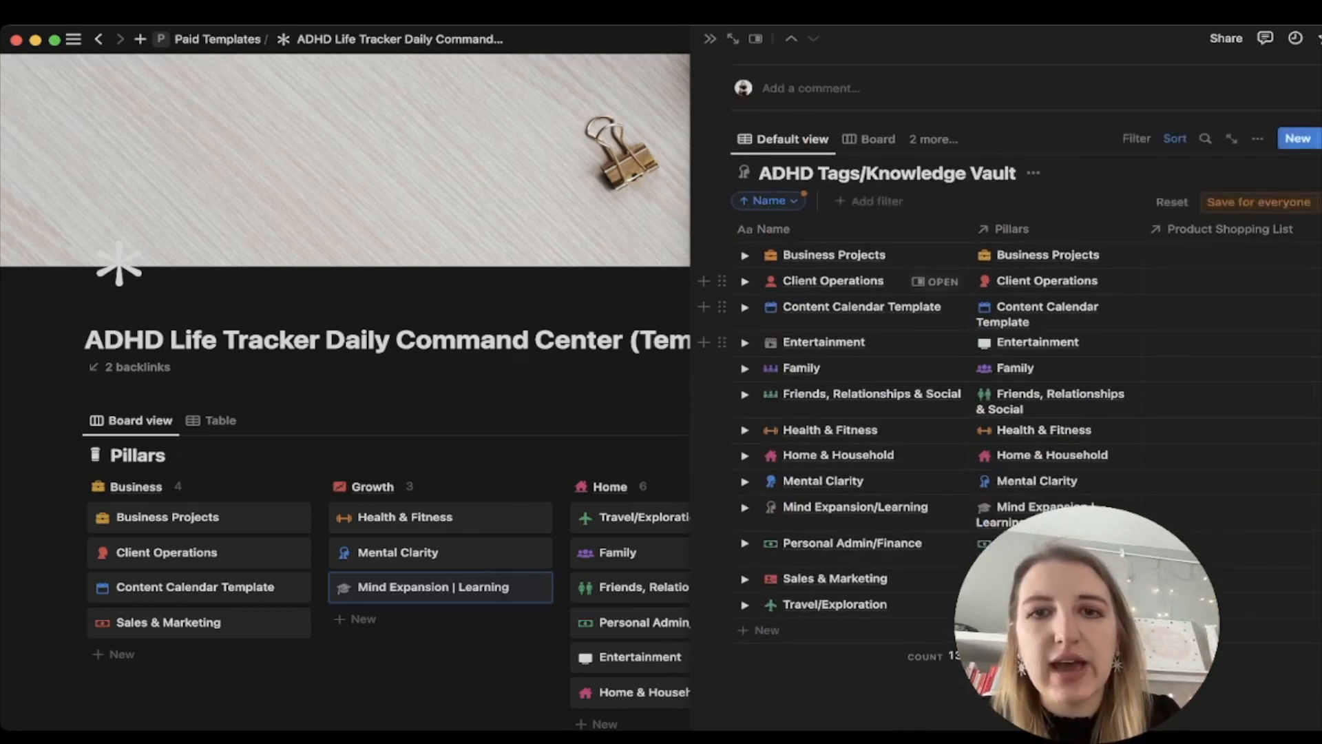
{"action": "left_click", "coordinate": [745, 281]}
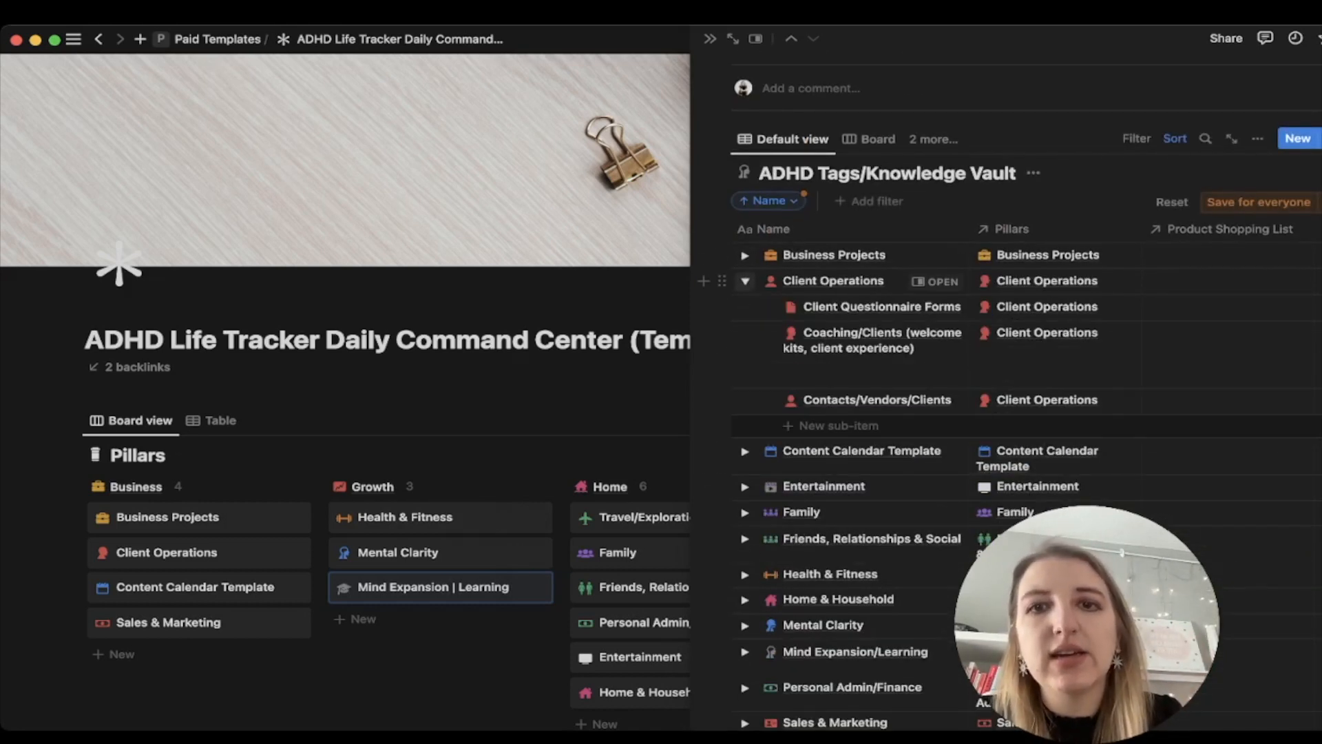
{"action": "left_click", "coordinate": [745, 280]}
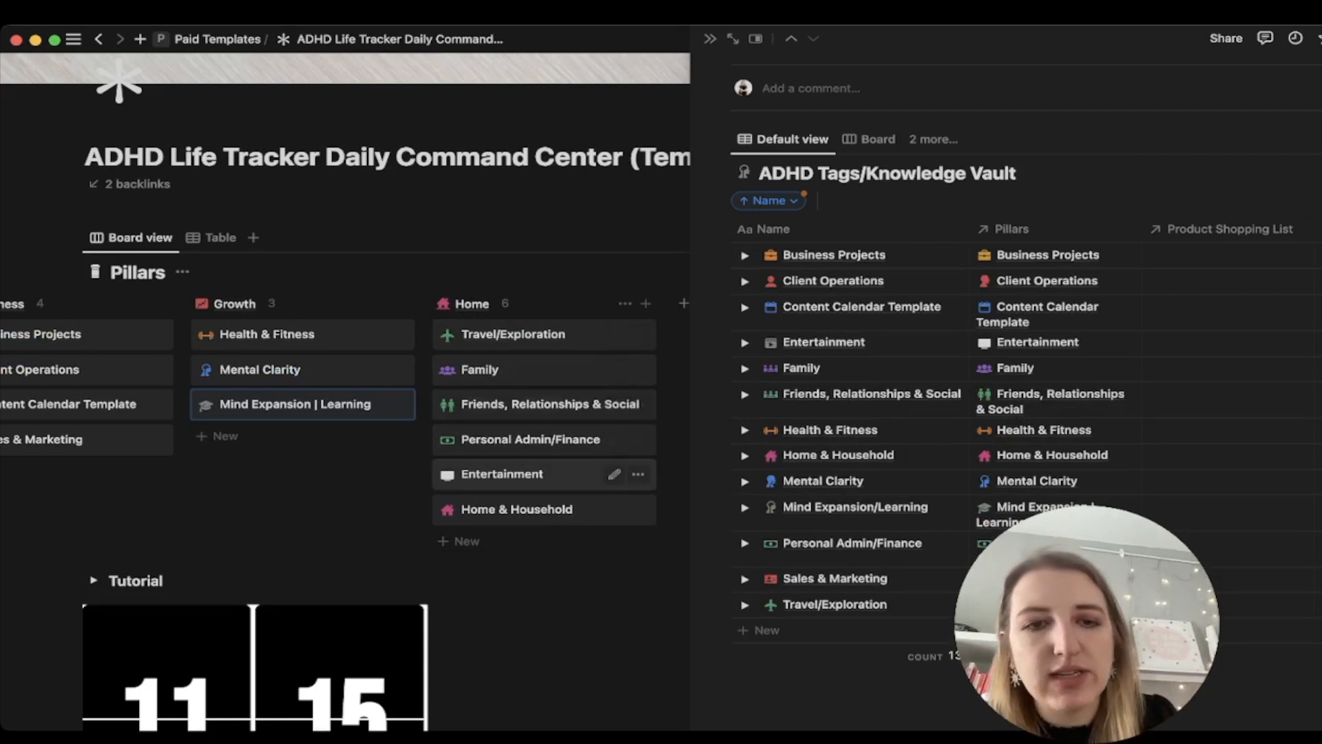
Step: Inside Entertainment's Movies database add a new row named Comedy
{"action": "left_click", "coordinate": [501, 474]}
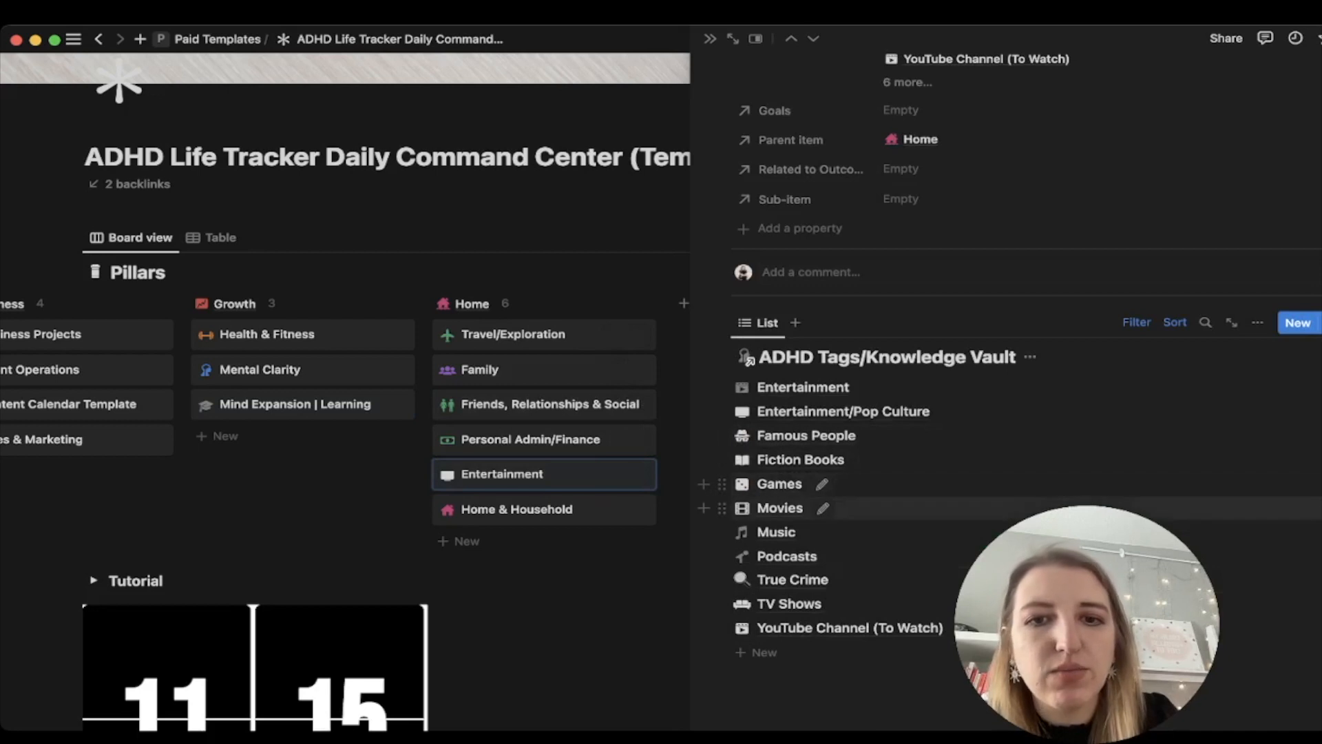
{"action": "left_click", "coordinate": [780, 507]}
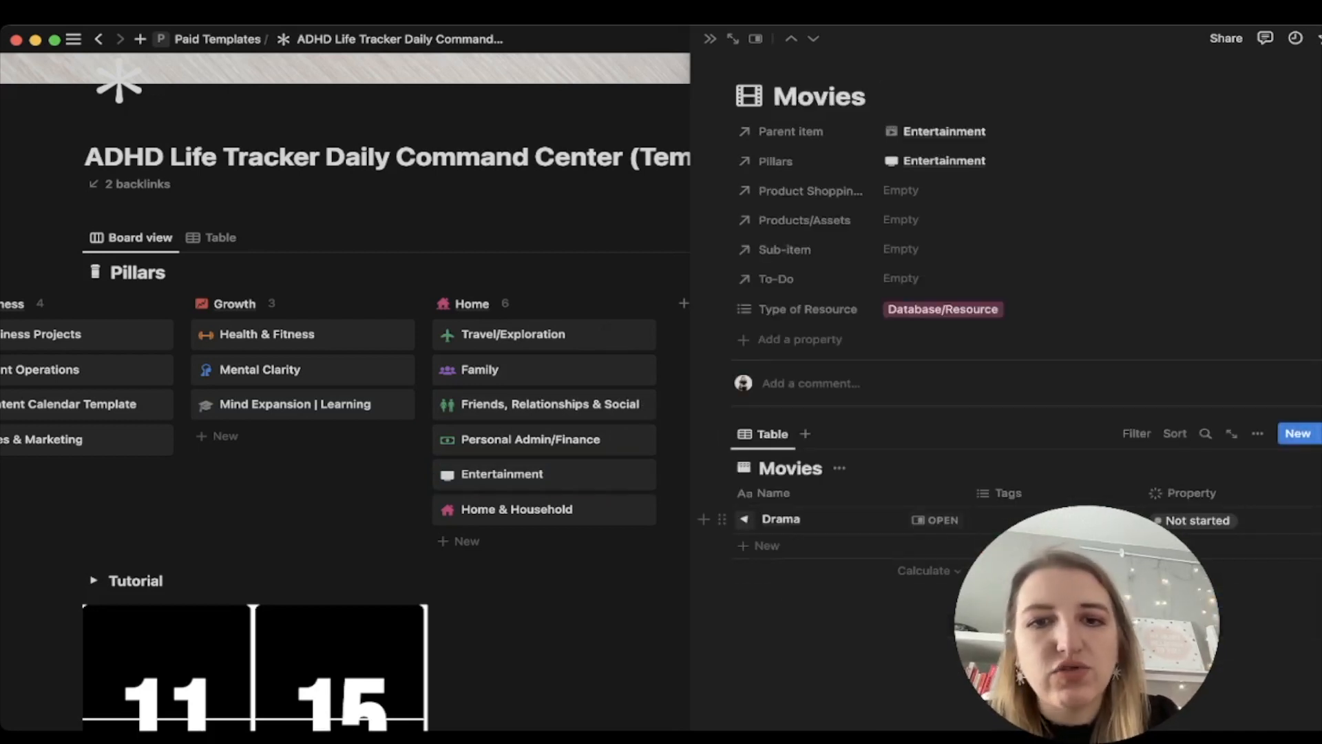
{"action": "type", "text": "om"}
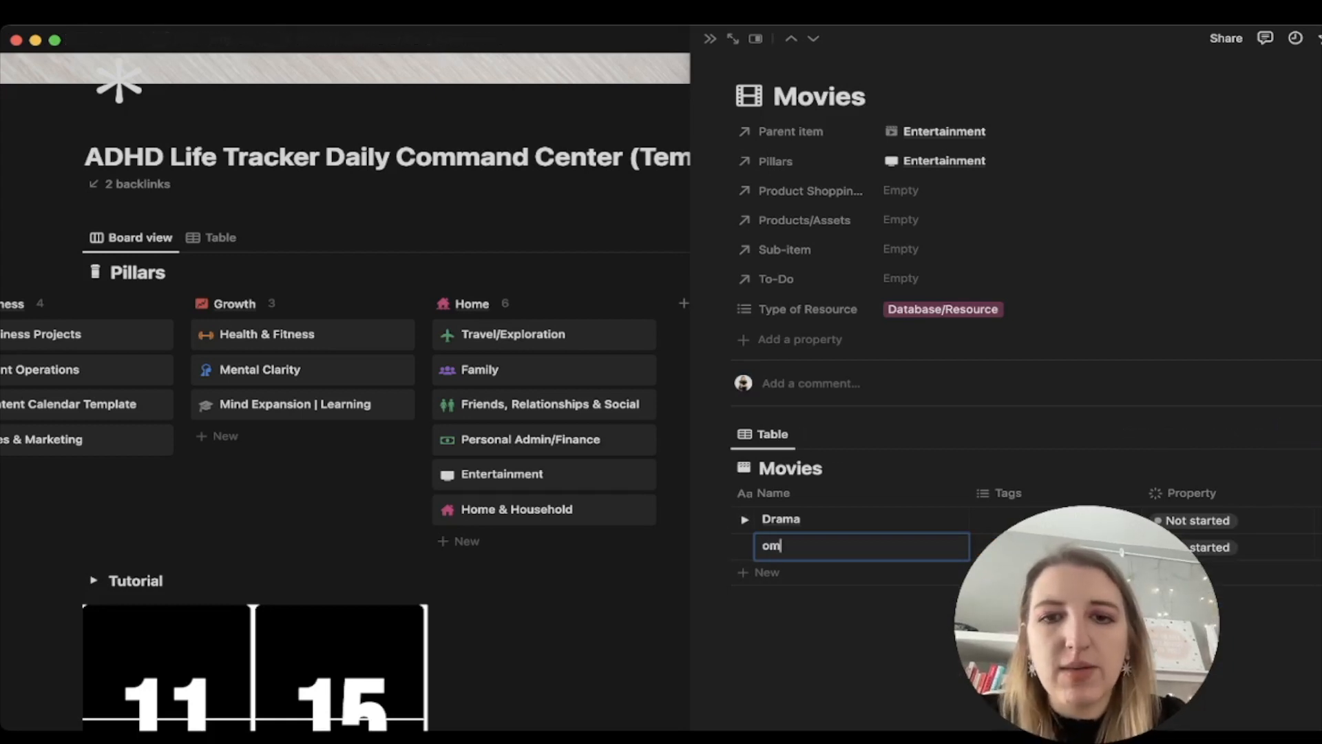
{"action": "type", "text": "Comedy"}
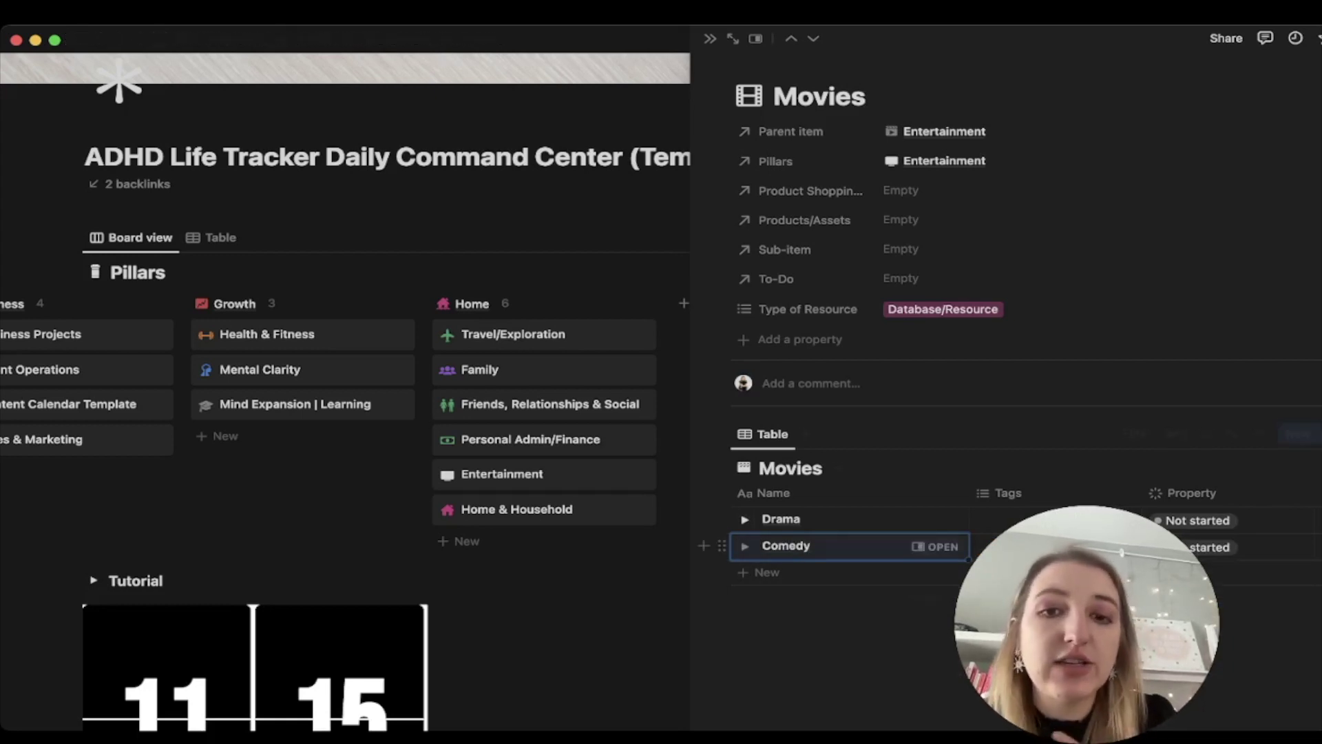
Step: Give Comedy a 'Stepbrot' sub-item and scroll the dashboard to the Shopping List
{"action": "left_click", "coordinate": [745, 546]}
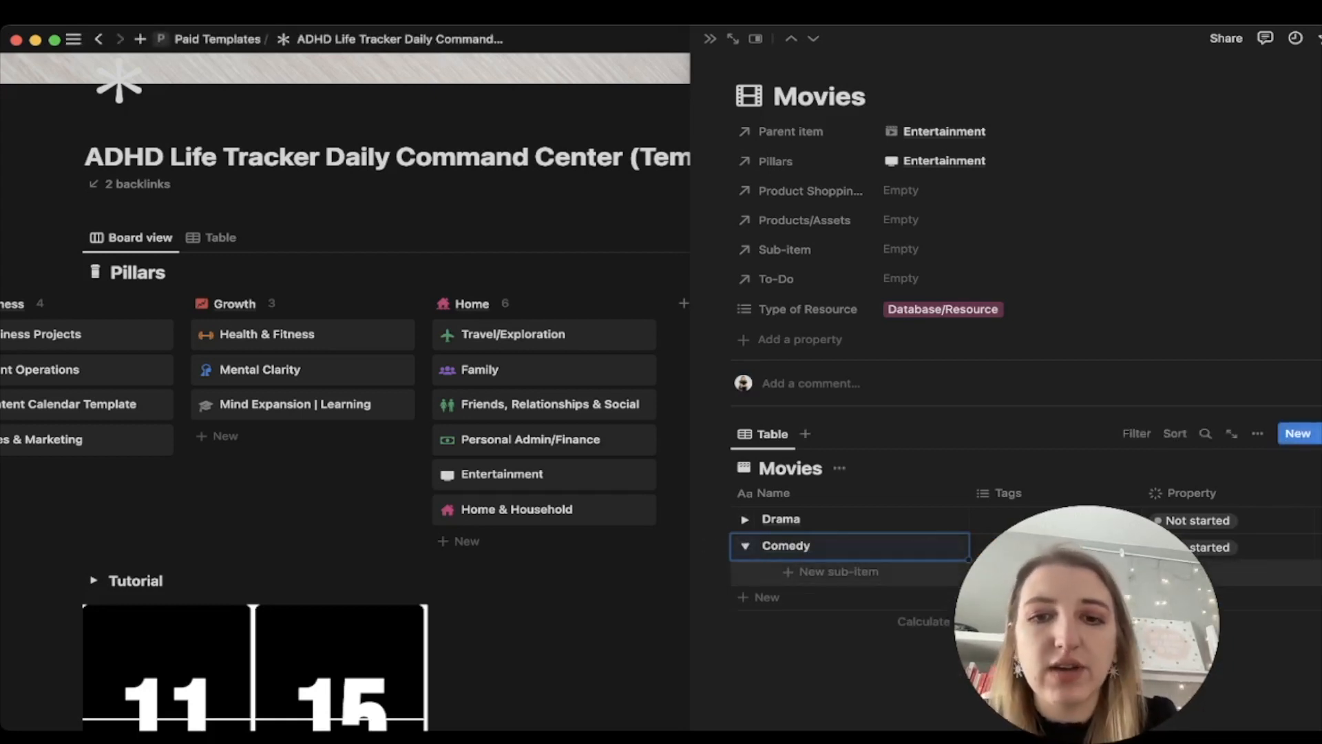
{"action": "type", "text": "Stepbrot"}
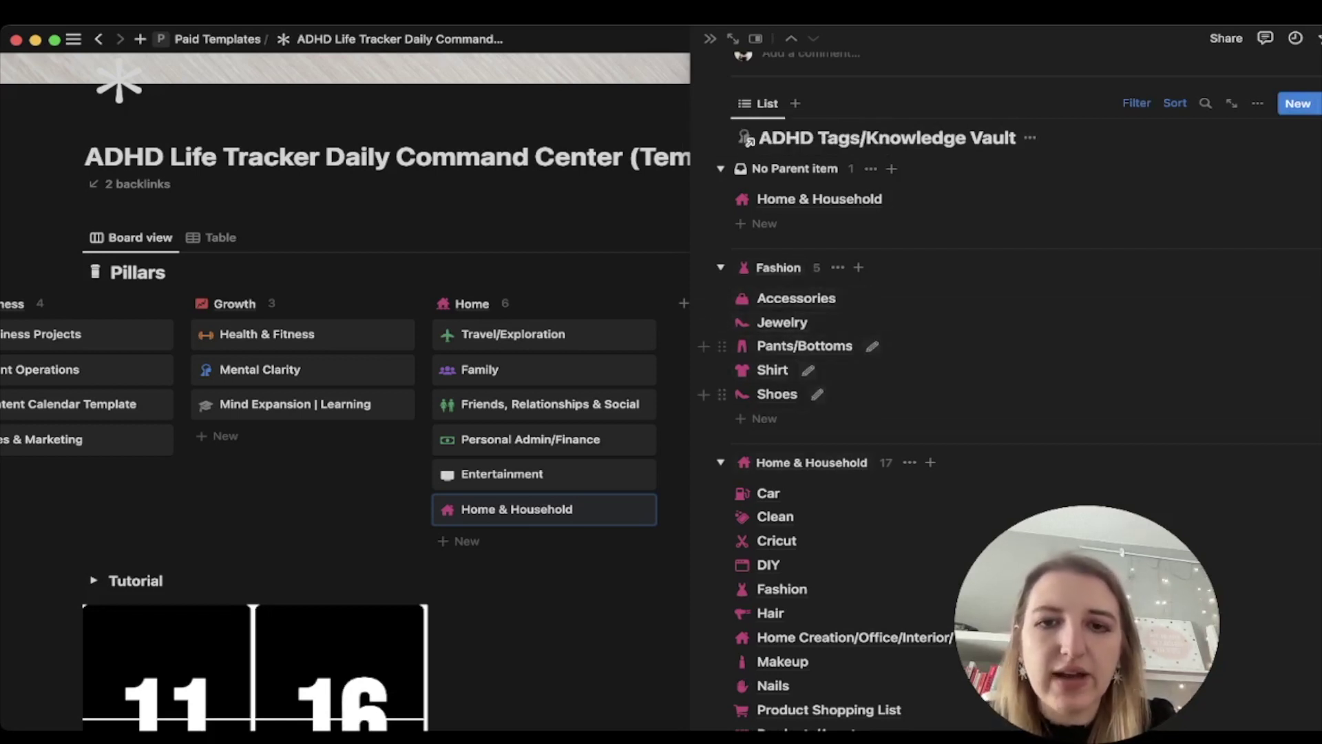
{"action": "scroll", "scroll_direction": "down", "scroll_amount": 3}
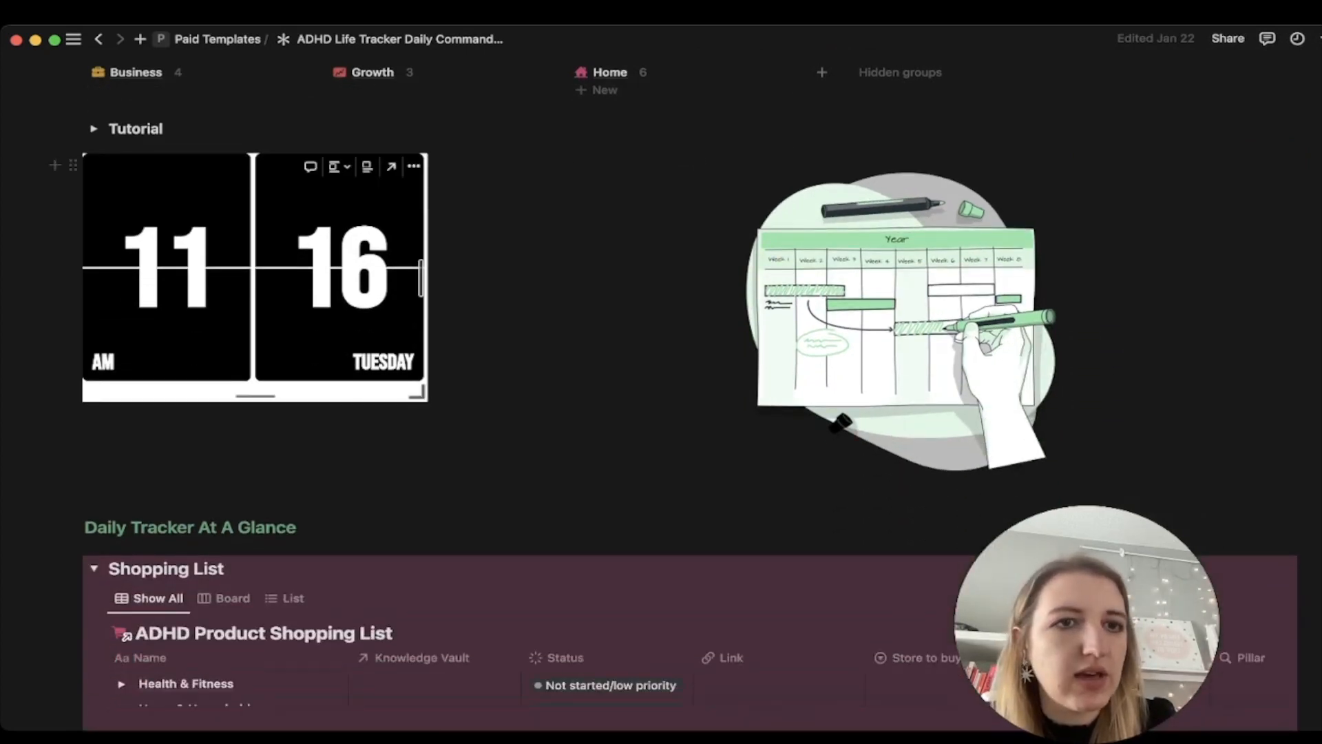
Step: Collapse the Home & Household product group in the shopping list
{"action": "scroll", "scroll_direction": "down", "scroll_amount": 3}
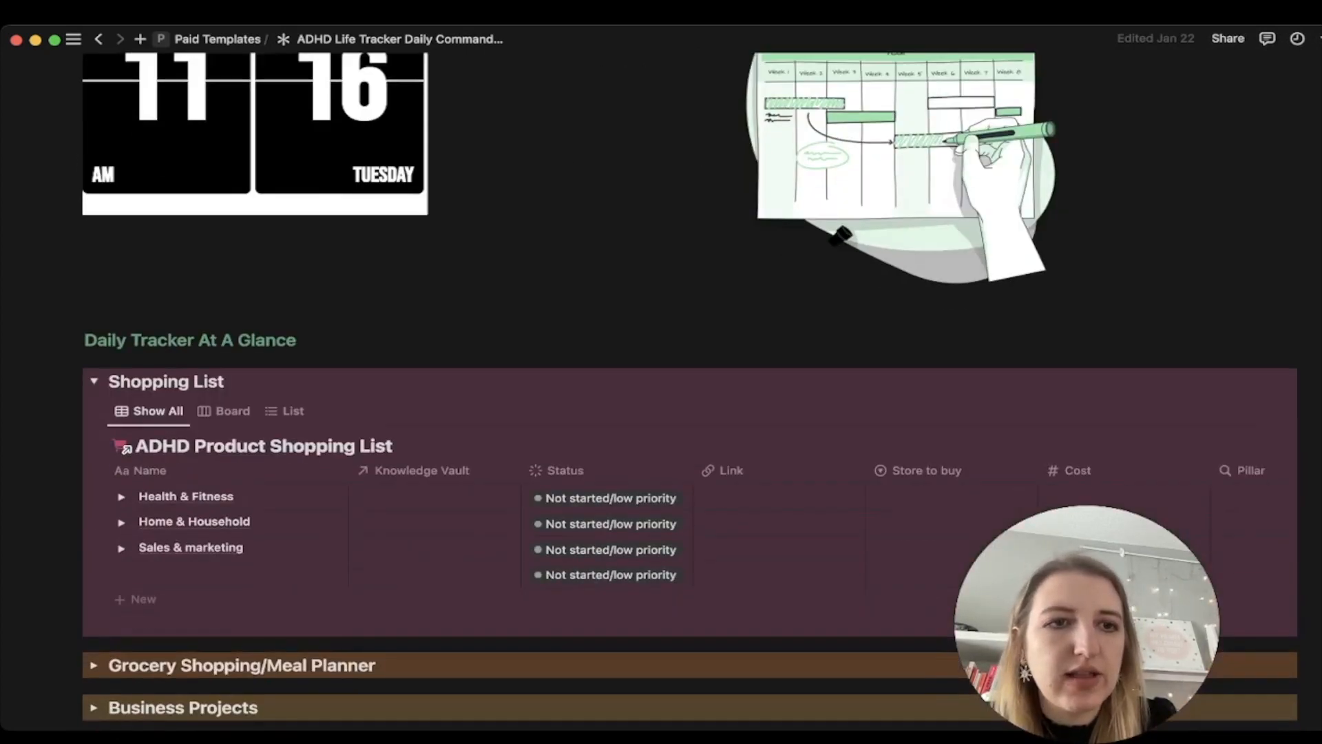
{"action": "scroll", "scroll_direction": "down", "scroll_amount": 3}
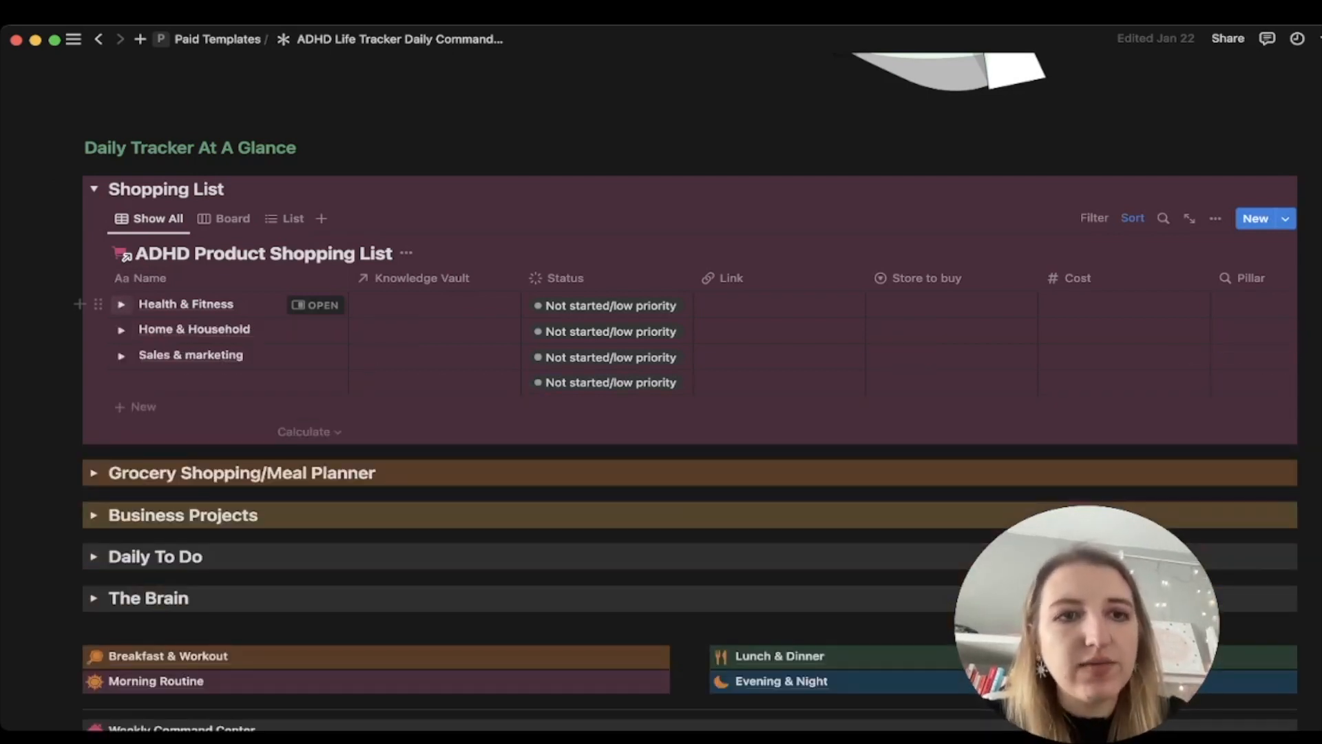
{"action": "left_click", "coordinate": [121, 305]}
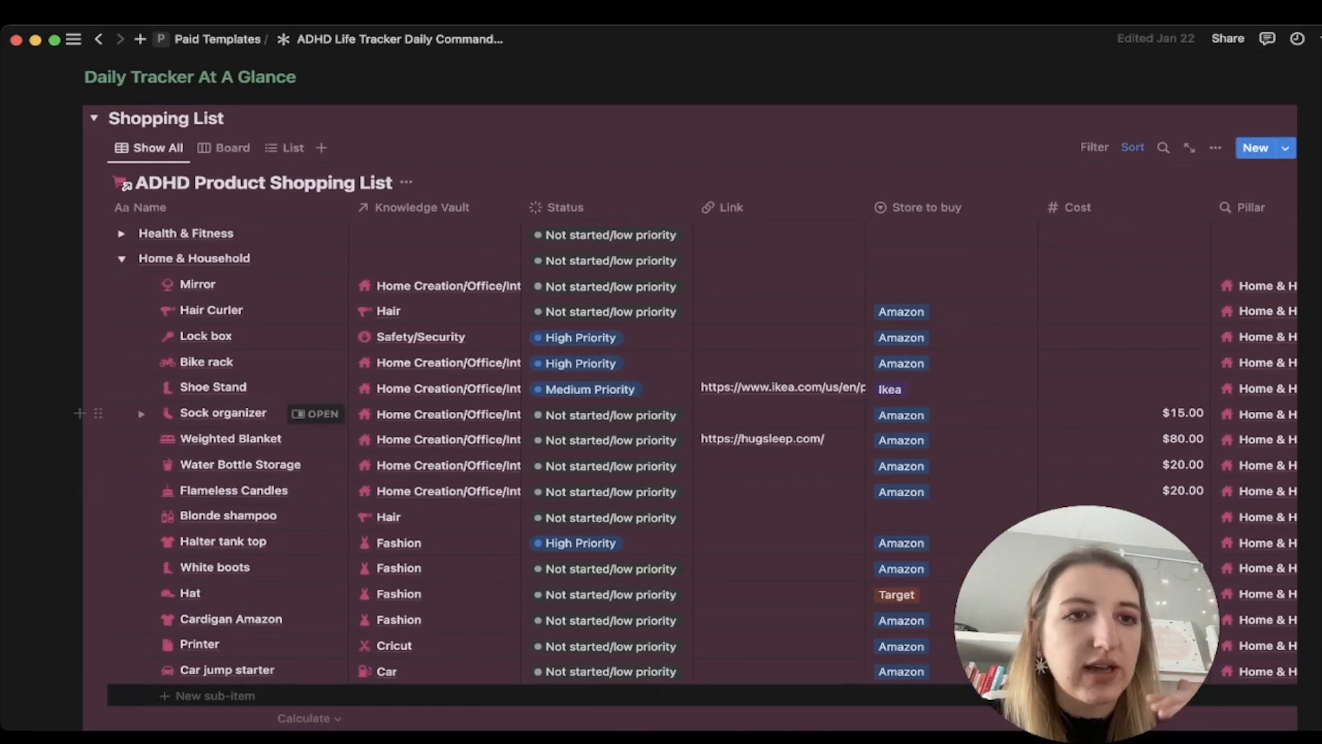
{"action": "left_click", "coordinate": [120, 258]}
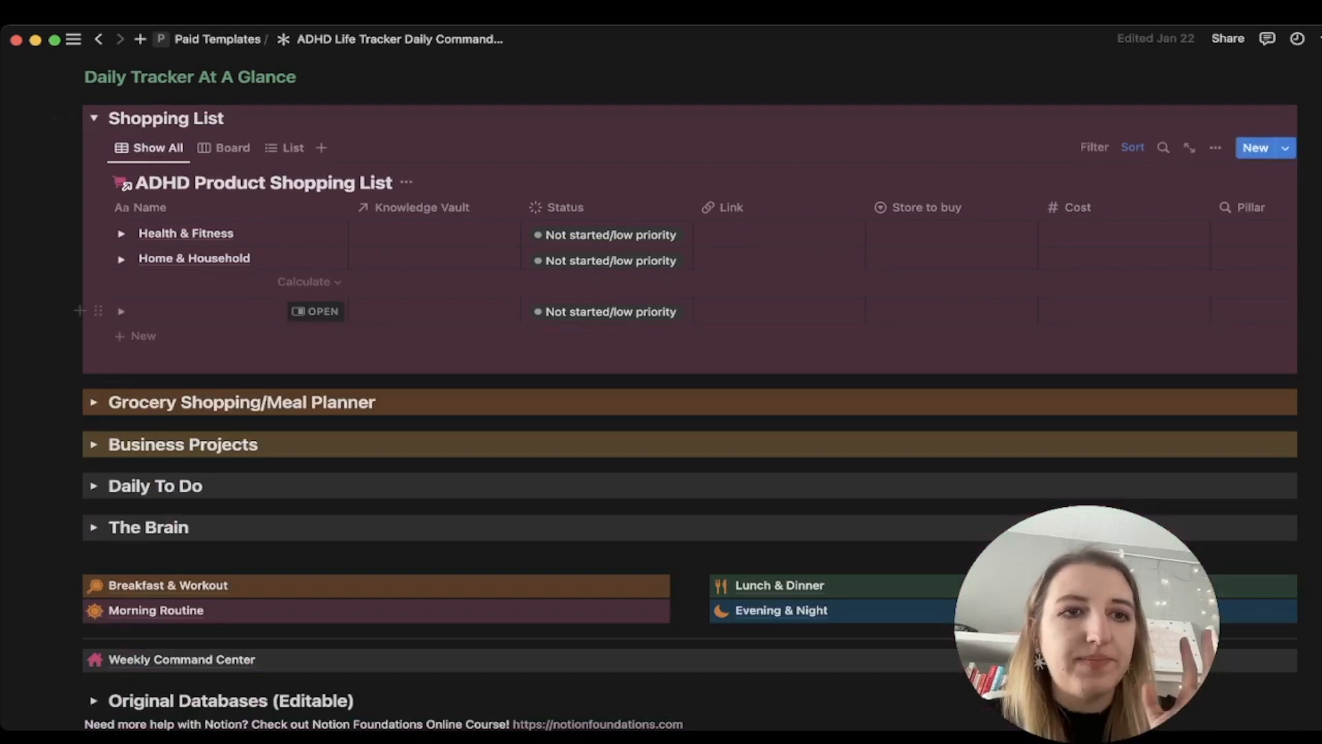
Step: Expand the Grocery Shopping/Meal Planner section further down
{"action": "scroll", "scroll_direction": "down", "scroll_amount": 3}
{"action": "type", "text": "Sales & marketing"}
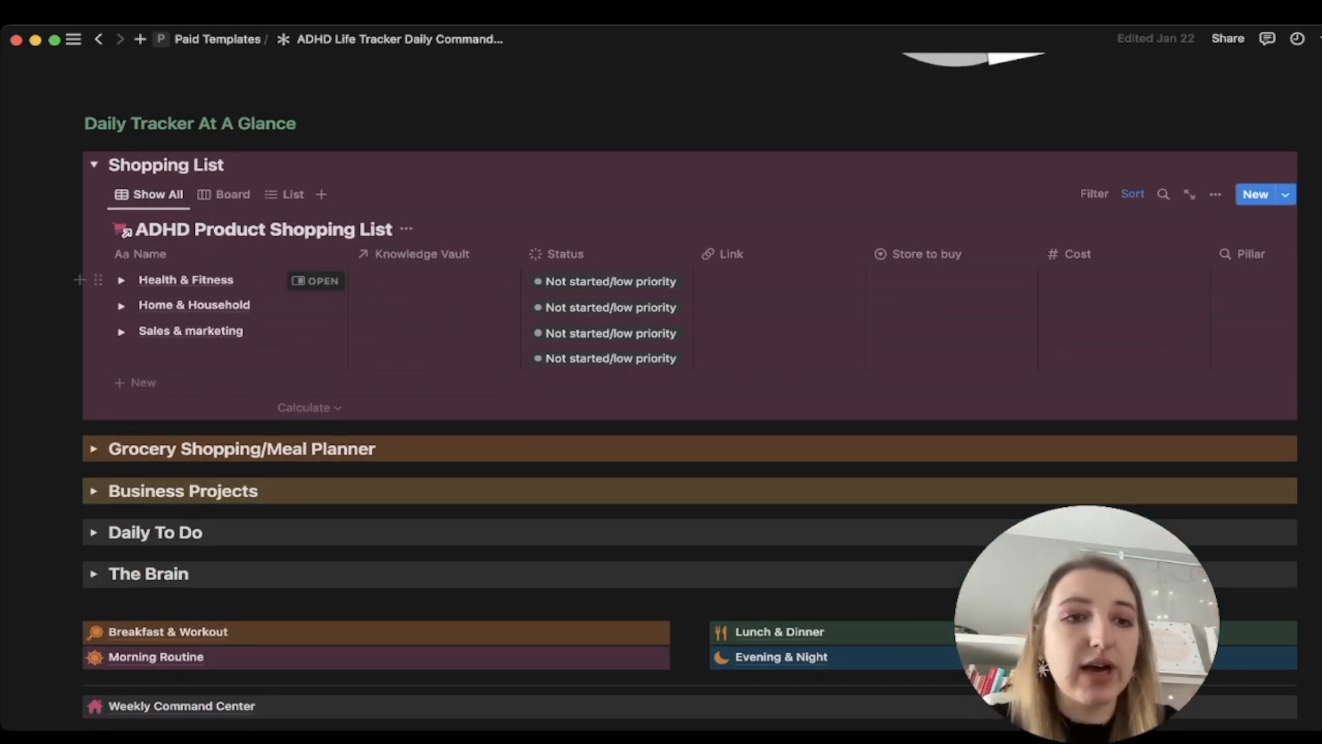
{"action": "scroll", "scroll_direction": "down", "scroll_amount": 3}
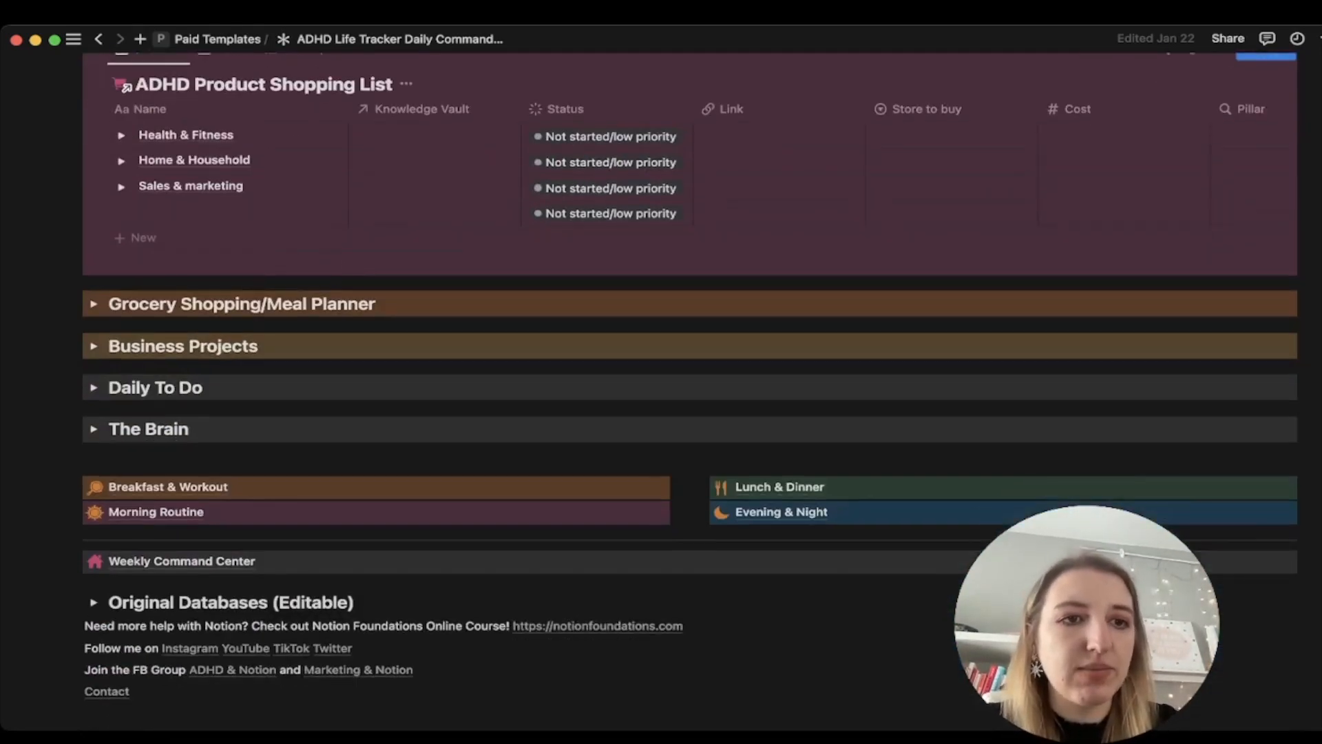
{"action": "left_click", "coordinate": [94, 304]}
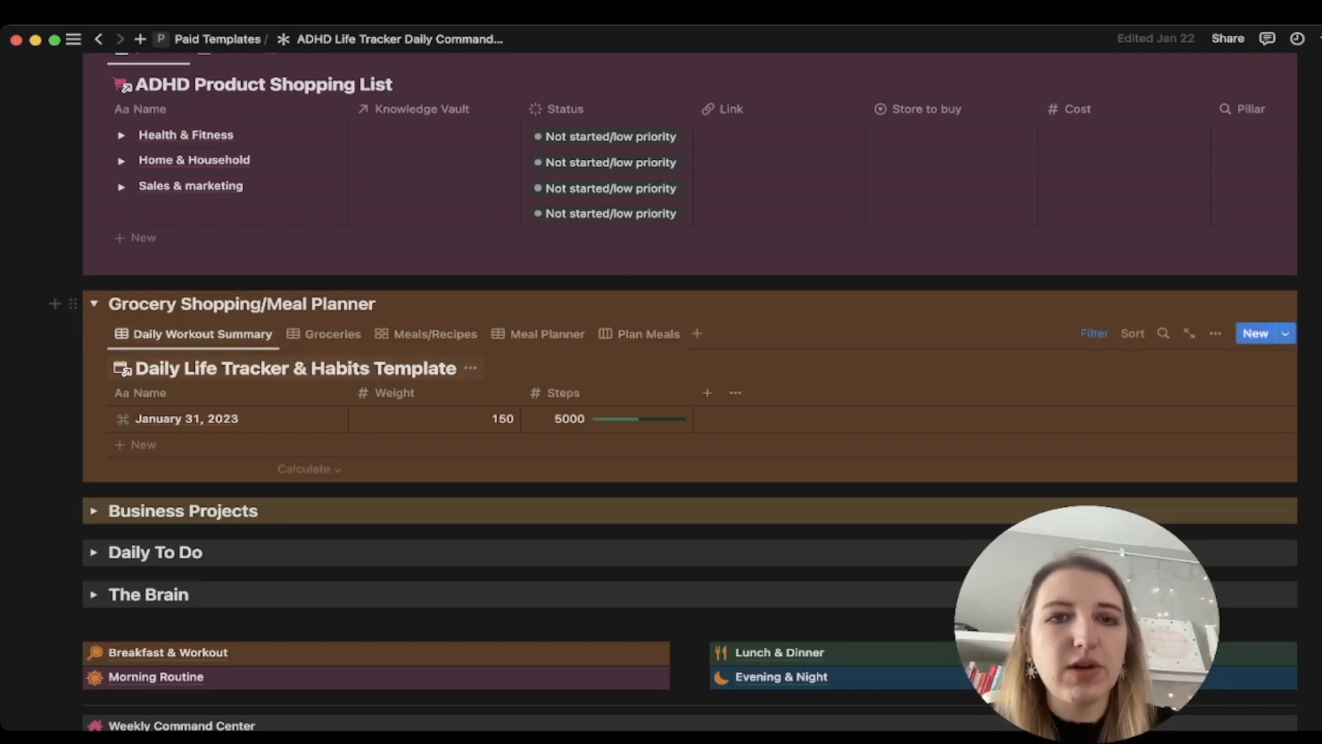
Step: Enter the Daily Life Tracker database, glance at its gallery and return to the grouped table
{"action": "left_click", "coordinate": [284, 369]}
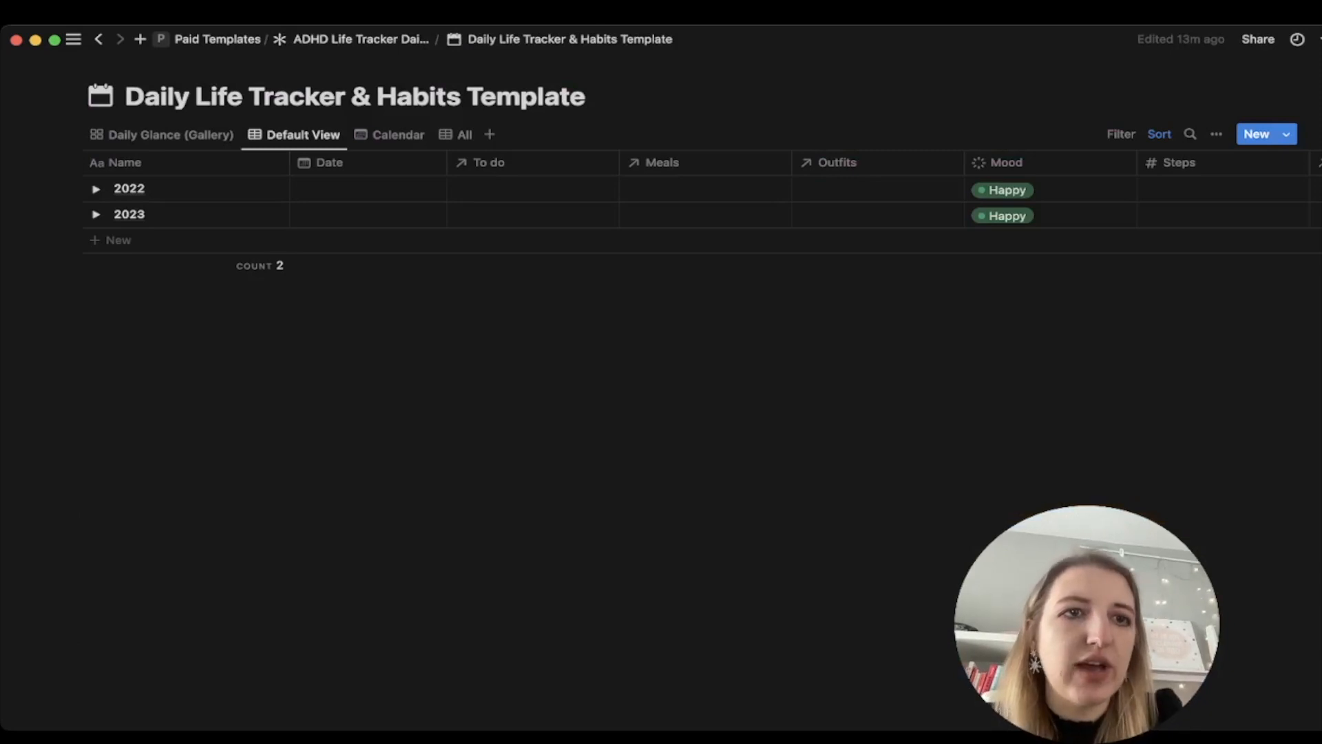
{"action": "left_click", "coordinate": [161, 135]}
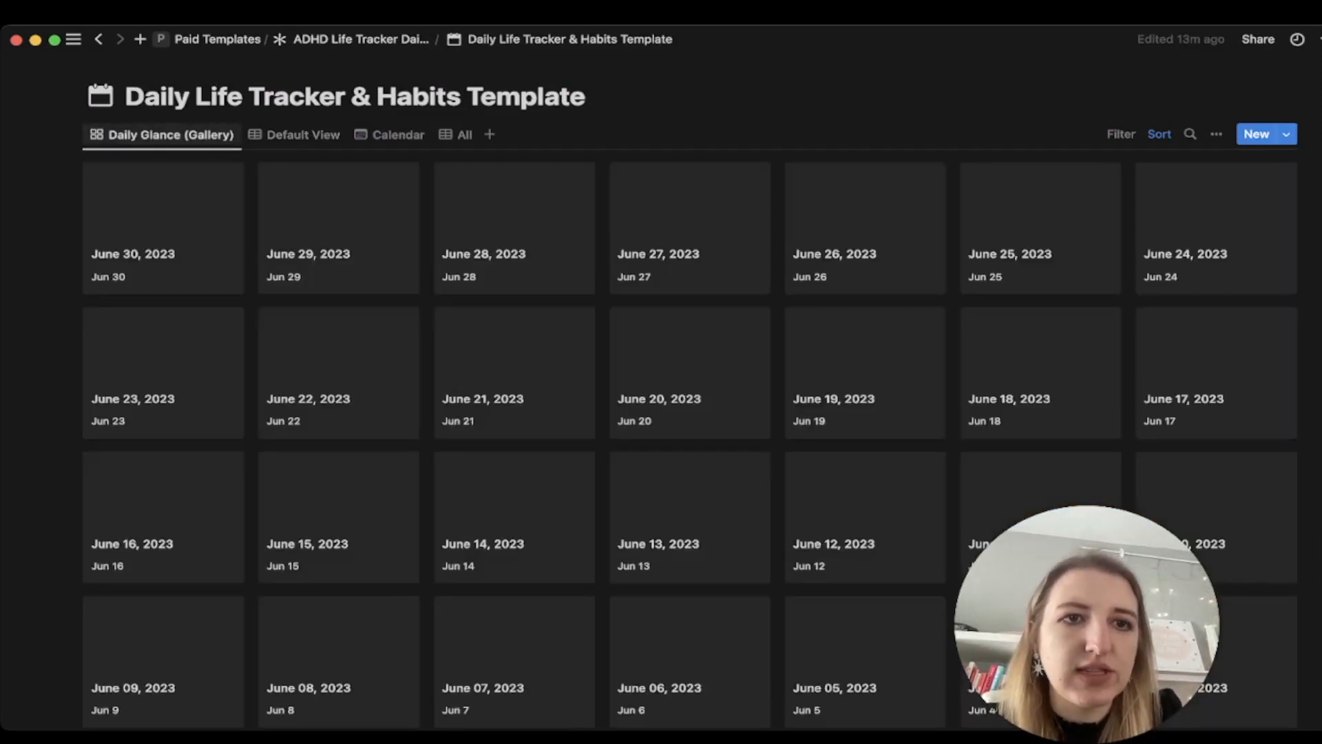
{"action": "left_click", "coordinate": [303, 134]}
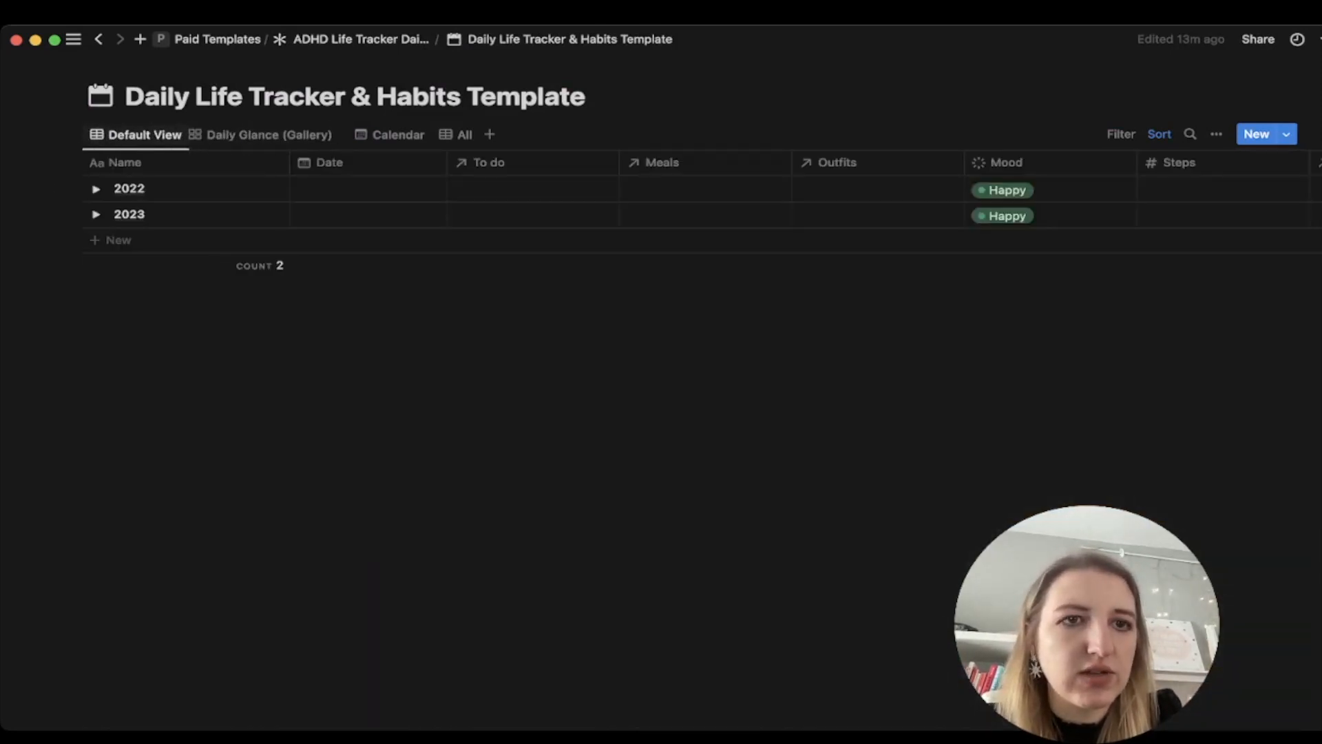
Step: Expand 2023 and its monthly entries, then open the February 02, 2023 page
{"action": "left_click", "coordinate": [96, 214]}
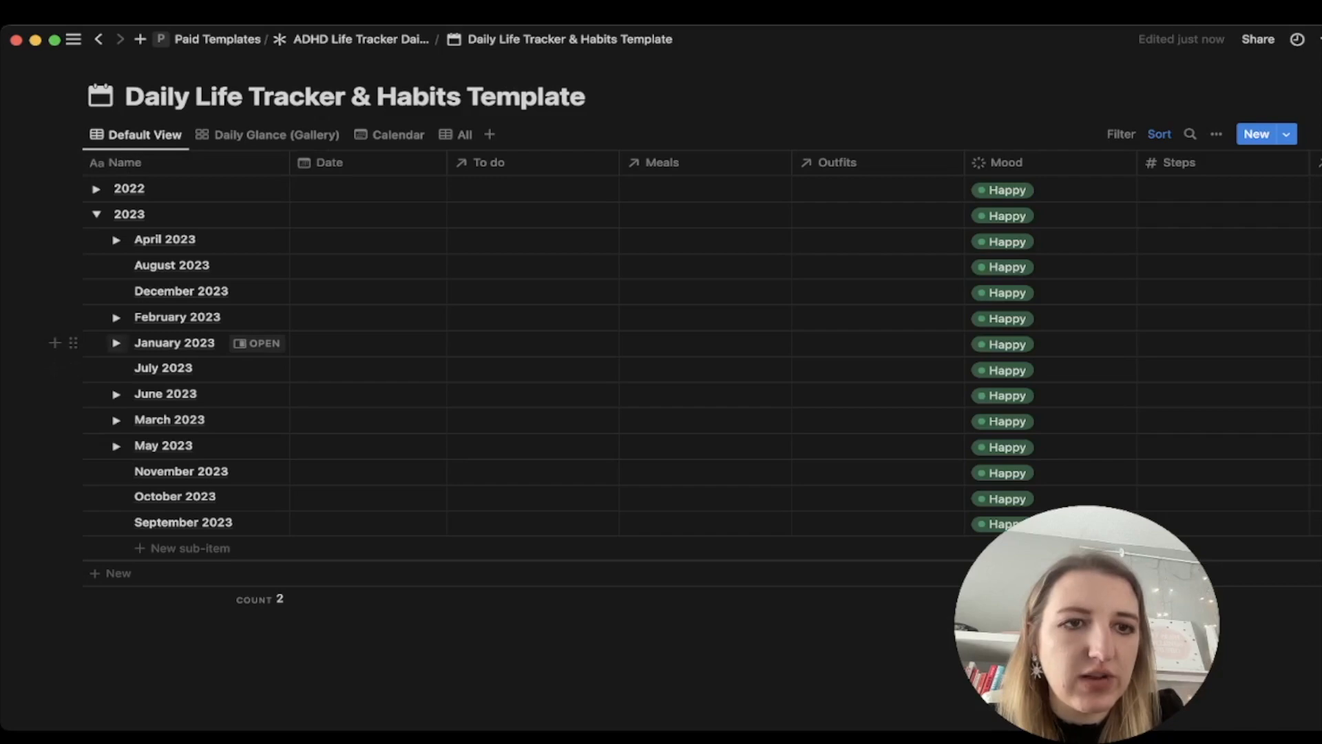
{"action": "left_click", "coordinate": [114, 343]}
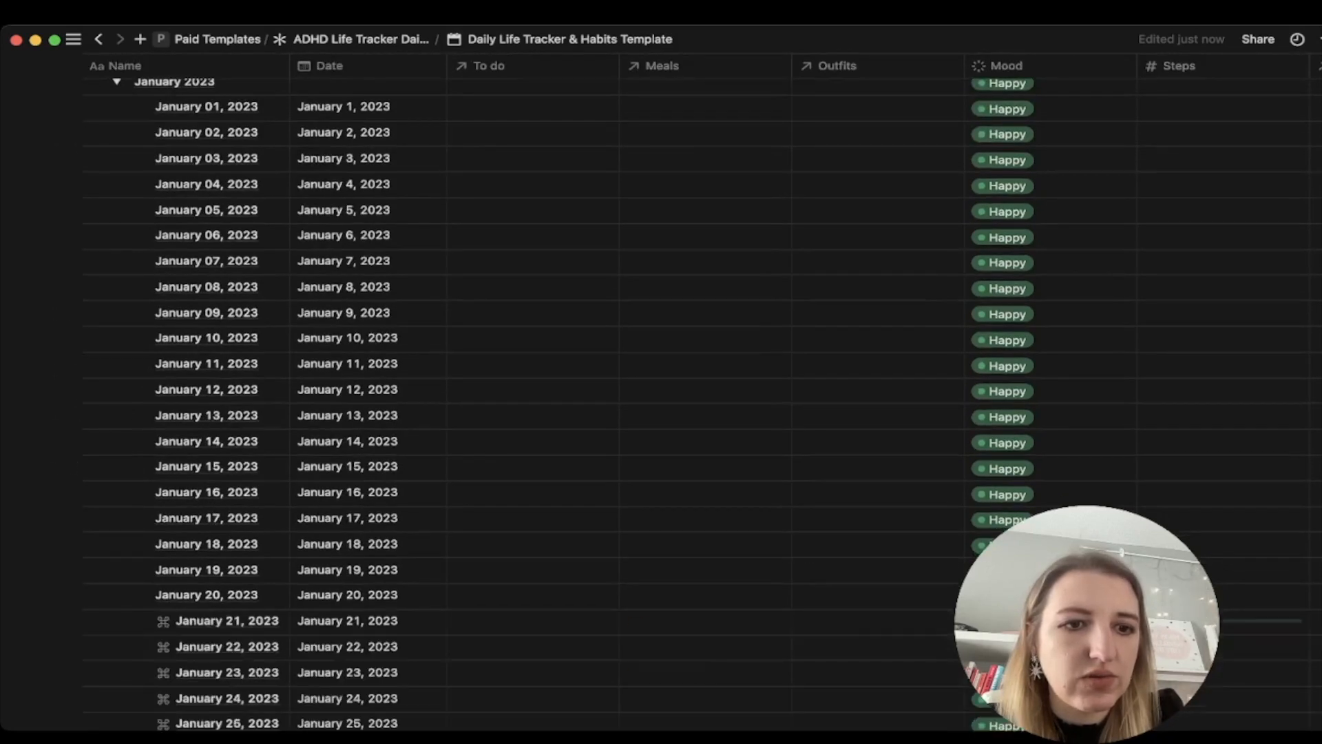
{"action": "scroll", "scroll_direction": "down", "scroll_amount": 3}
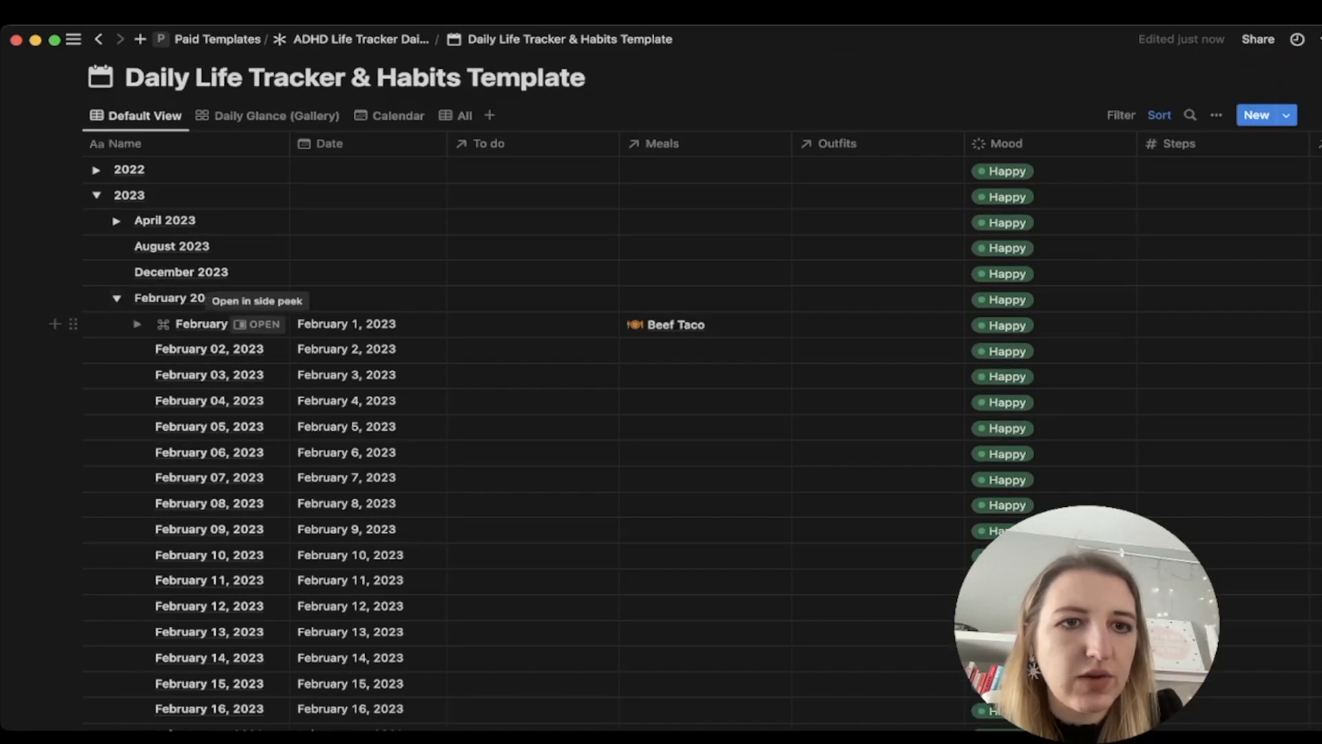
{"action": "left_click", "coordinate": [208, 349]}
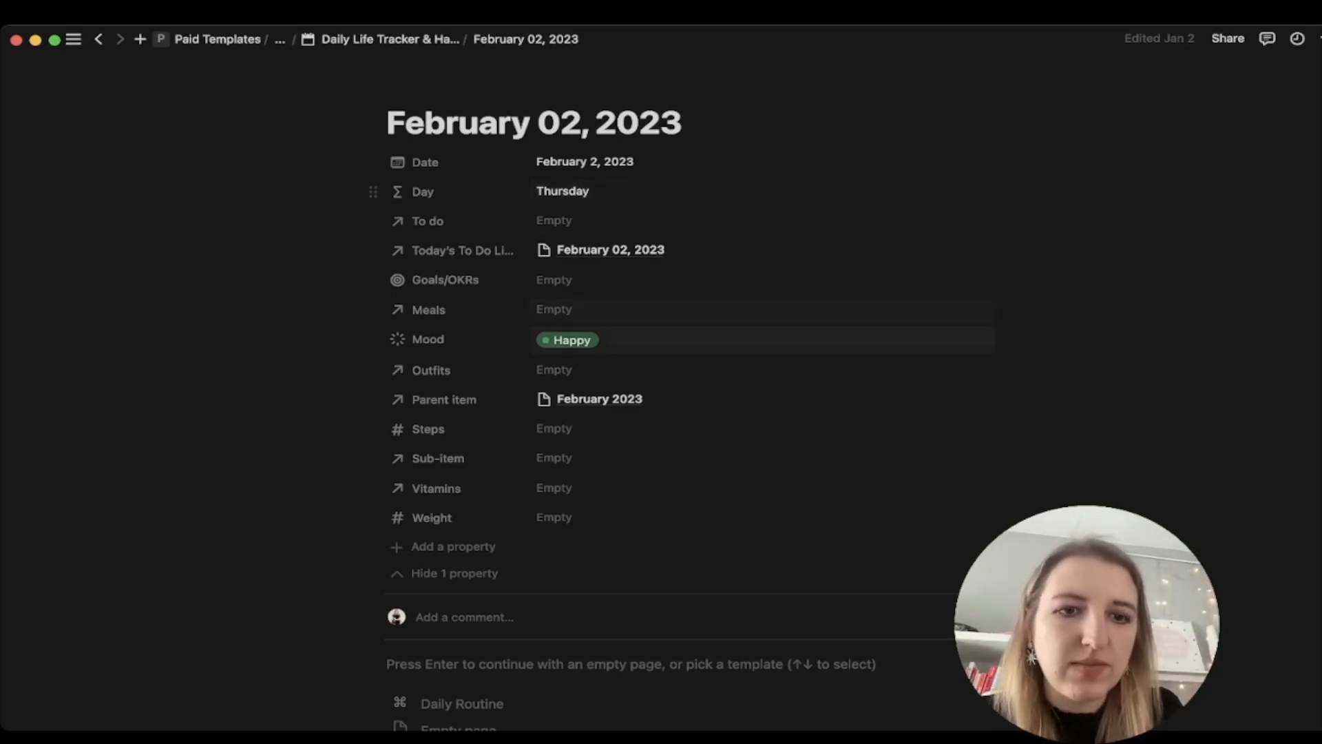
Step: Fill February 02, 2023 with the Daily Routine template and review its checklist
{"action": "scroll", "scroll_direction": "down", "scroll_amount": 3}
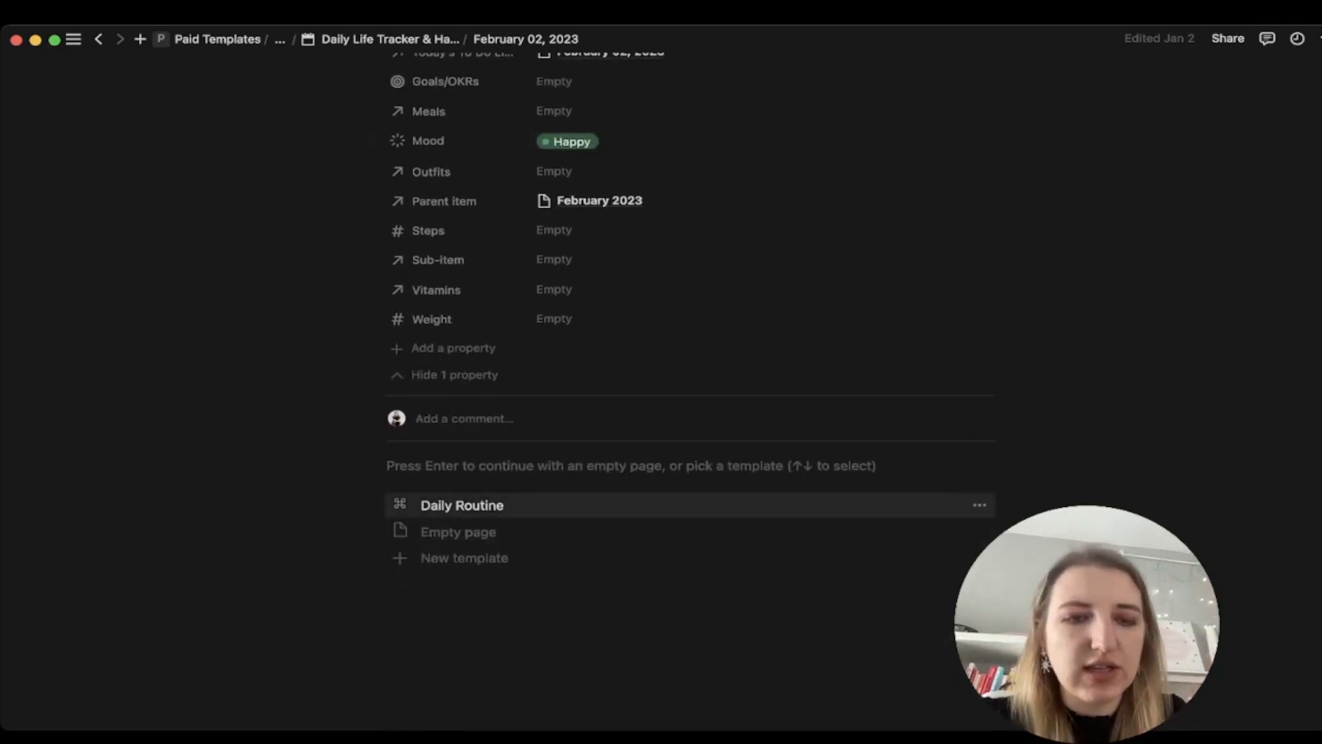
{"action": "left_click", "coordinate": [461, 505]}
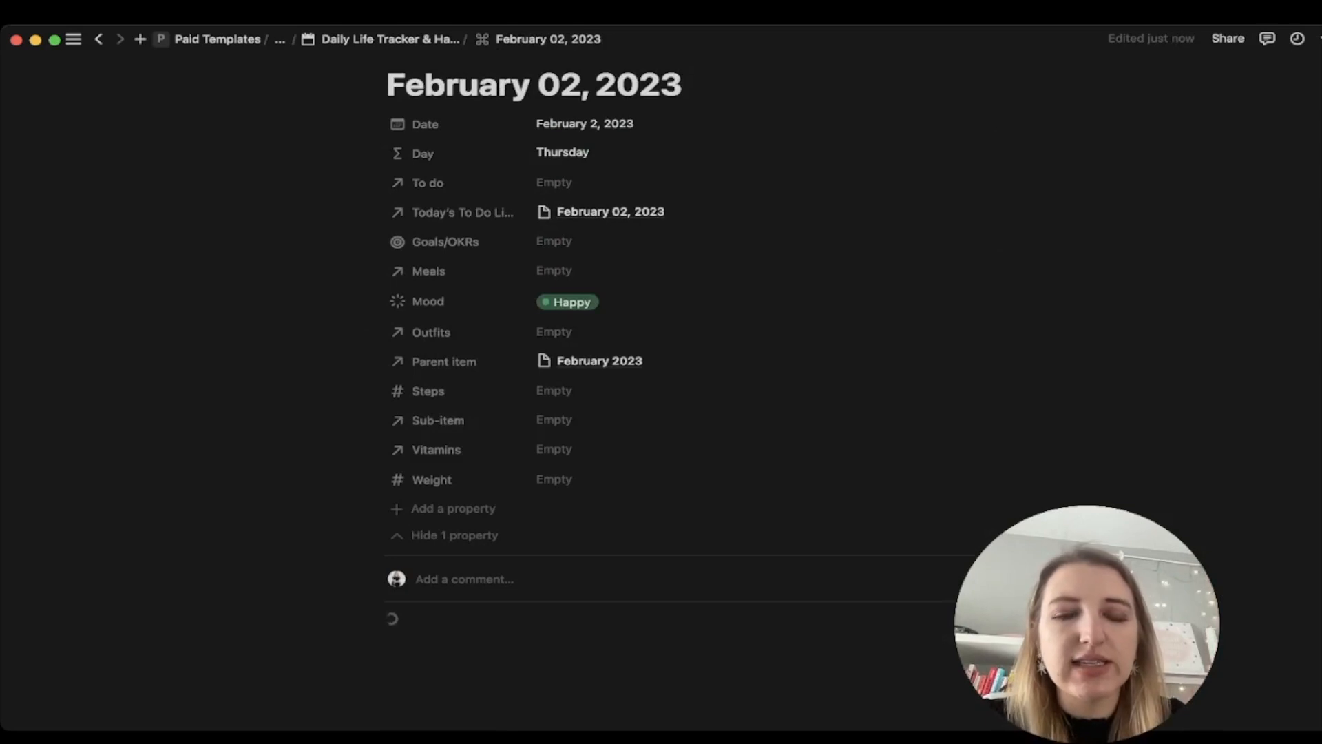
{"action": "scroll", "scroll_direction": "down", "scroll_amount": 3}
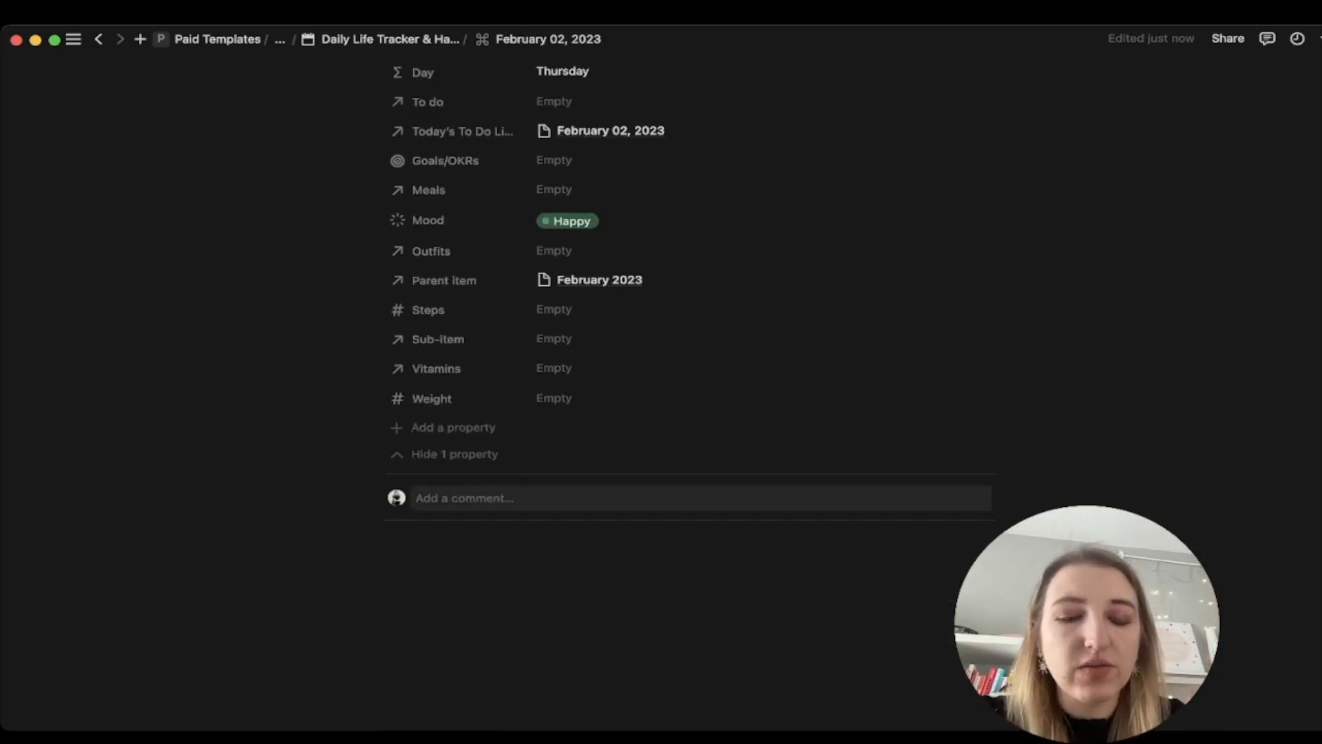
{"action": "scroll", "scroll_direction": "down", "scroll_amount": 3}
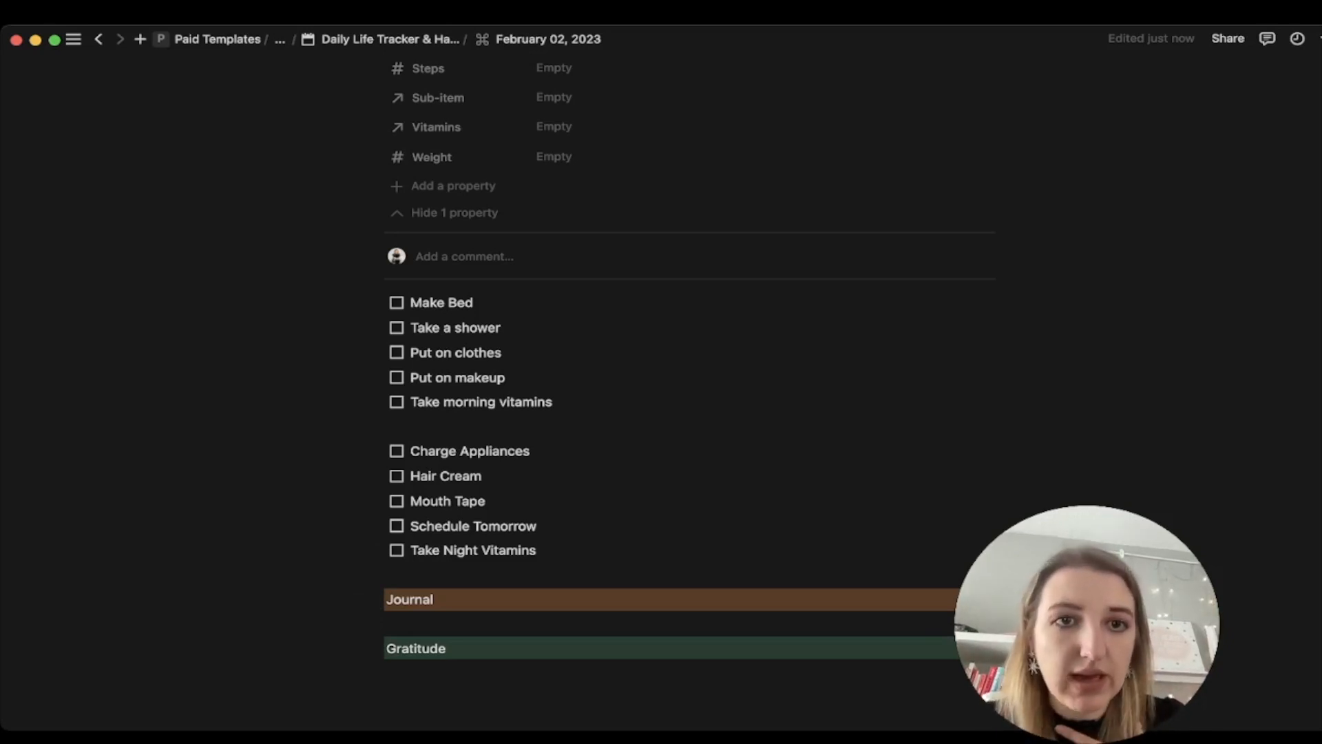
{"action": "scroll", "scroll_direction": "up", "scroll_amount": 3}
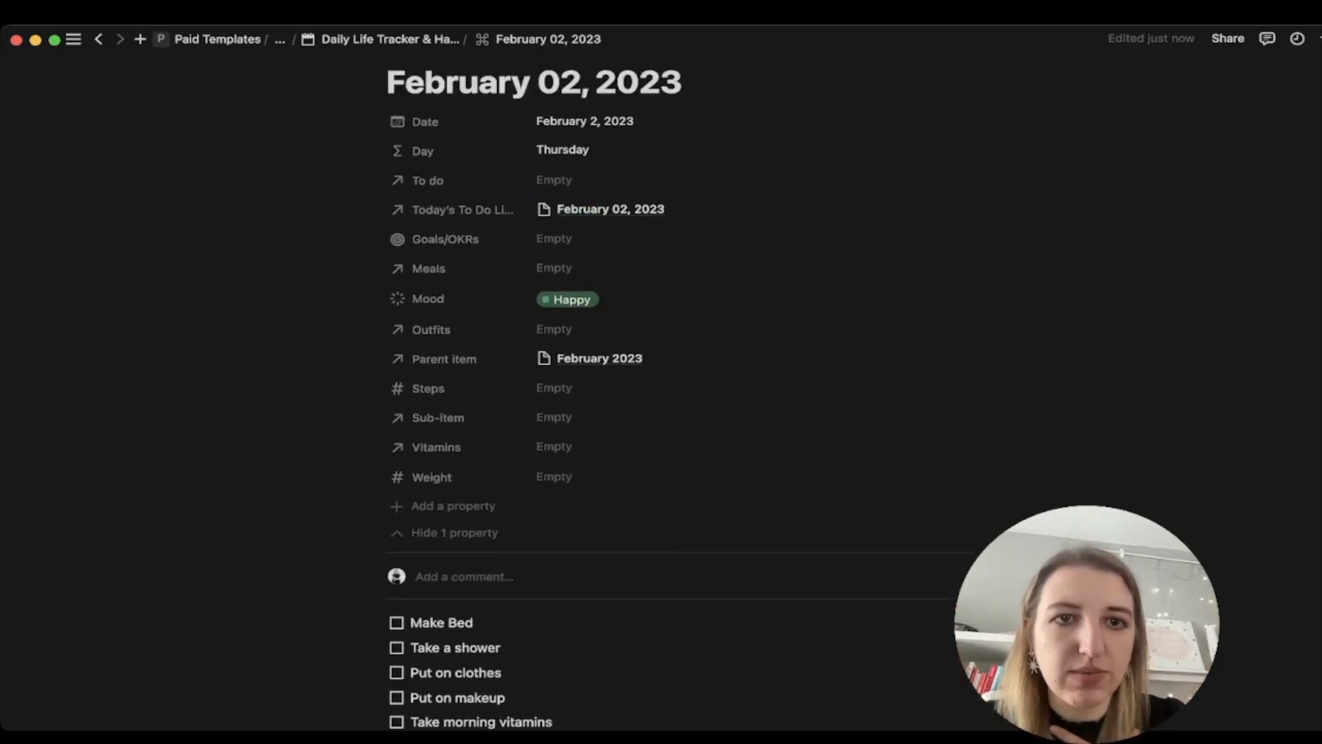
{"action": "scroll", "scroll_direction": "down", "scroll_amount": 3}
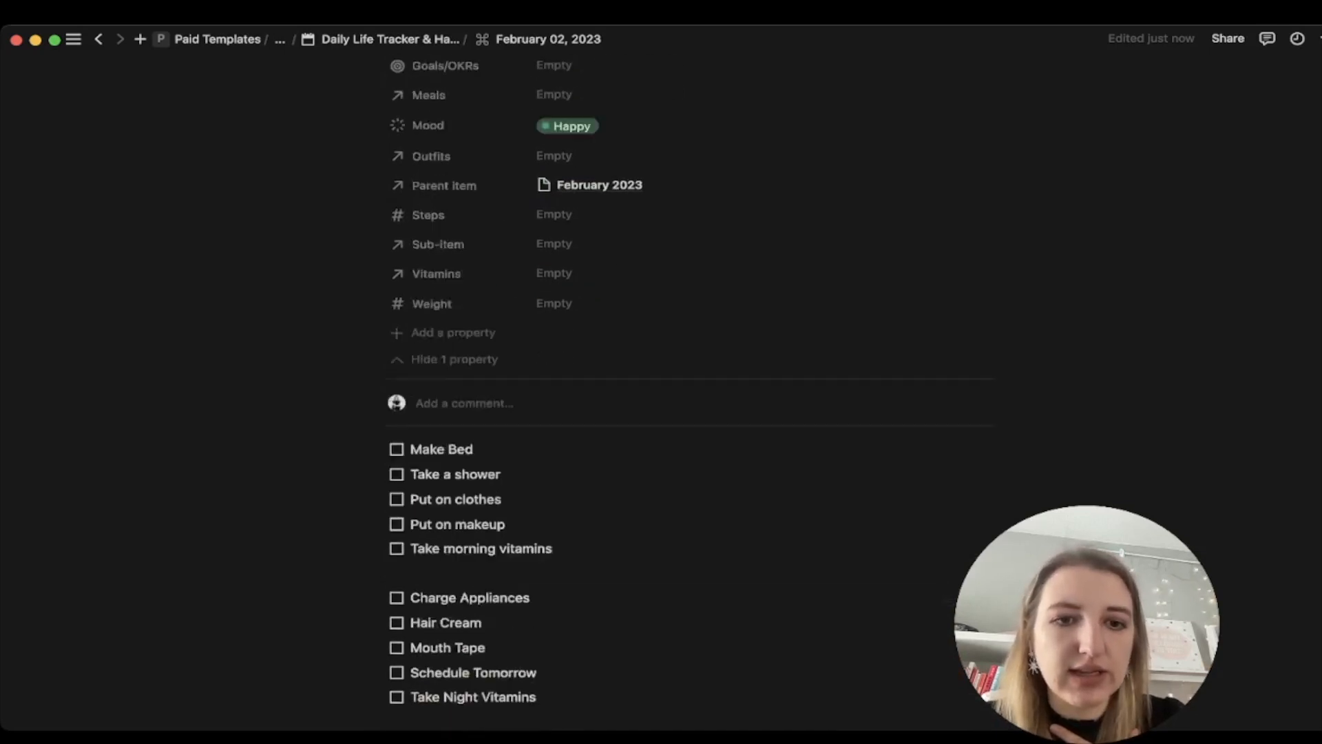
{"action": "scroll", "scroll_direction": "down", "scroll_amount": 3}
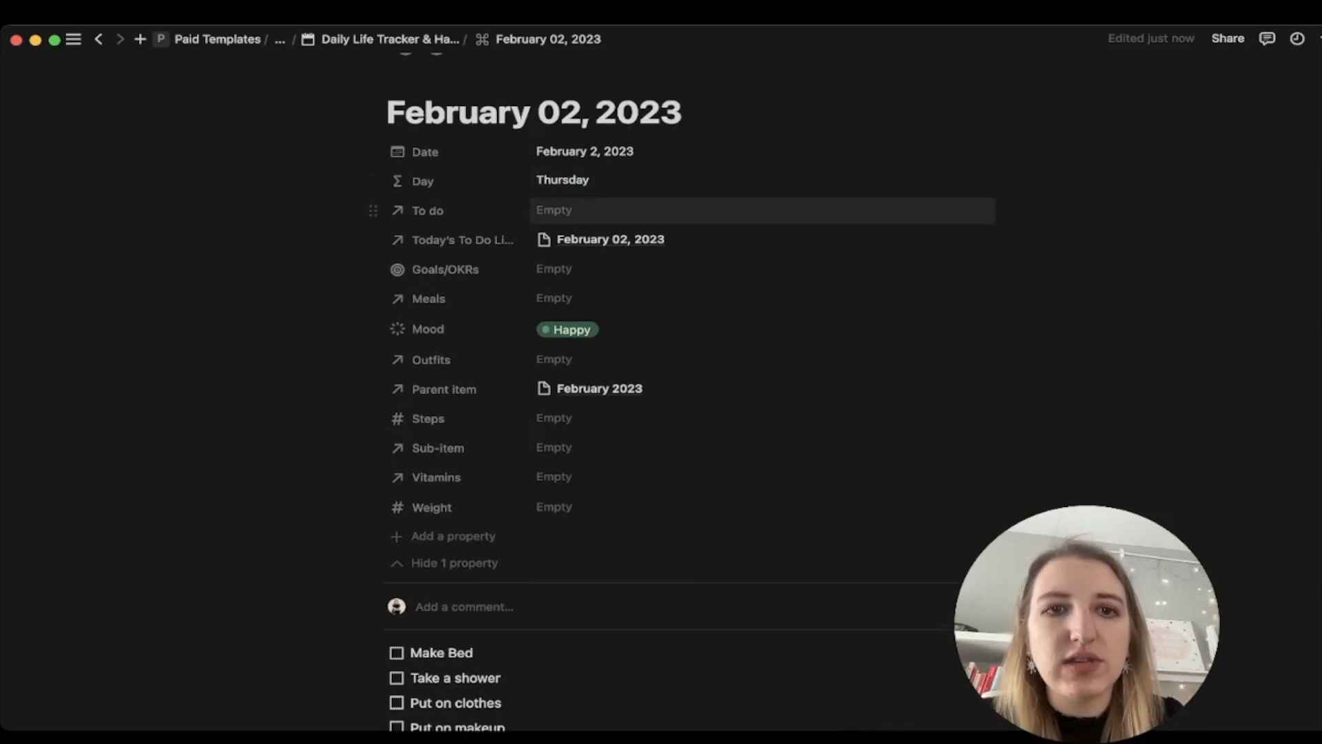
Step: Link Read Atomic Habits as the day's to-do and Hit 10k on Twitter as its goal
{"action": "left_click", "coordinate": [762, 210]}
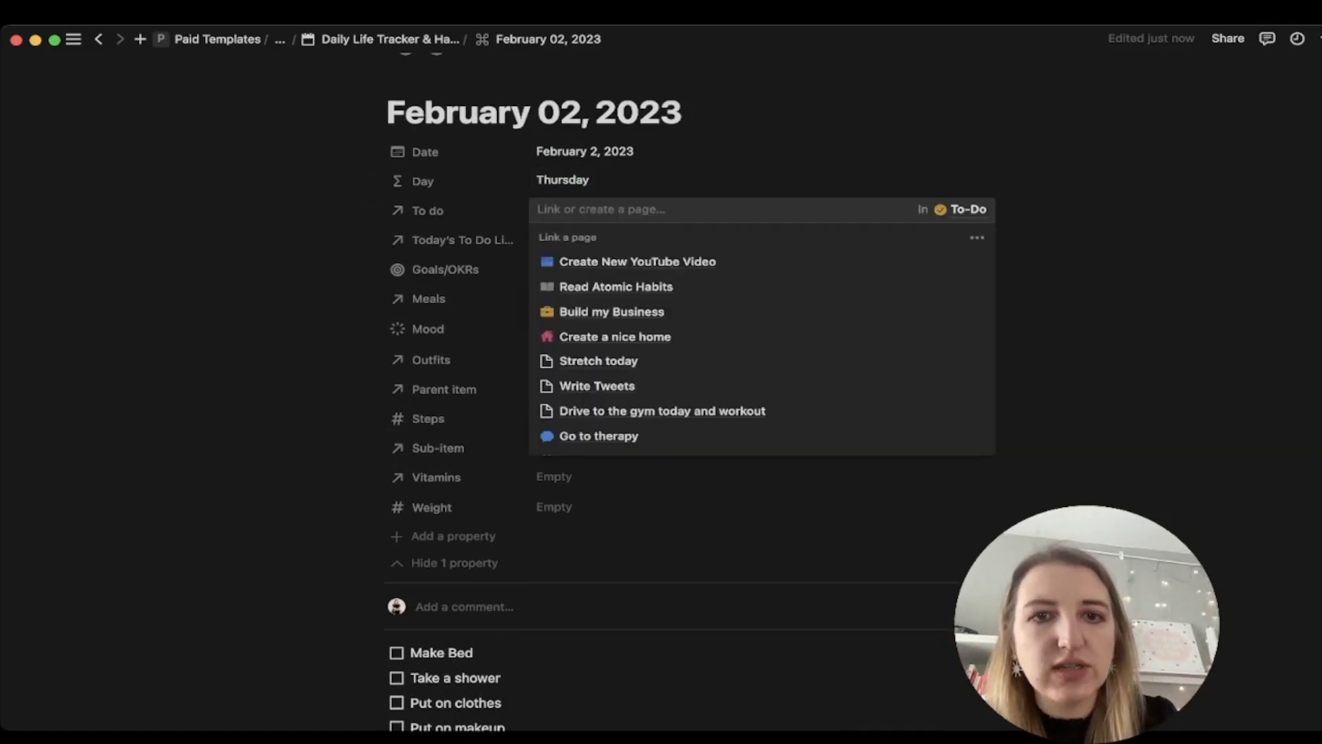
{"action": "left_click", "coordinate": [615, 286]}
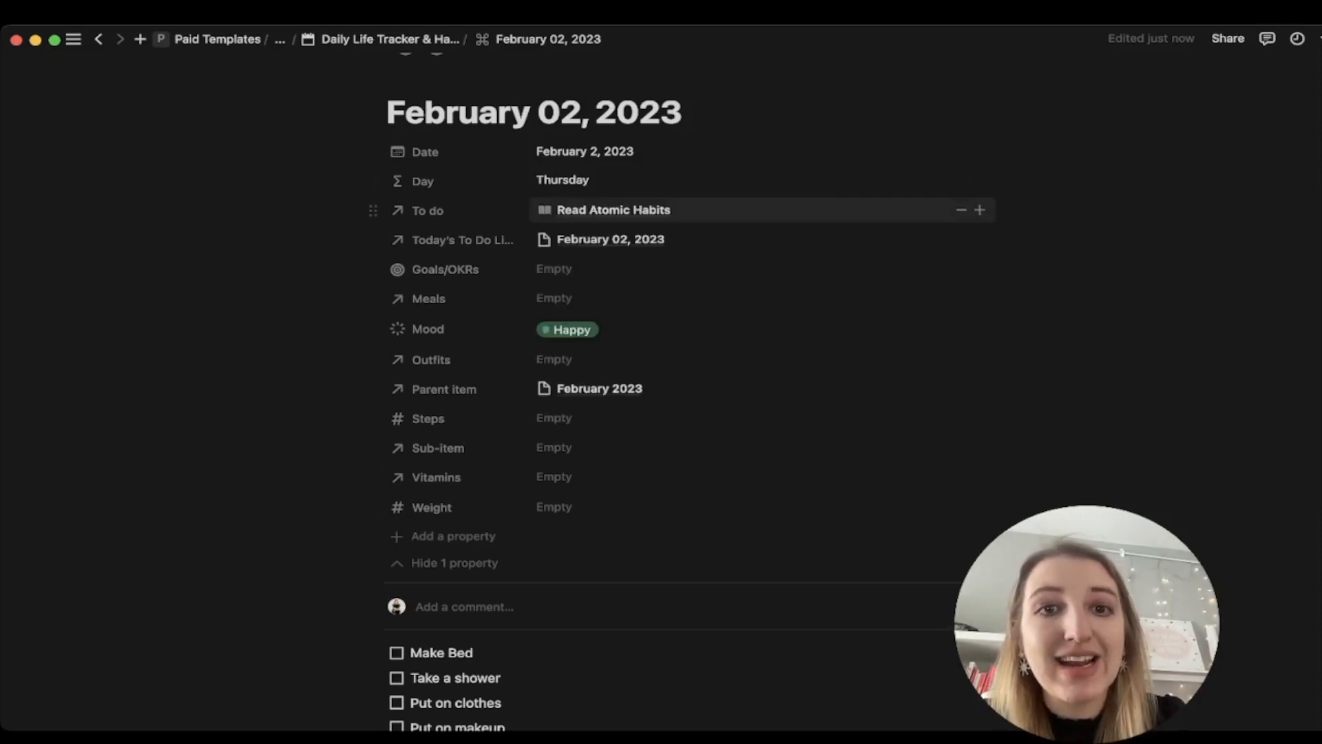
{"action": "left_click", "coordinate": [613, 211]}
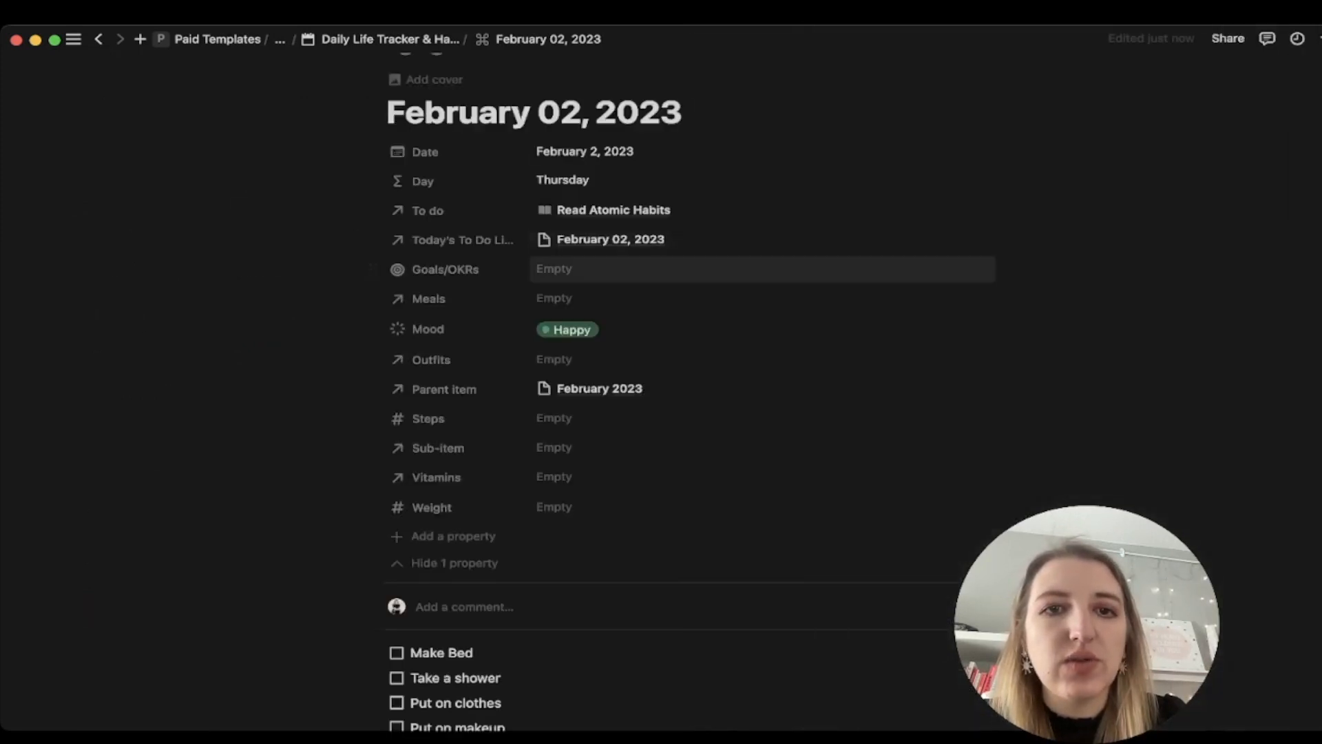
{"action": "mouse_move", "coordinate": [464, 240]}
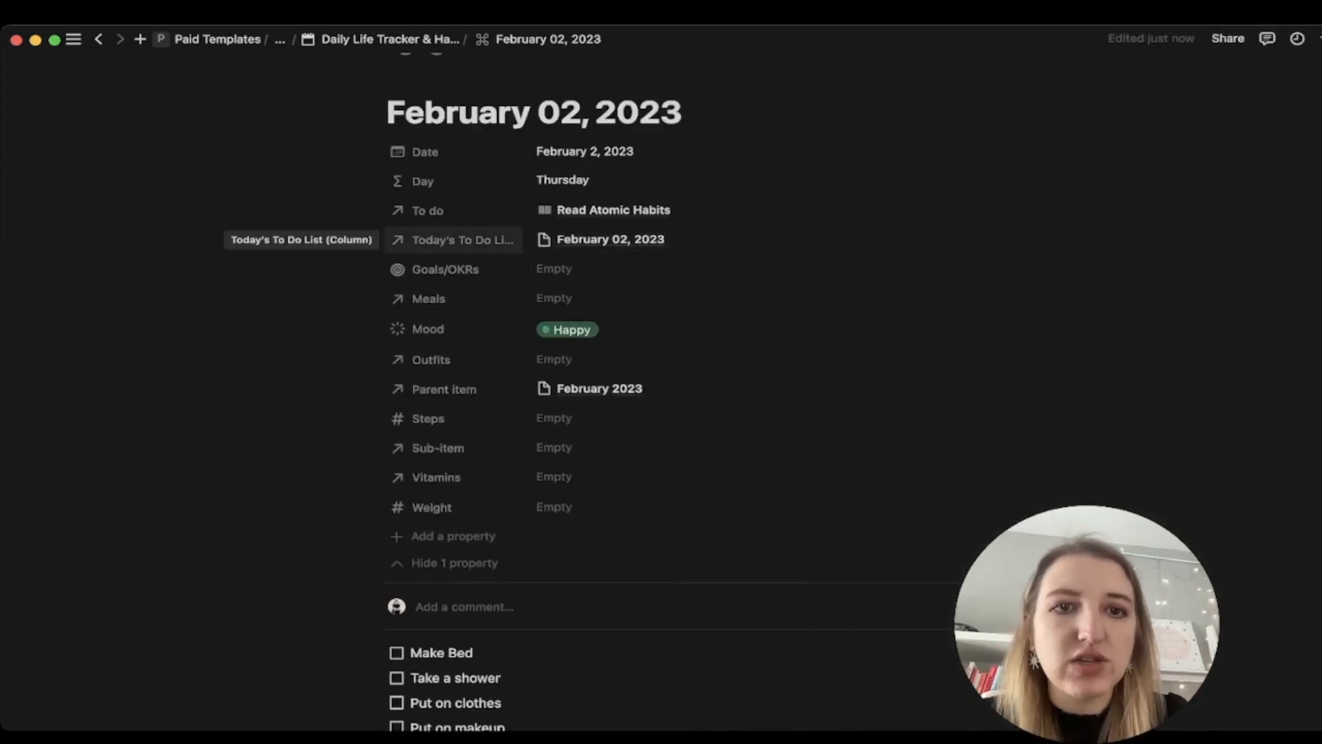
{"action": "left_click", "coordinate": [581, 268]}
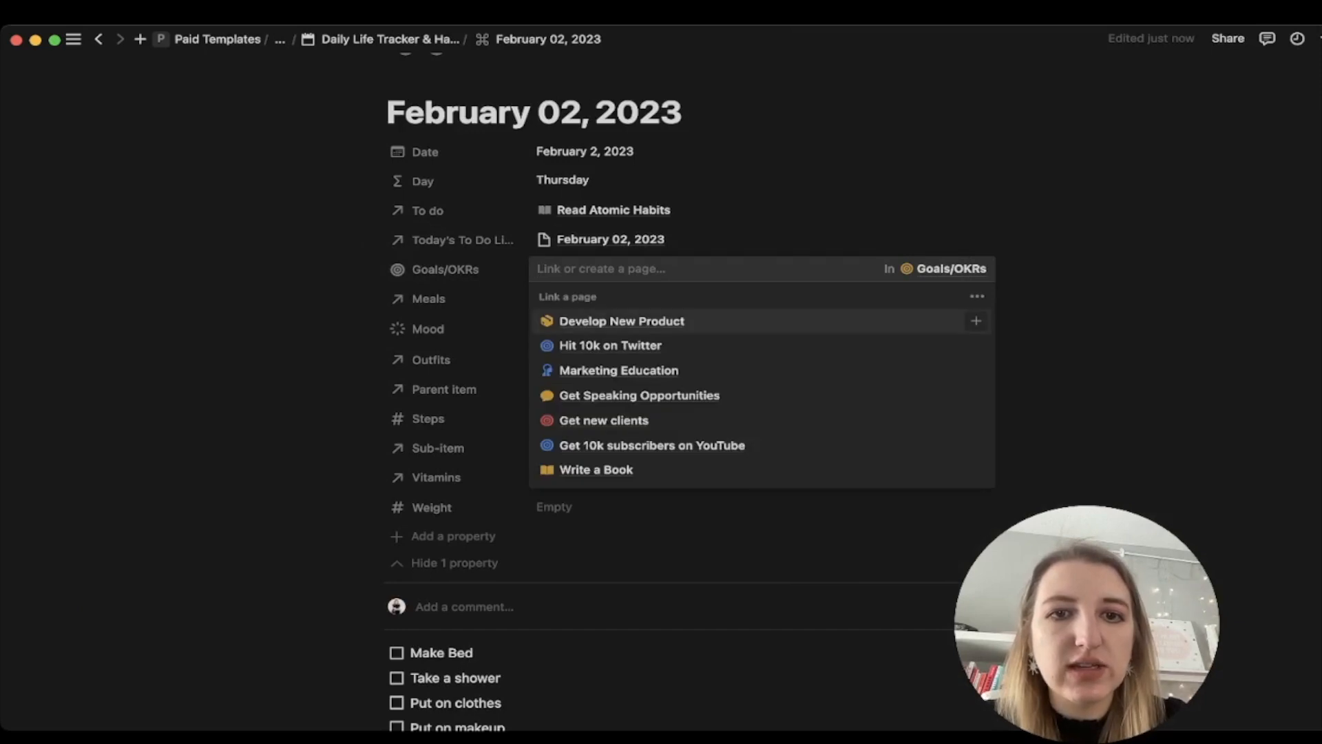
{"action": "left_click", "coordinate": [610, 345]}
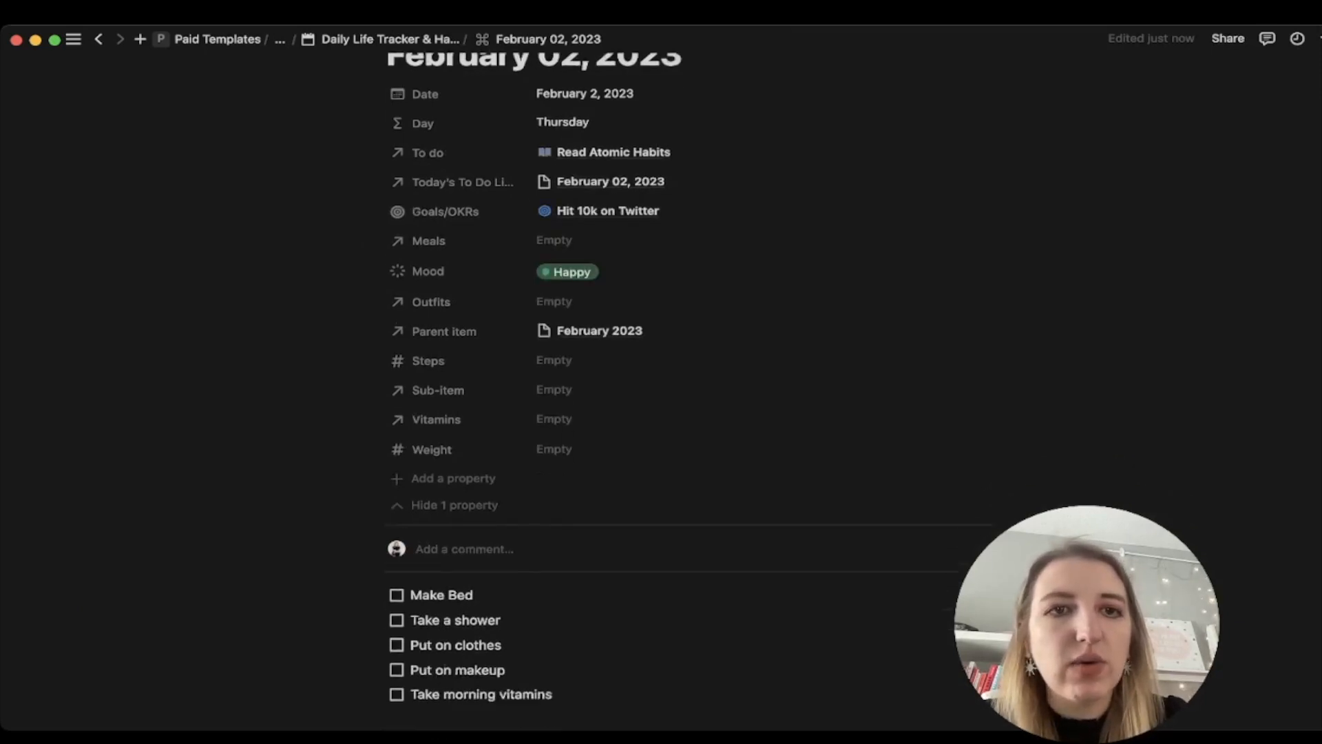
{"action": "scroll", "scroll_direction": "down", "scroll_amount": 3}
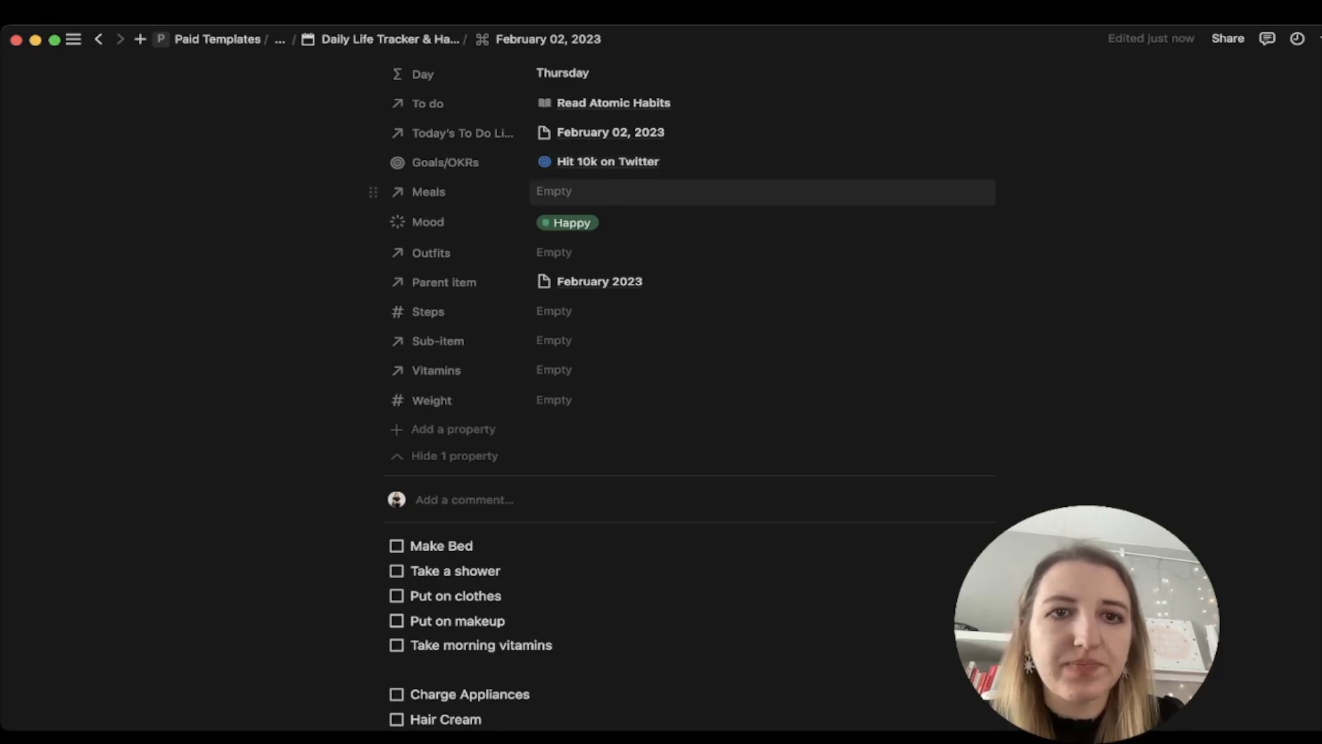
{"action": "left_click", "coordinate": [762, 192]}
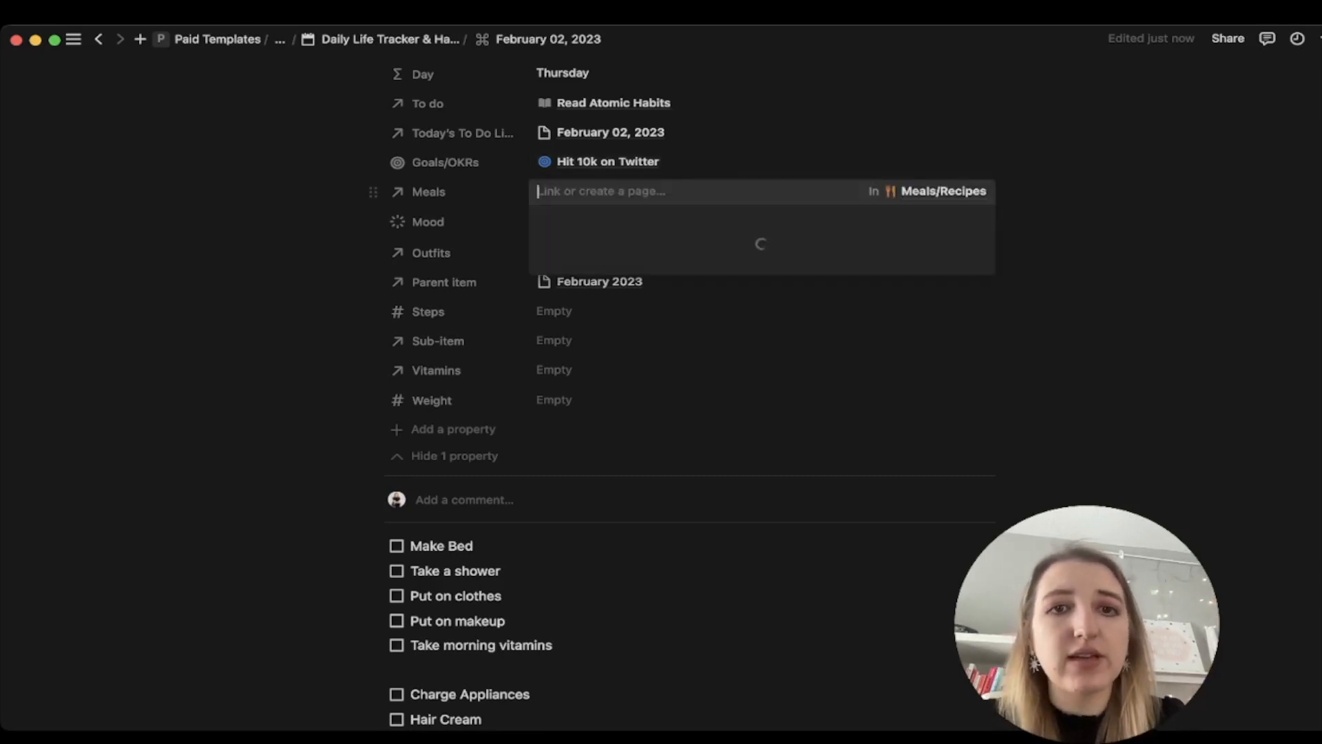
Step: Log Oatmeal as the meal and set the mood to Melancholy
{"action": "type", "text": "oatmeal"}
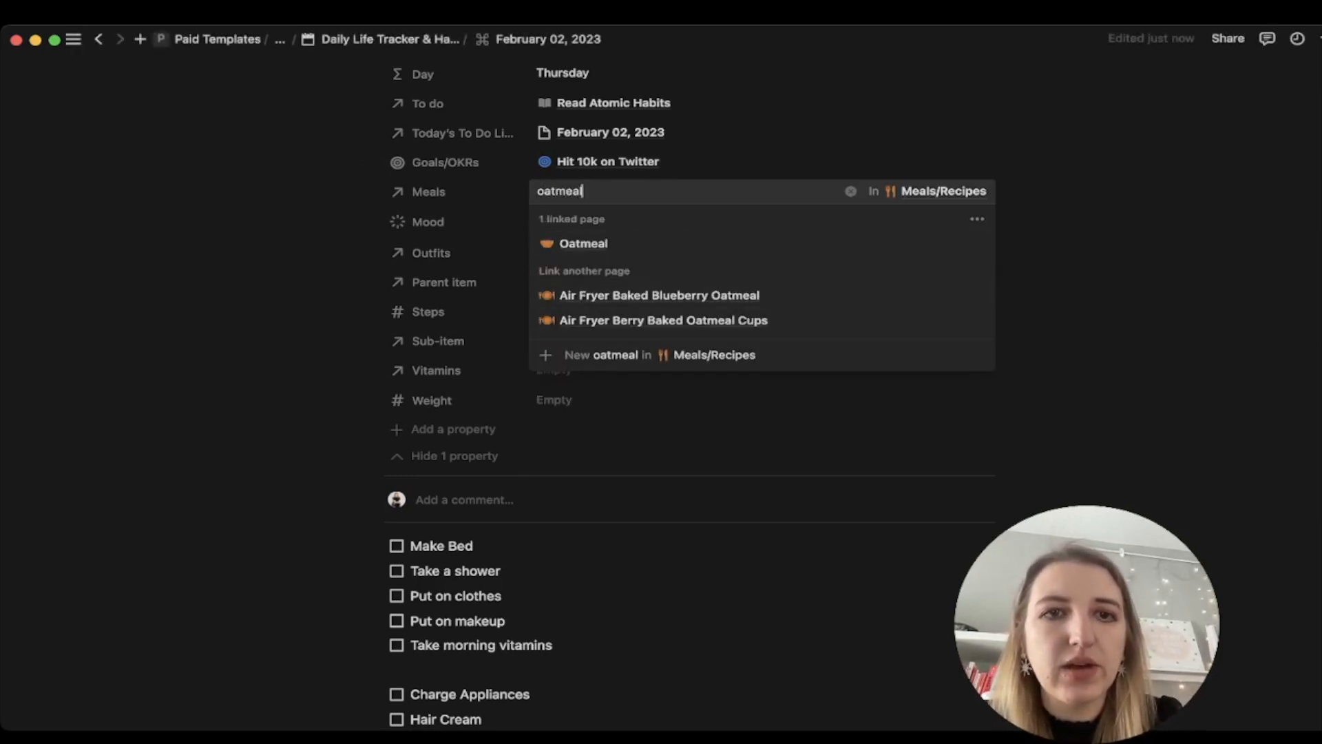
{"action": "left_click", "coordinate": [584, 243]}
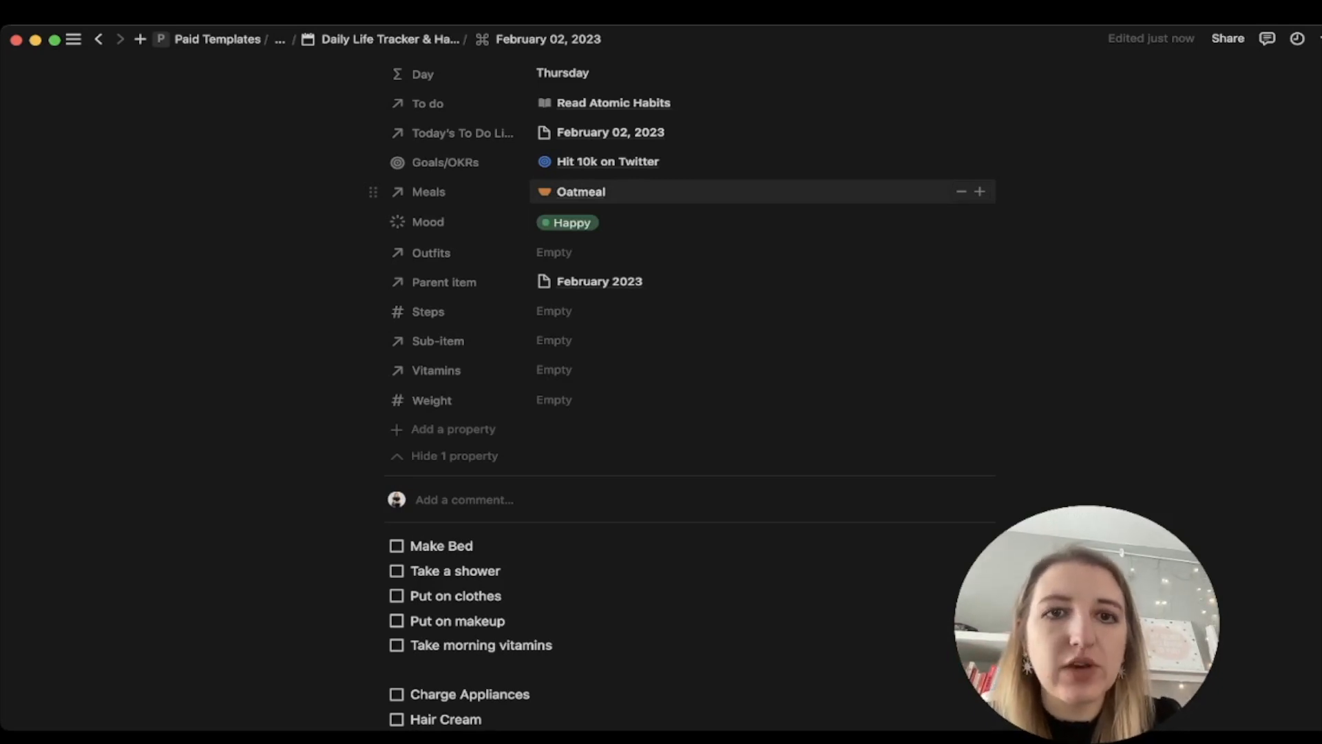
{"action": "left_click", "coordinate": [566, 222]}
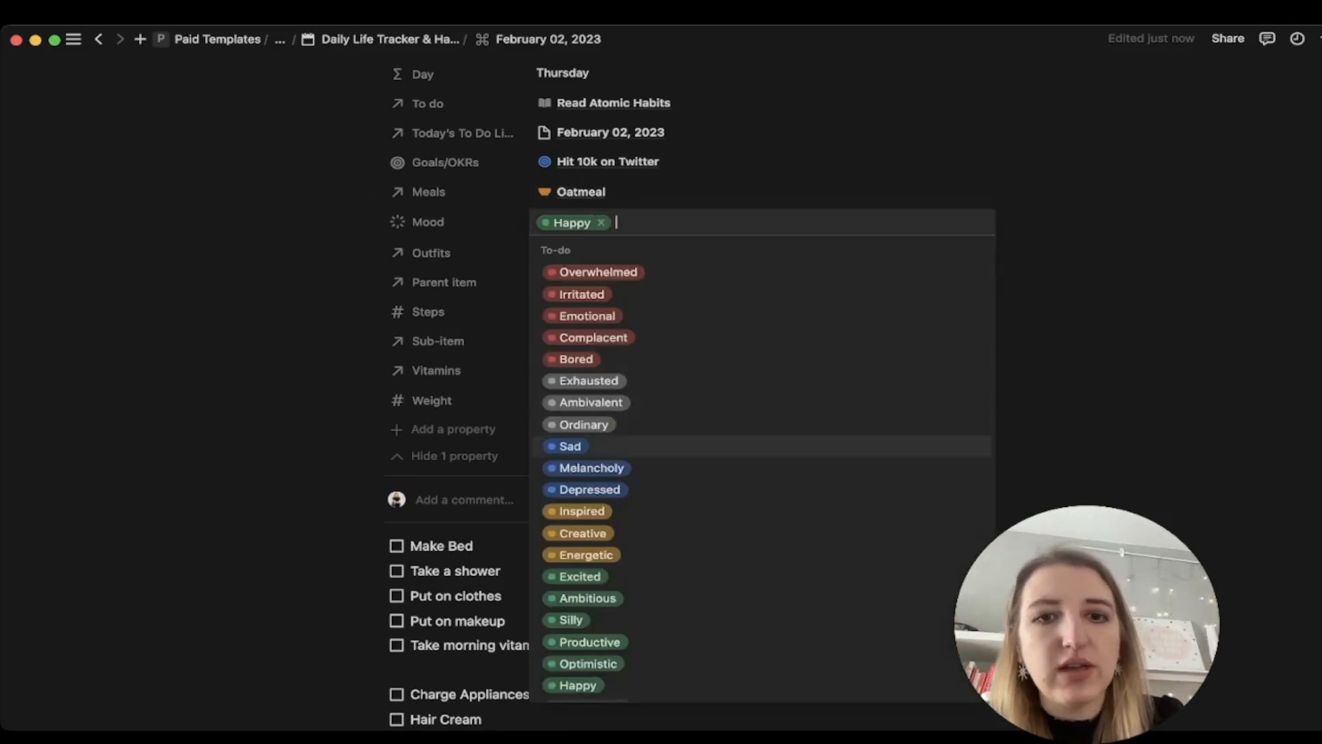
{"action": "left_click", "coordinate": [586, 468]}
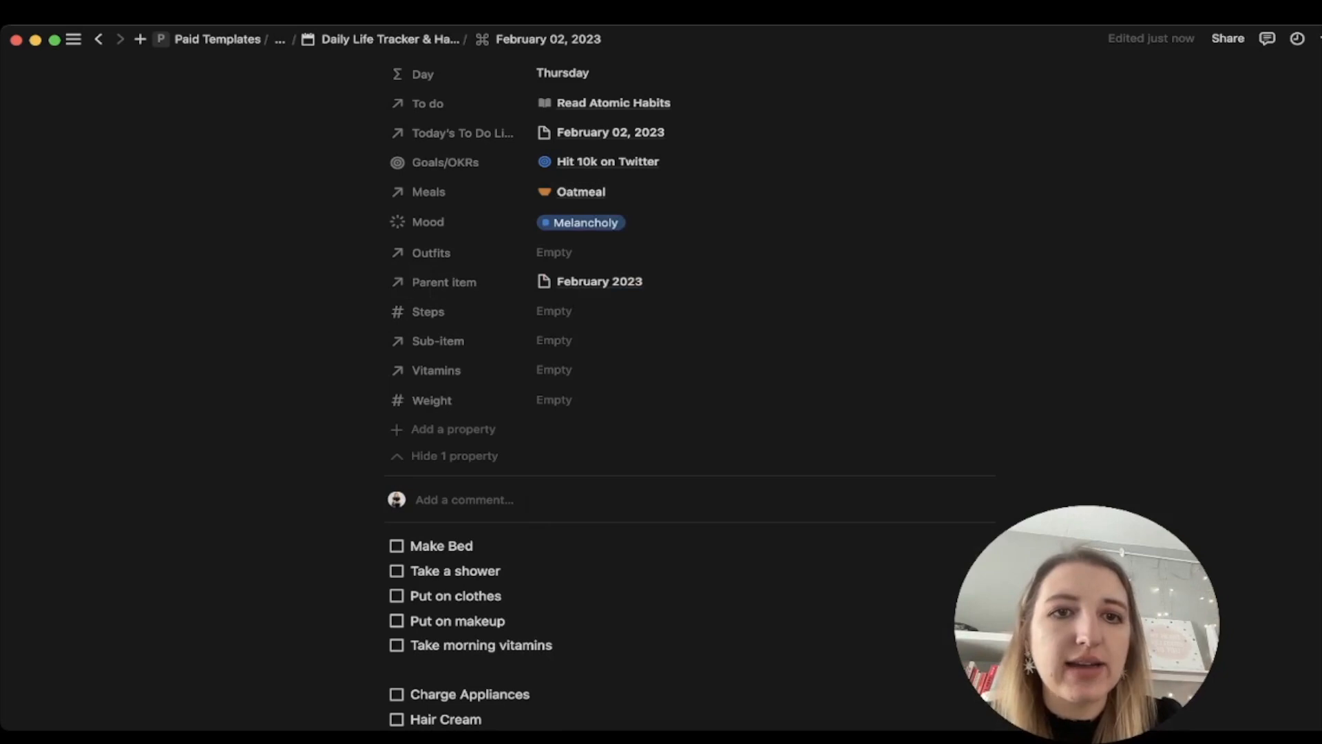
Step: Link Black Shirt as outfit and Fish Oil as vitamin, and record weight 150
{"action": "left_click", "coordinate": [554, 252]}
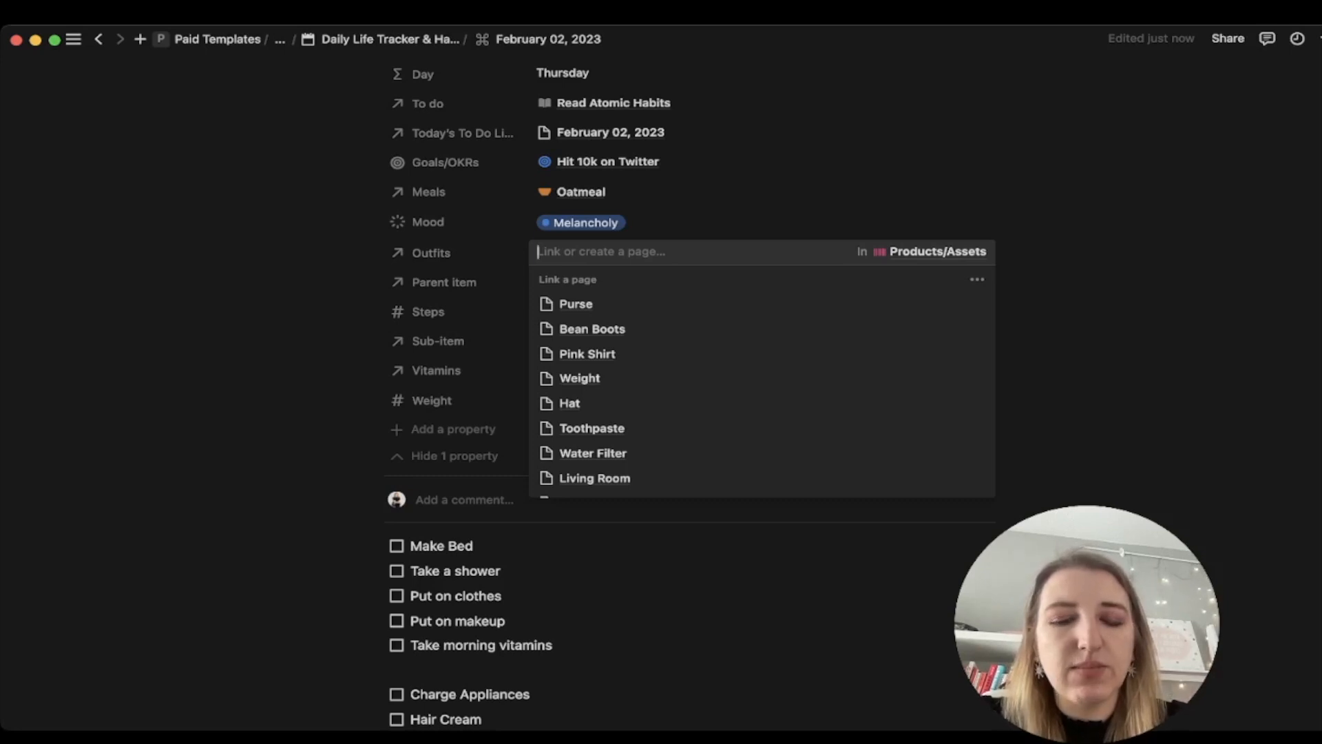
{"action": "type", "text": "black"}
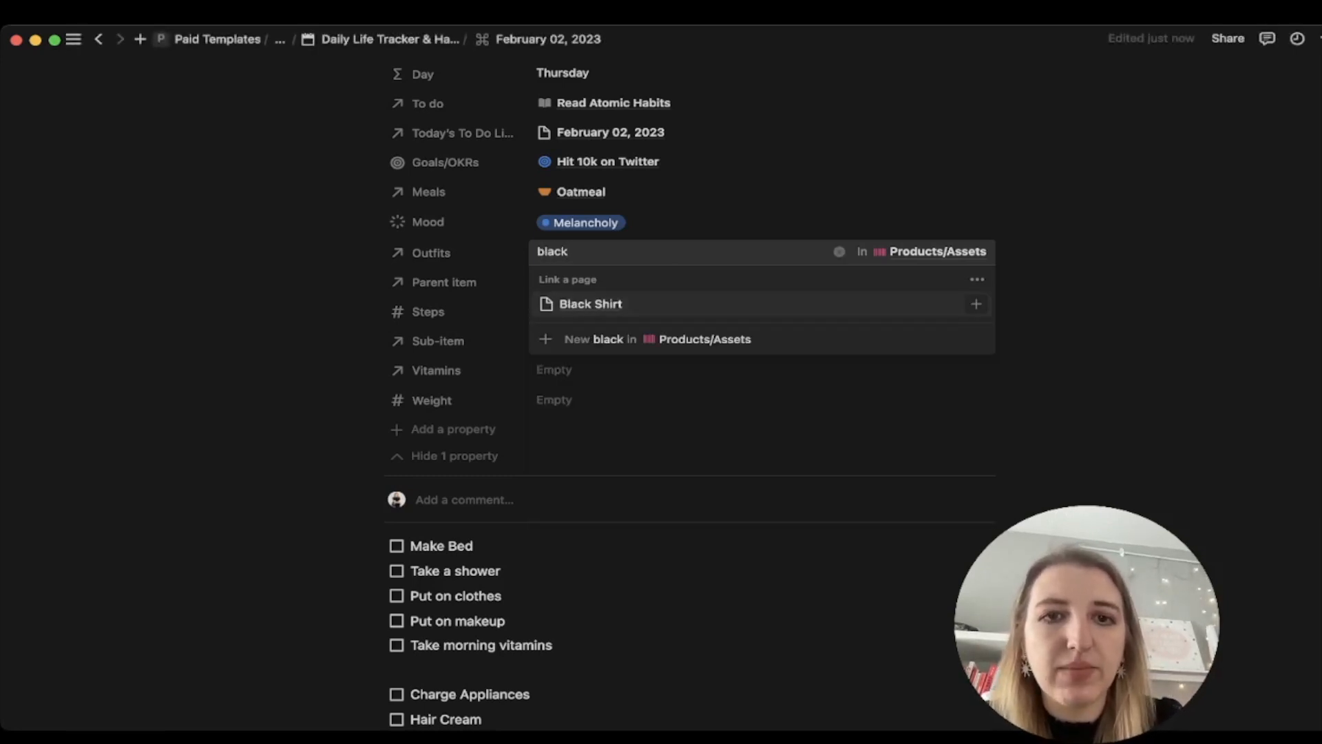
{"action": "left_click", "coordinate": [592, 303]}
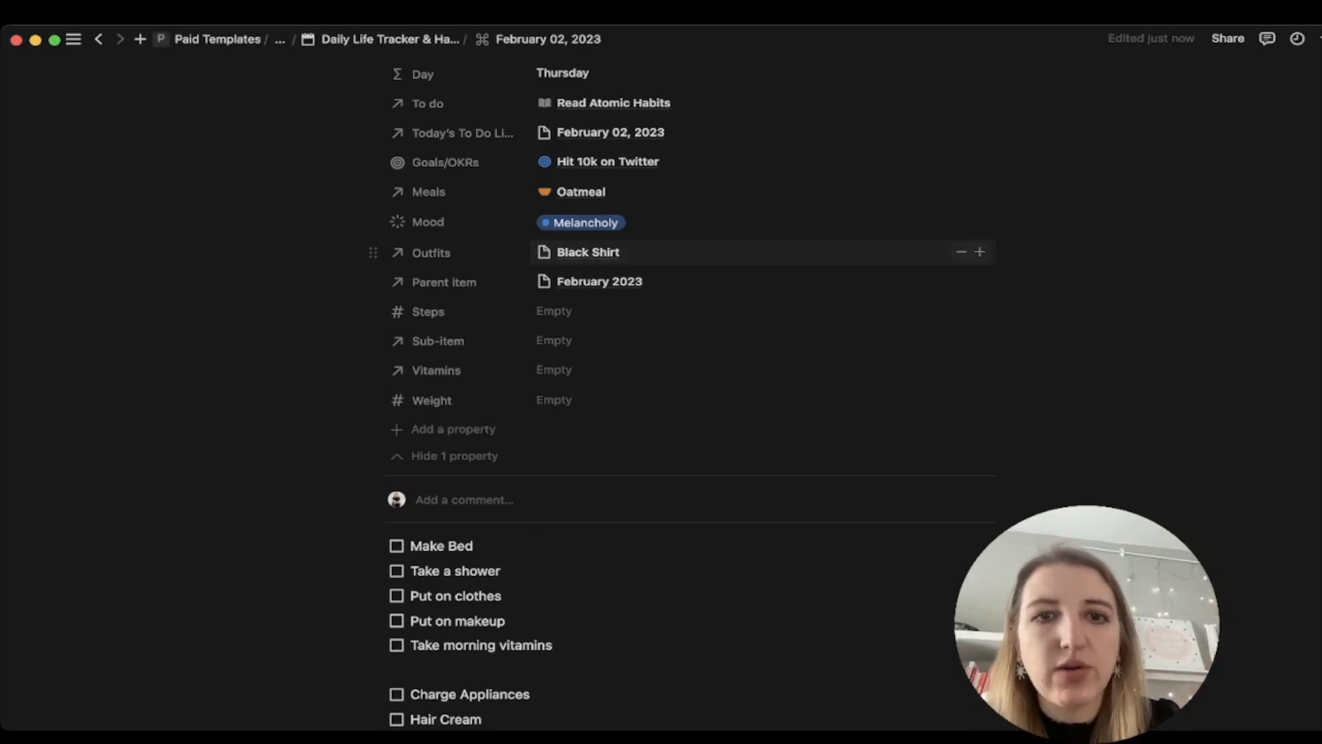
{"action": "left_click", "coordinate": [588, 252]}
{"action": "type", "text": "fish"}
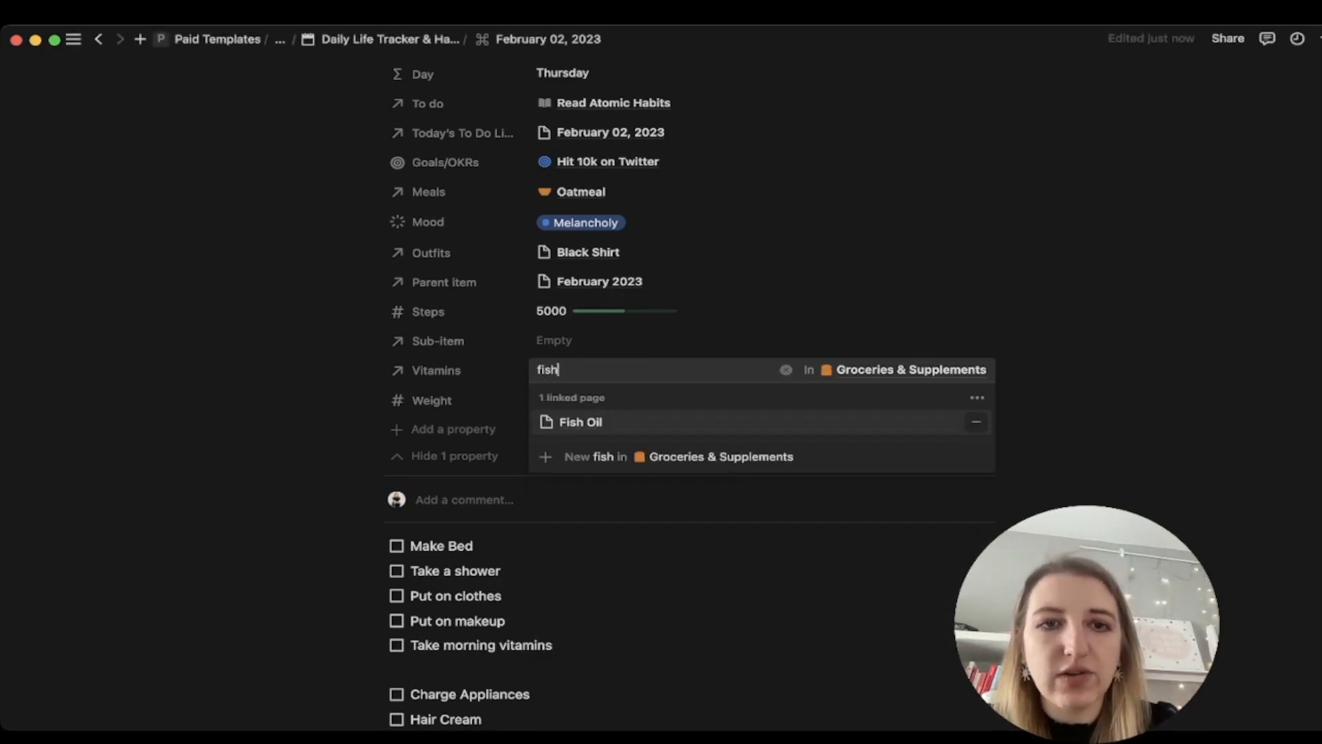
{"action": "left_click", "coordinate": [579, 423]}
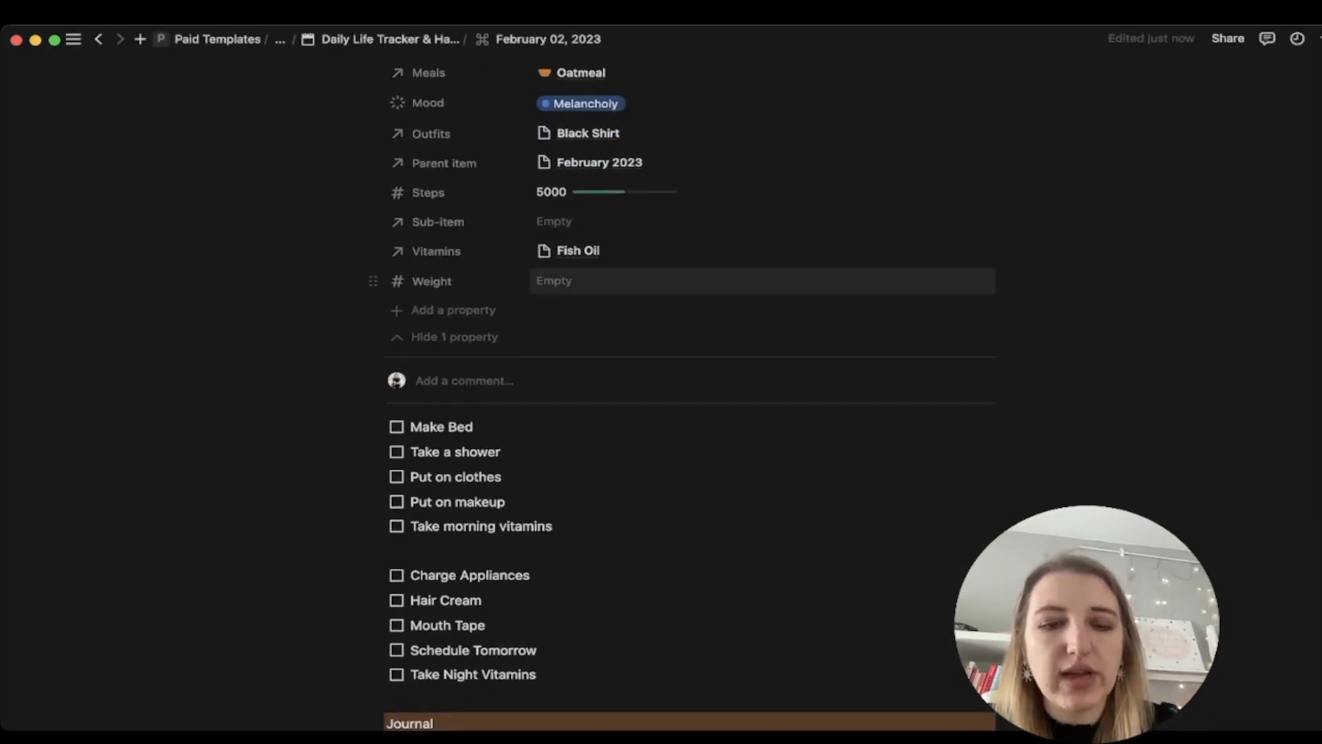
{"action": "left_click", "coordinate": [758, 281]}
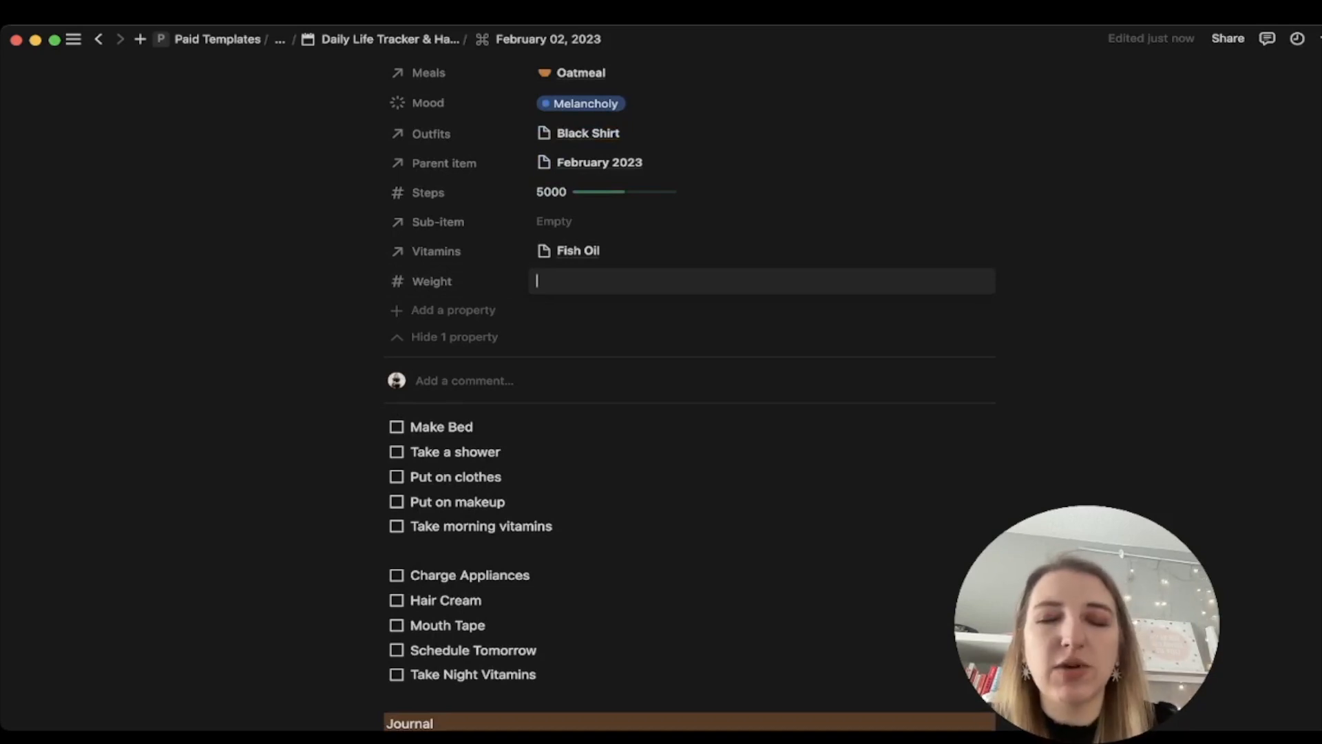
{"action": "type", "text": "150"}
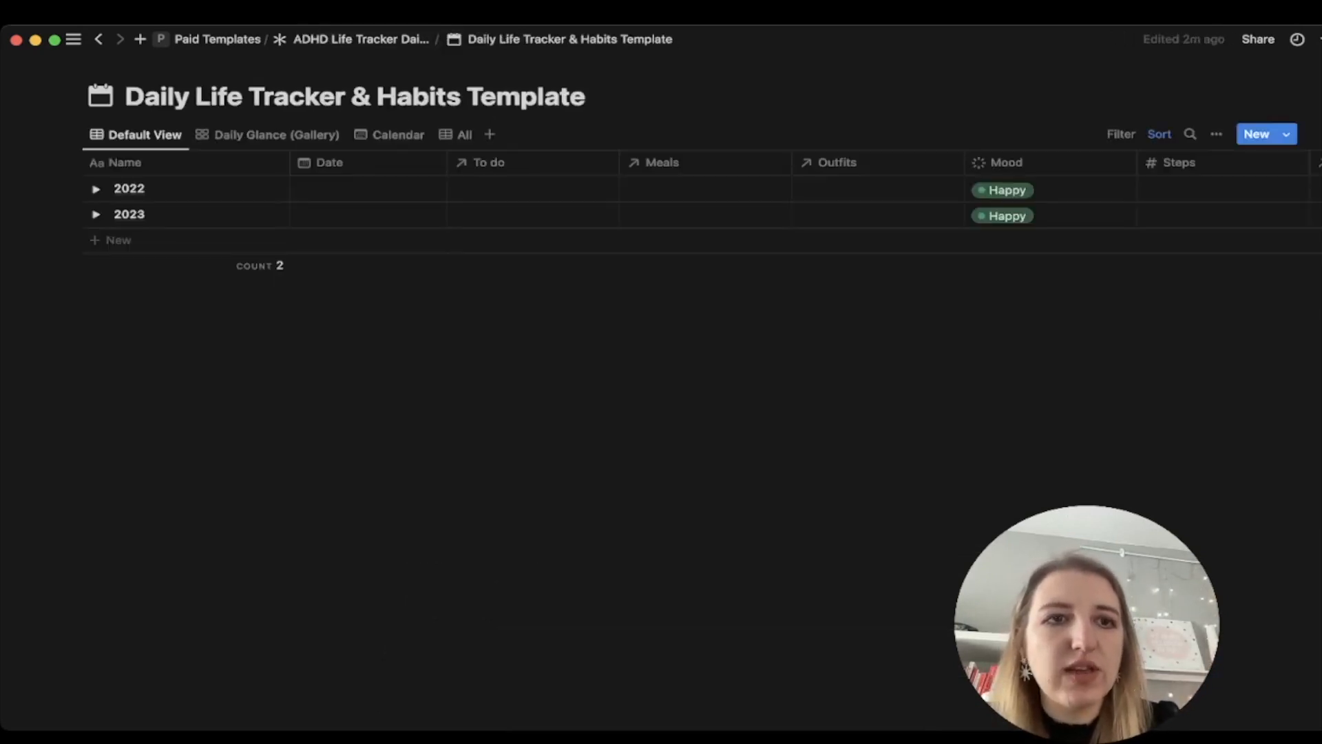
Step: Expand 2023 and February 2023 in the tracker table and scroll across its columns
{"action": "left_click", "coordinate": [97, 214]}
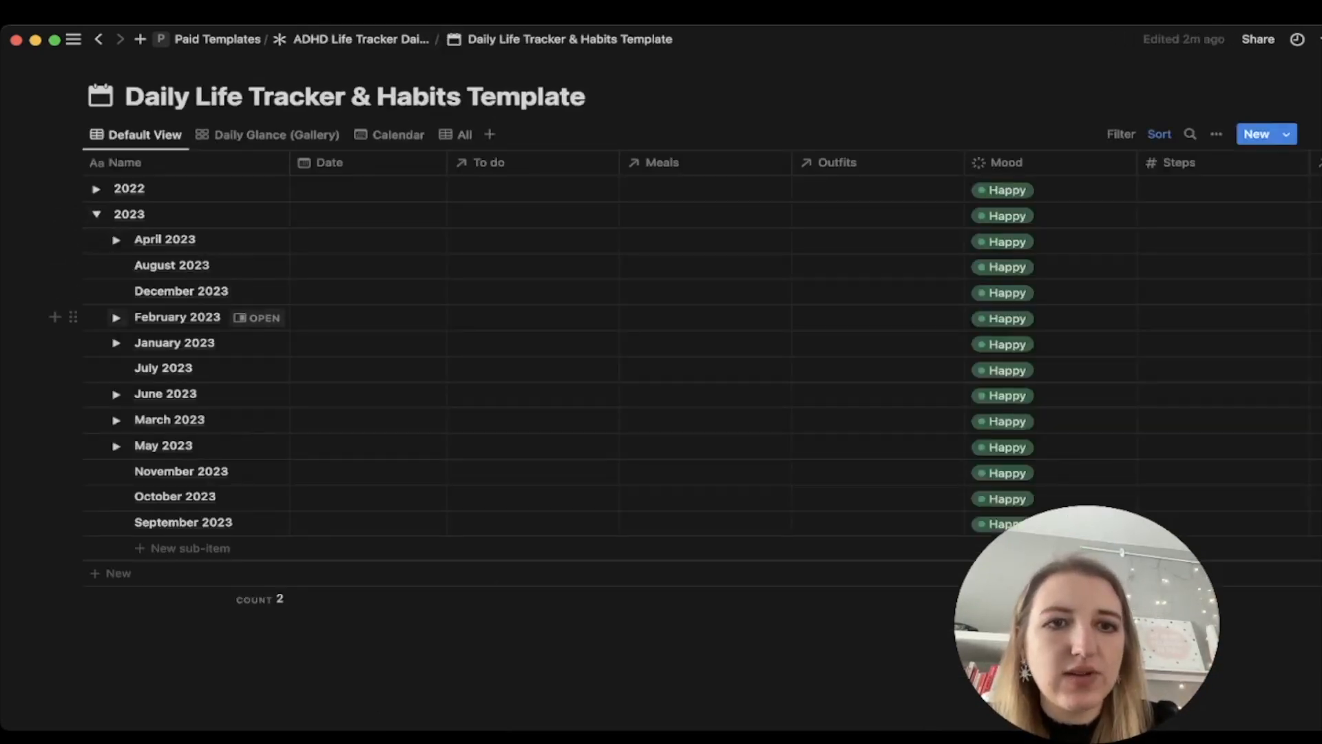
{"action": "left_click", "coordinate": [115, 317]}
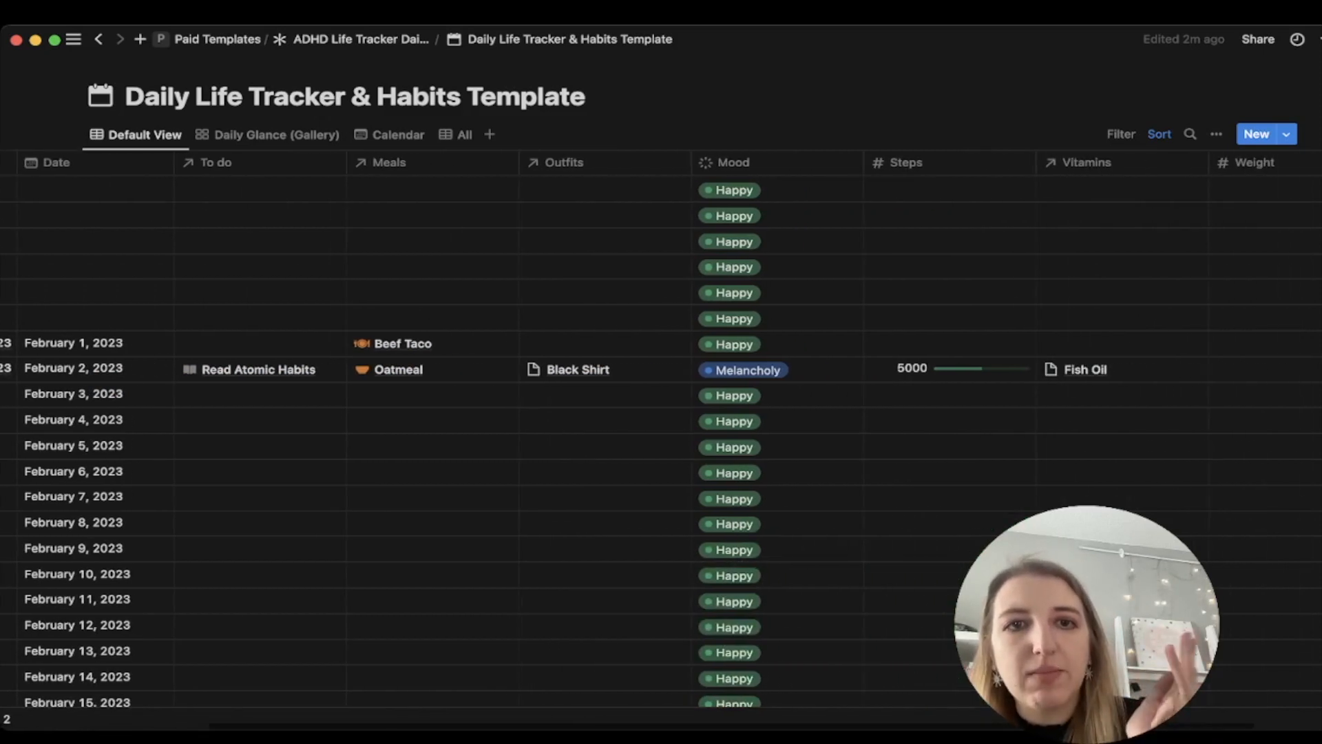
{"action": "scroll", "scroll_direction": "right", "scroll_amount": 3}
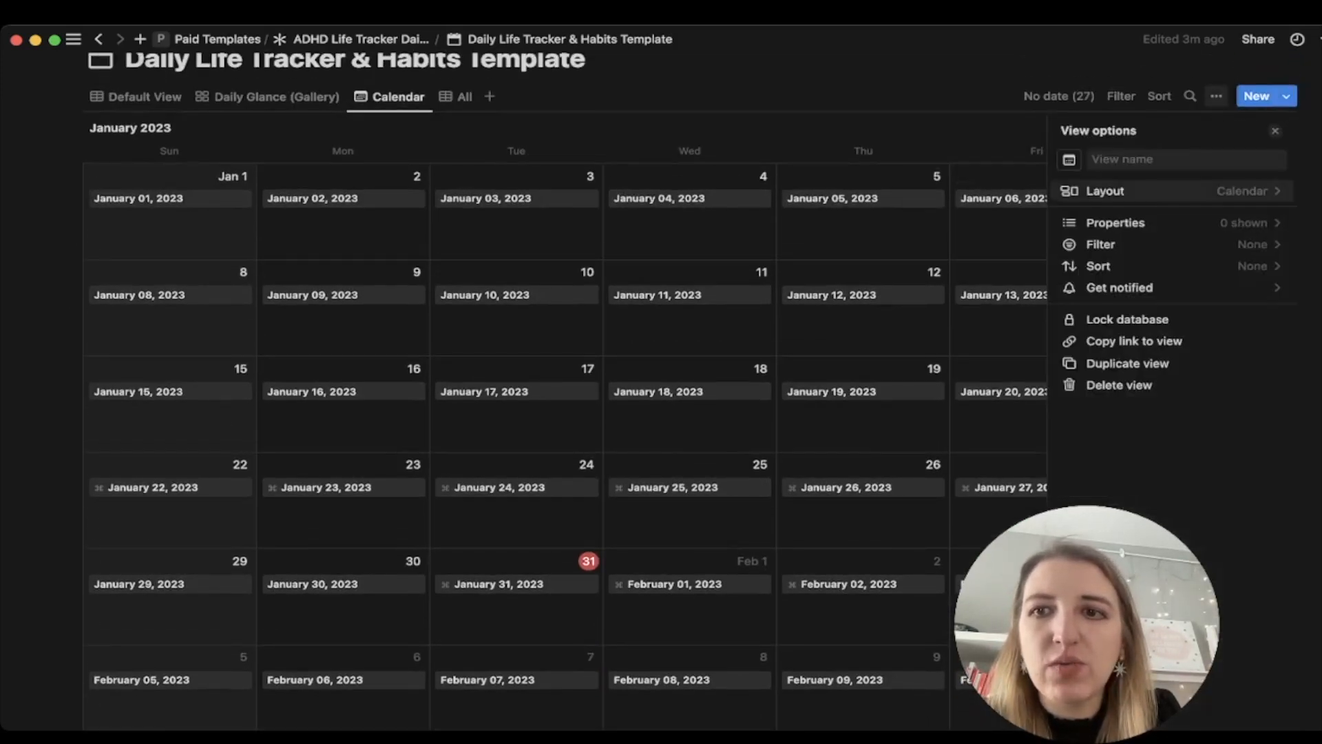
Step: Show day details on the calendar cards, glance at the Daily Glance gallery, then return to the dashboard
{"action": "left_click", "coordinate": [1114, 222]}
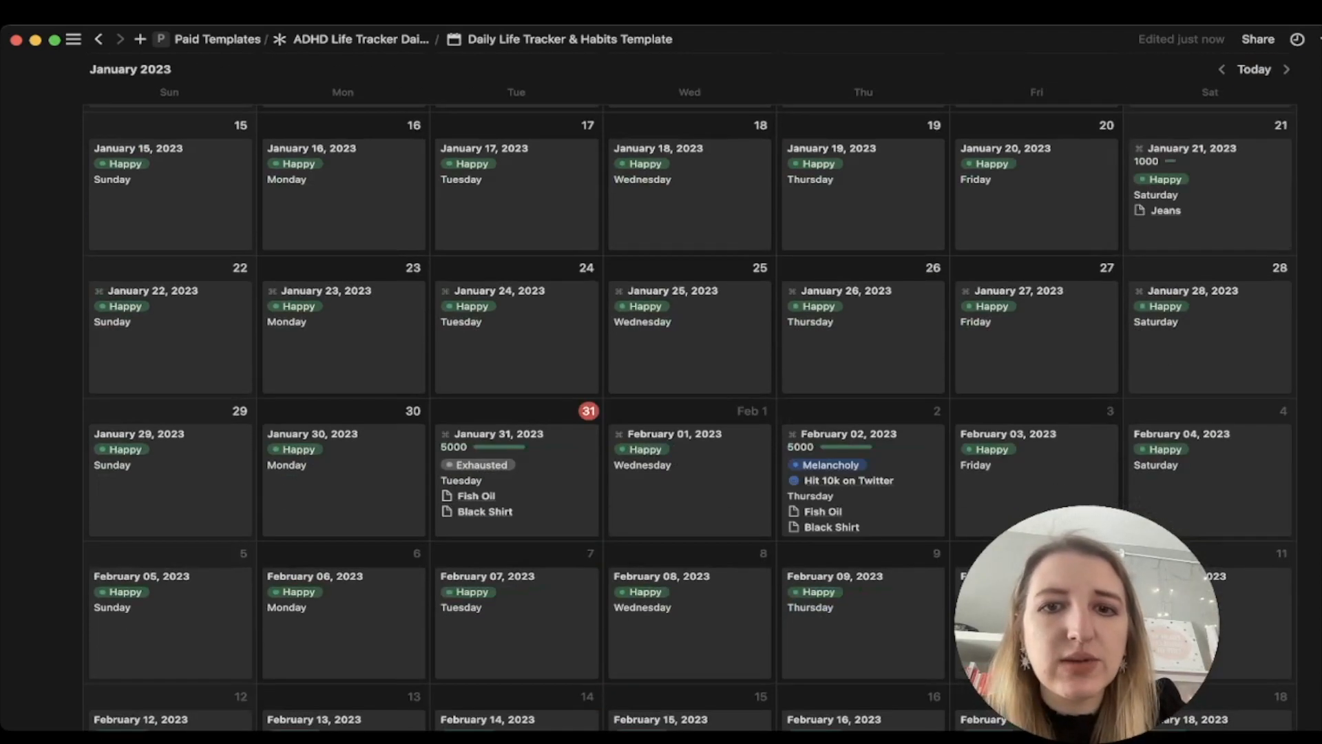
{"action": "scroll", "scroll_direction": "down", "scroll_amount": 3}
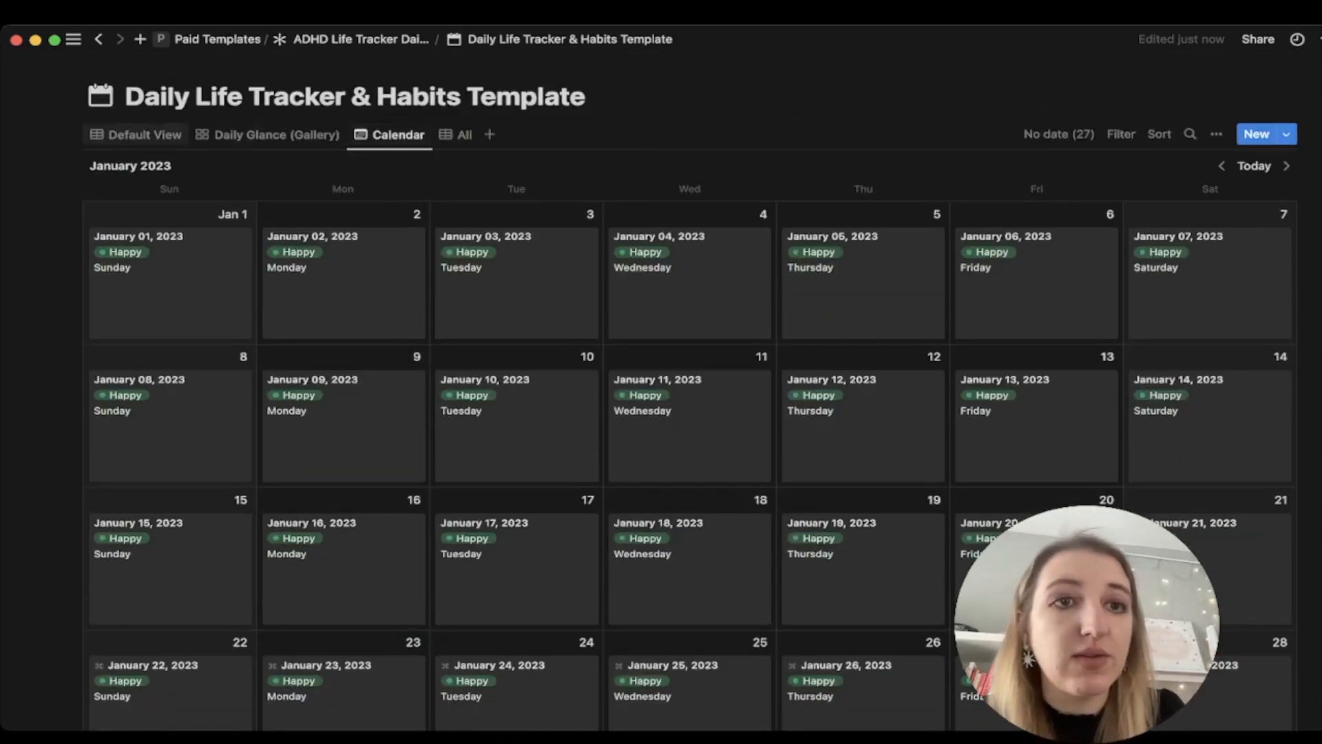
{"action": "left_click", "coordinate": [275, 135]}
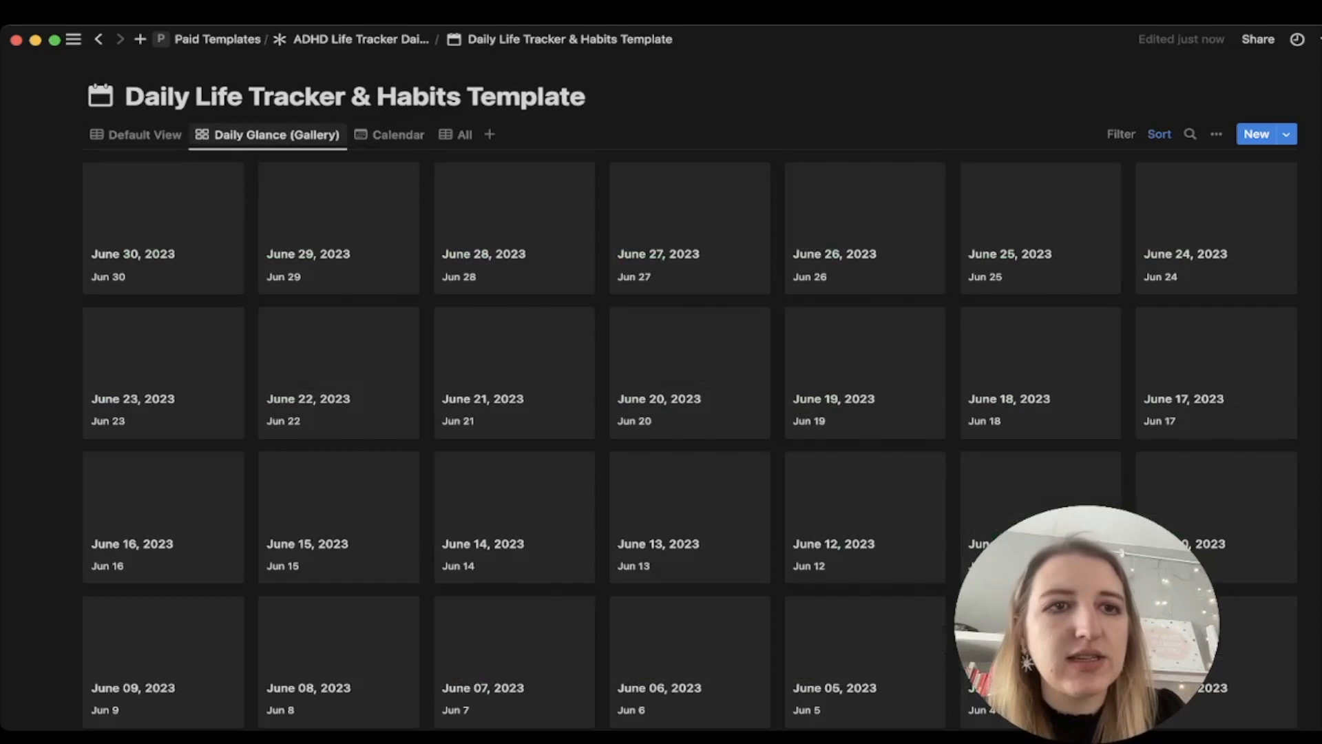
{"action": "left_click", "coordinate": [144, 135]}
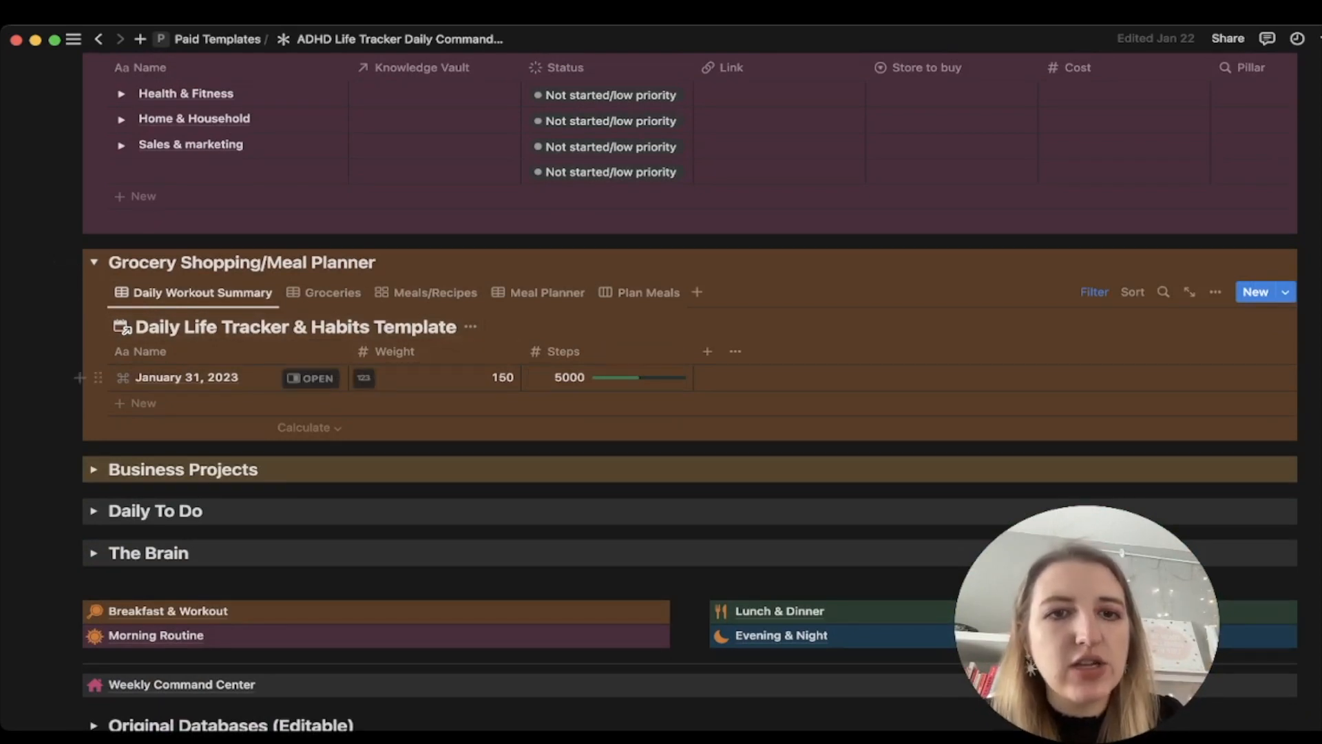
Step: Re-enter weight 150 for January 31, 2023, then open the Groceries & Supplements database
{"action": "left_click", "coordinate": [461, 377]}
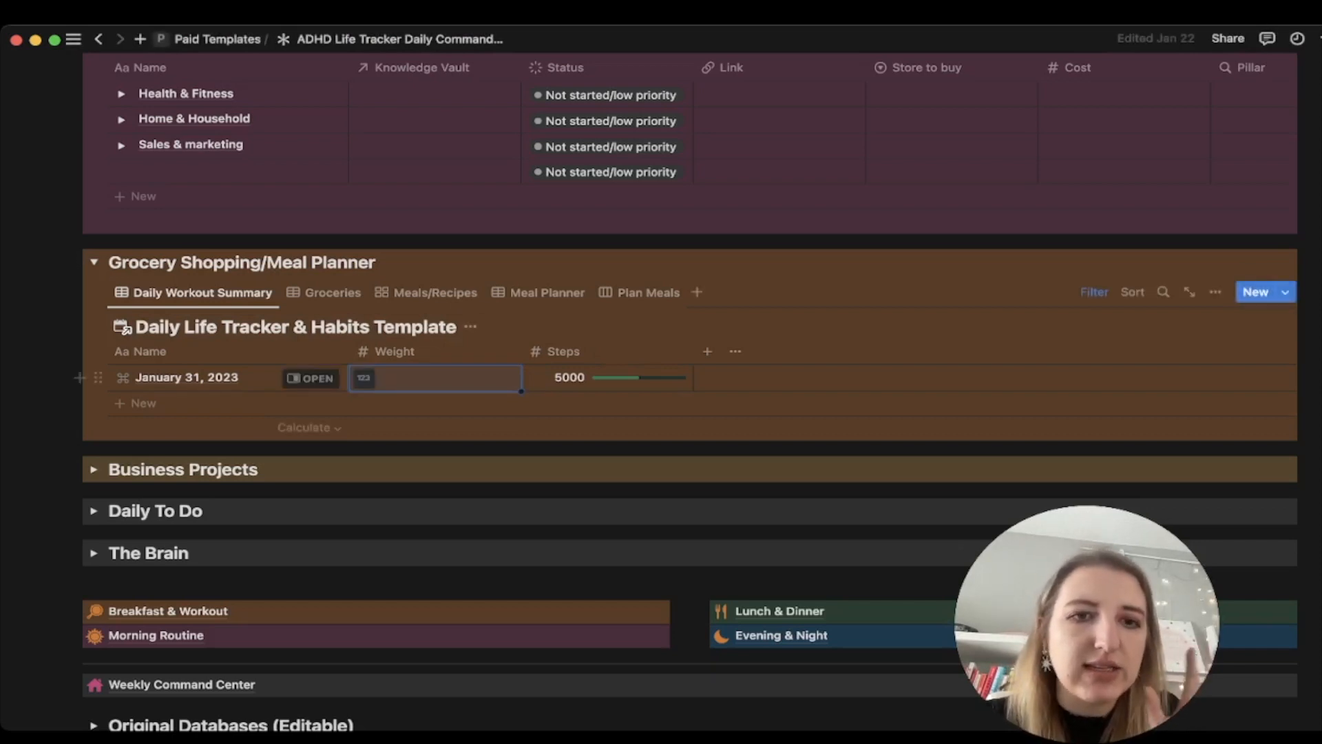
{"action": "type", "text": "150"}
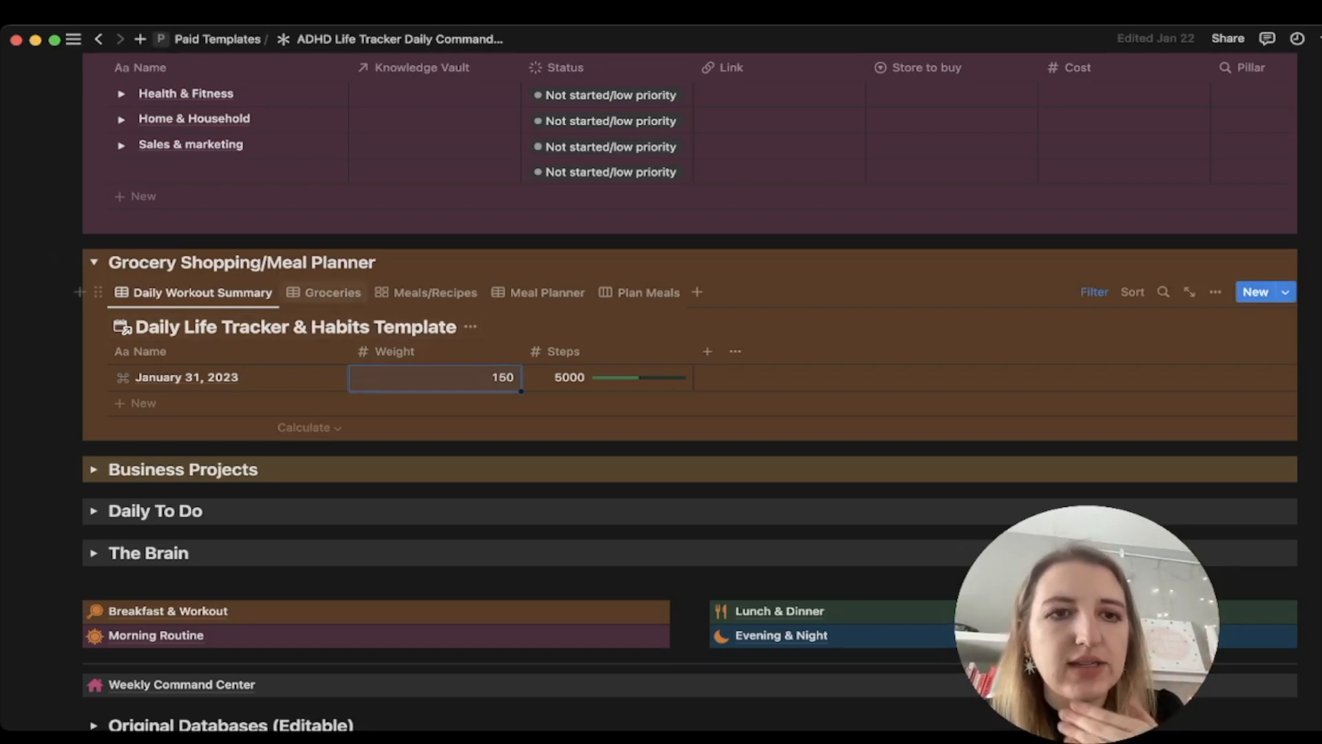
{"action": "left_click", "coordinate": [324, 292]}
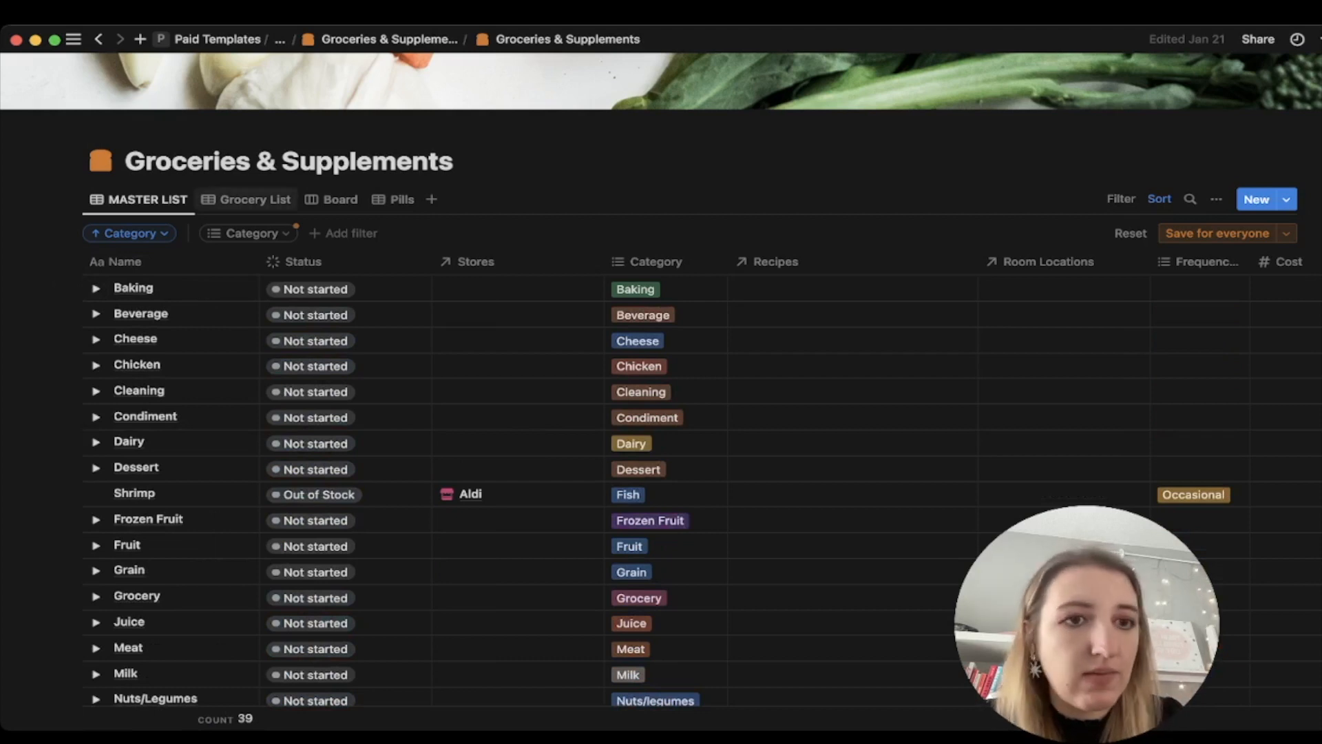
Step: Check the grocery list view, then put Samosa from the Chicken category on the grocery list
{"action": "left_click", "coordinate": [253, 199]}
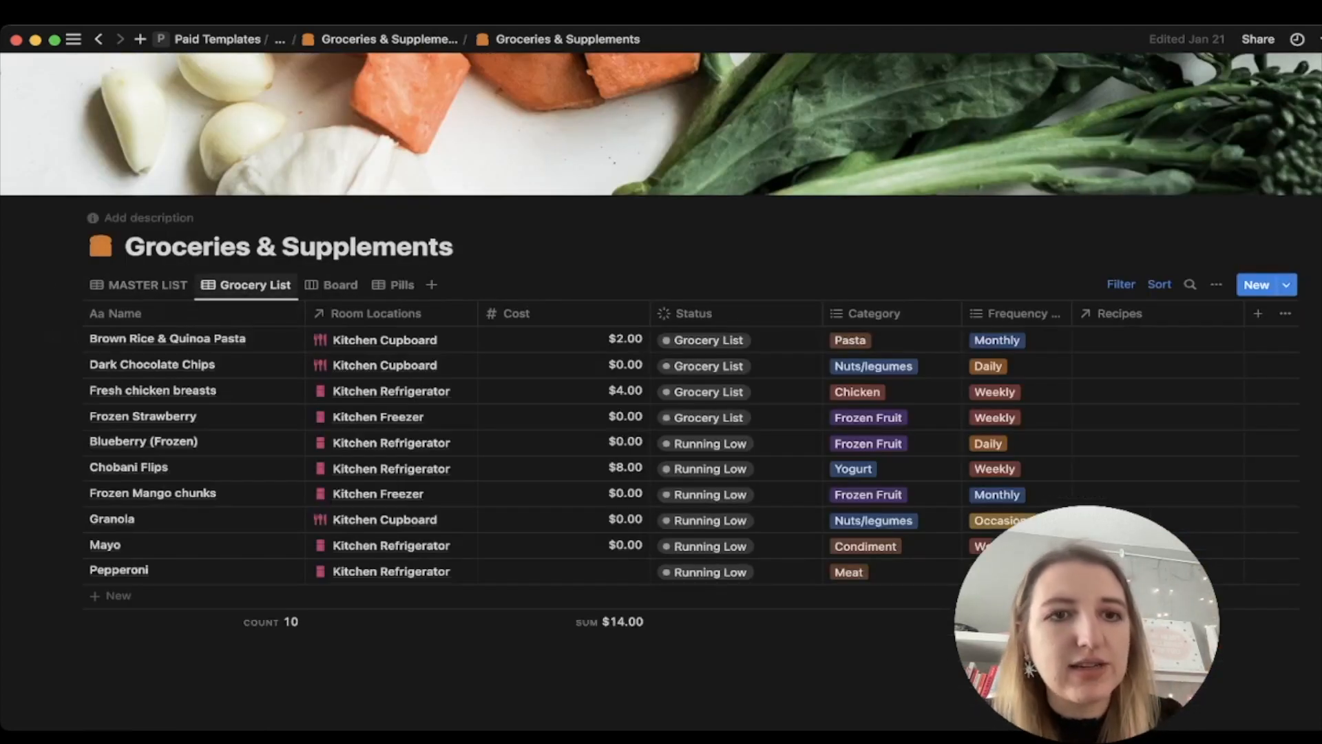
{"action": "left_click", "coordinate": [147, 285]}
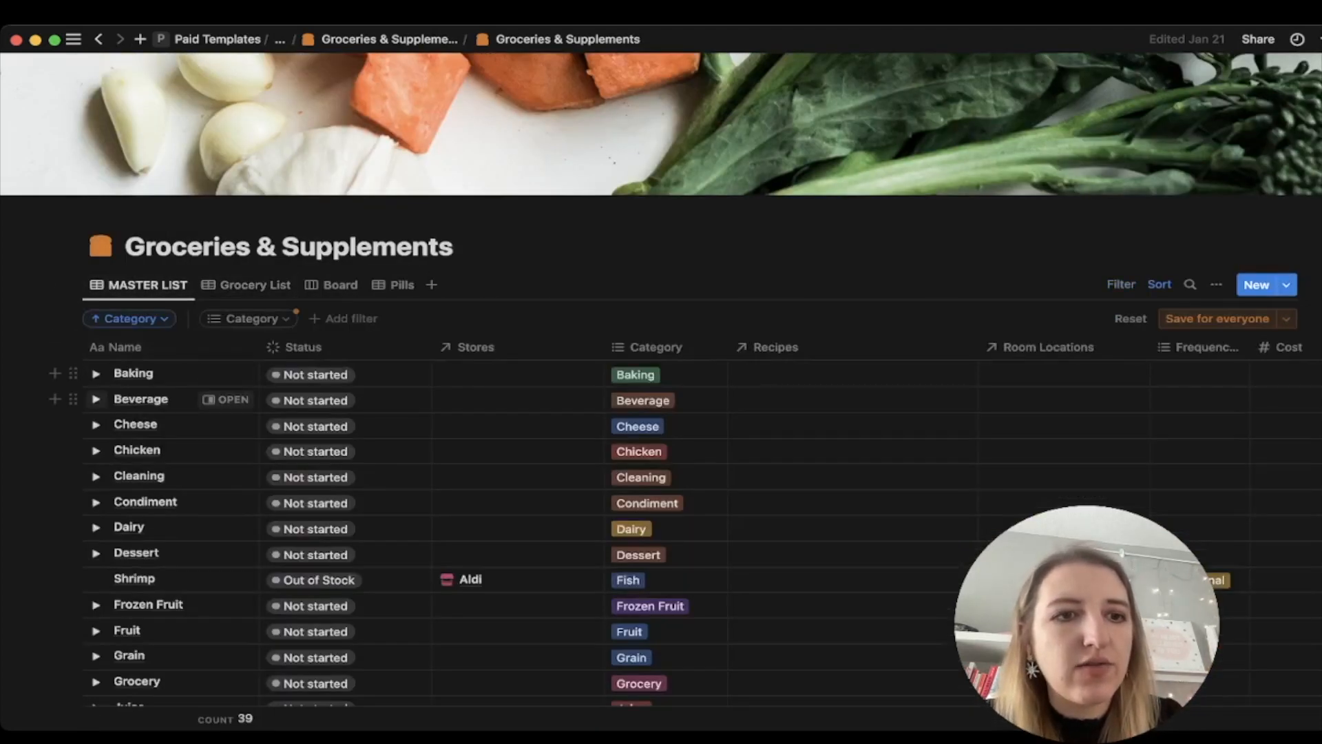
{"action": "left_click", "coordinate": [96, 449]}
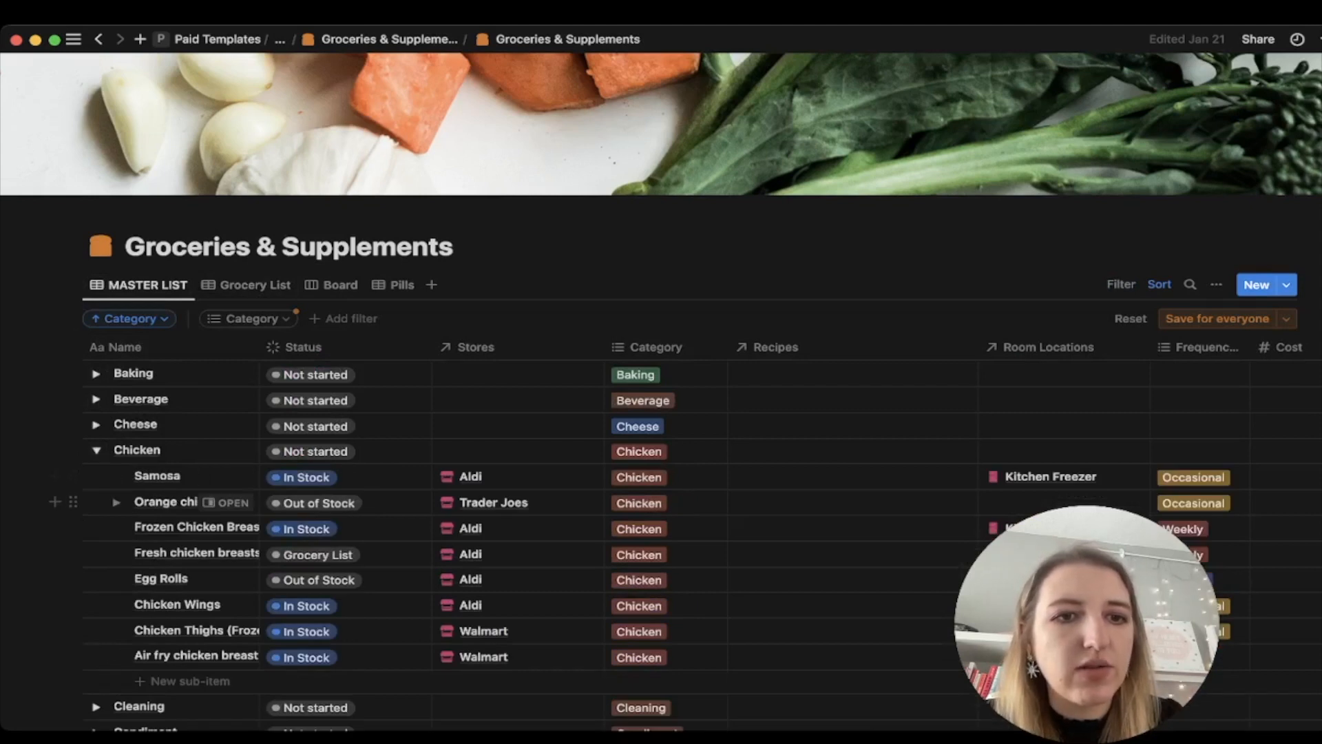
{"action": "left_click", "coordinate": [300, 478]}
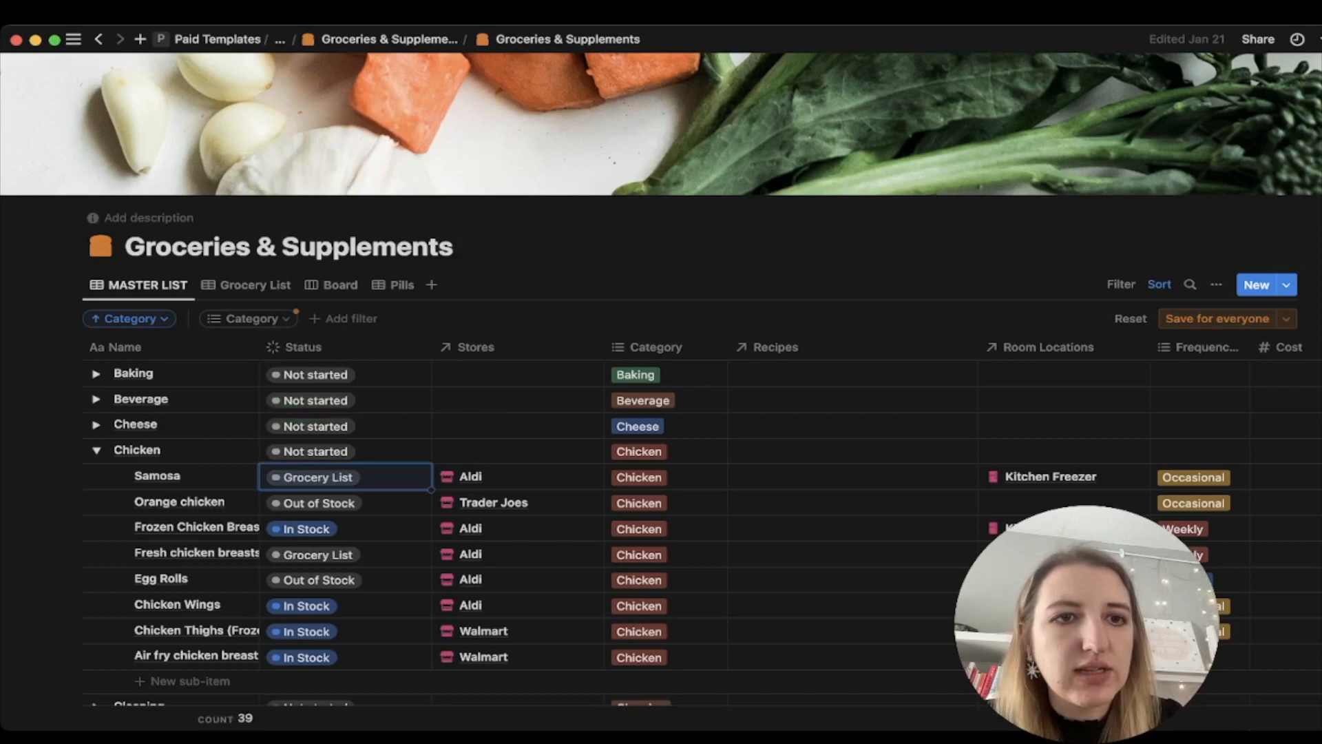
Step: Navigate back via the breadcrumb to the ADHD Life Tracker Daily Command Center page
{"action": "left_click", "coordinate": [255, 284]}
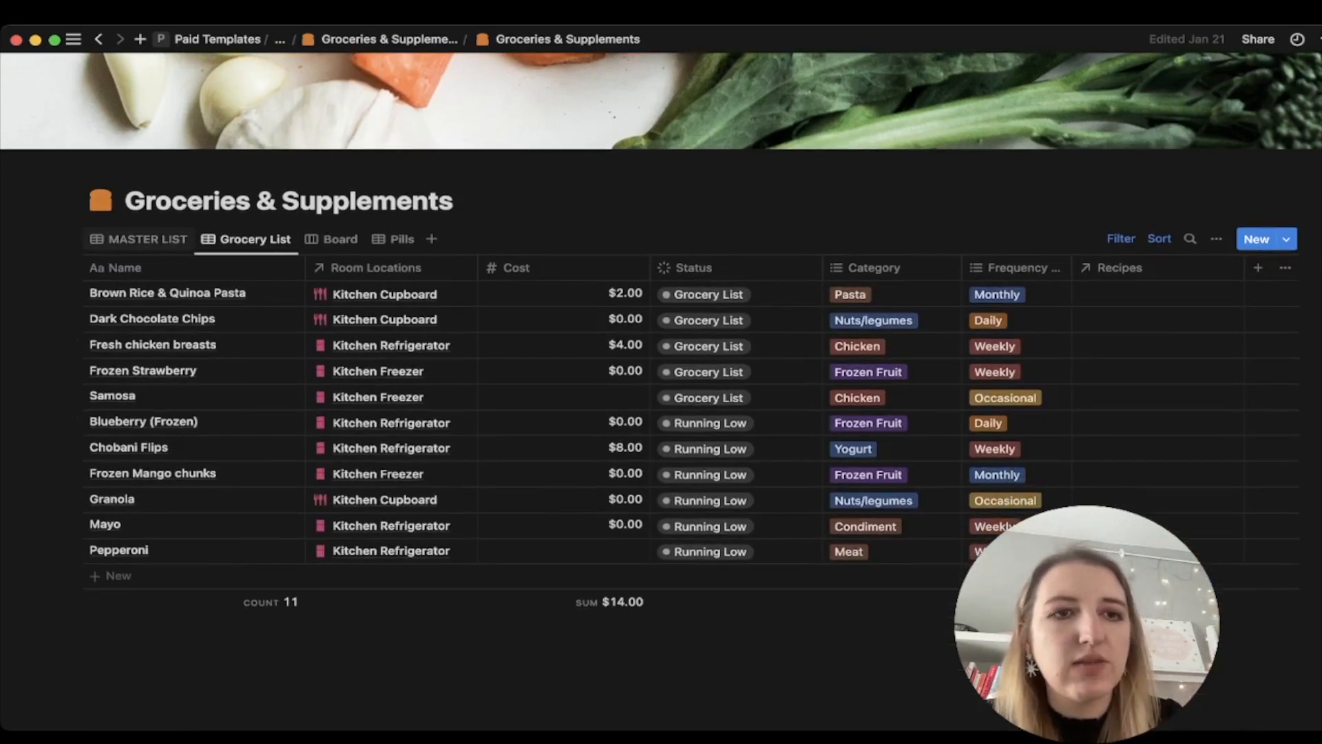
{"action": "left_click", "coordinate": [147, 239]}
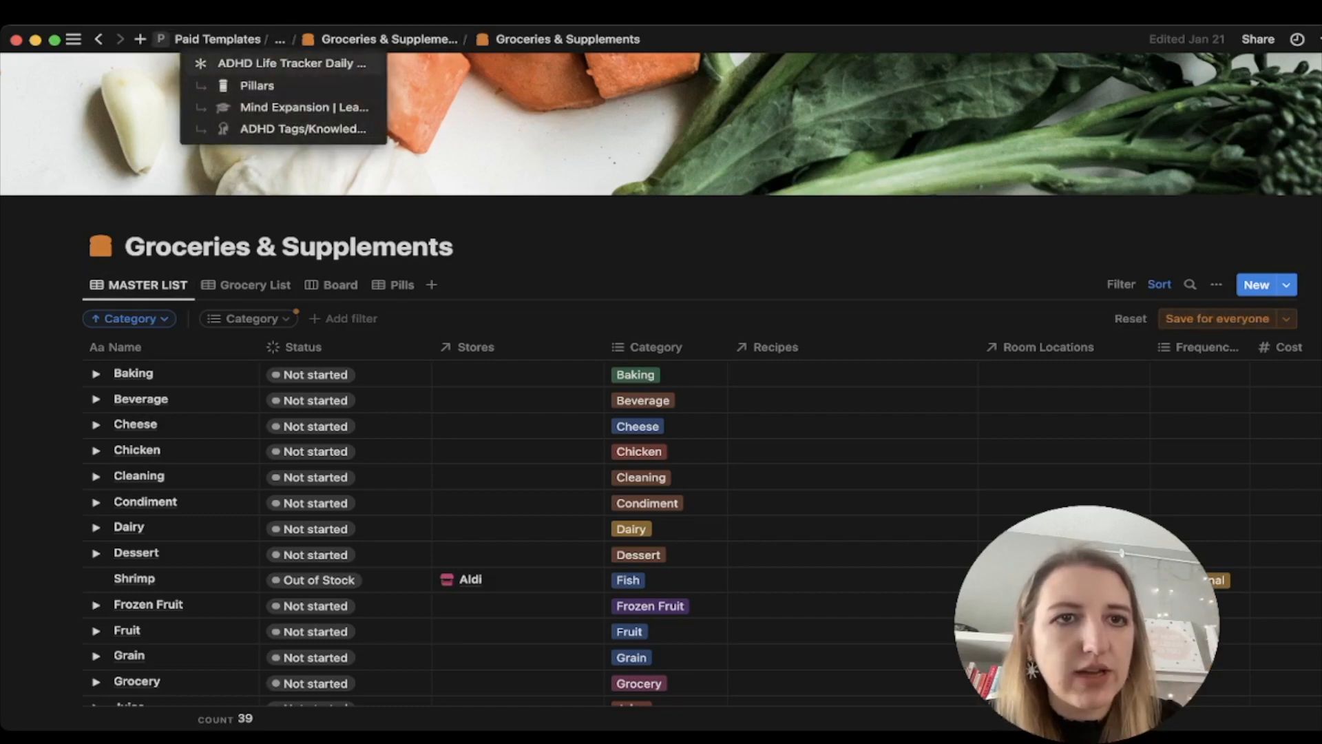
{"action": "left_click", "coordinate": [290, 63]}
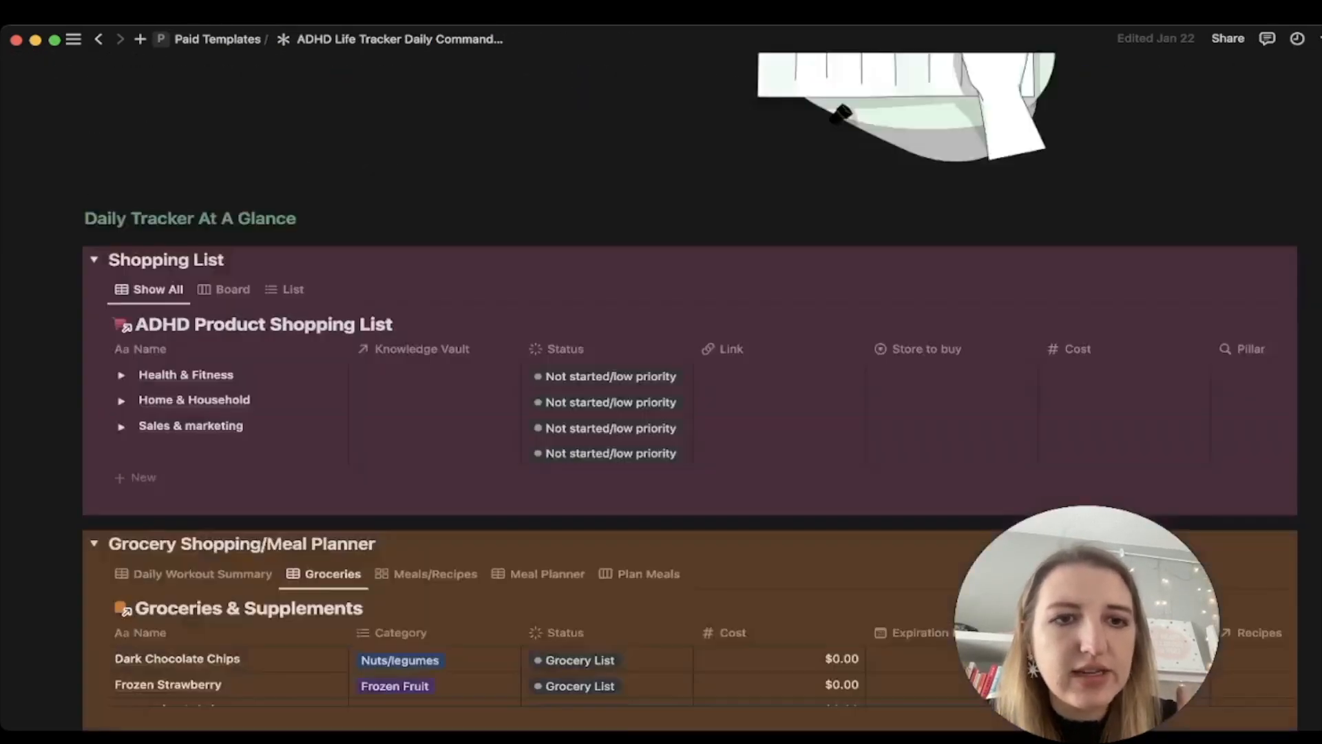
Step: Tour the Meals/Recipes, Meal Planner and Plan Meals views, ending on Daily Workout Summary
{"action": "scroll", "scroll_direction": "down", "scroll_amount": 3}
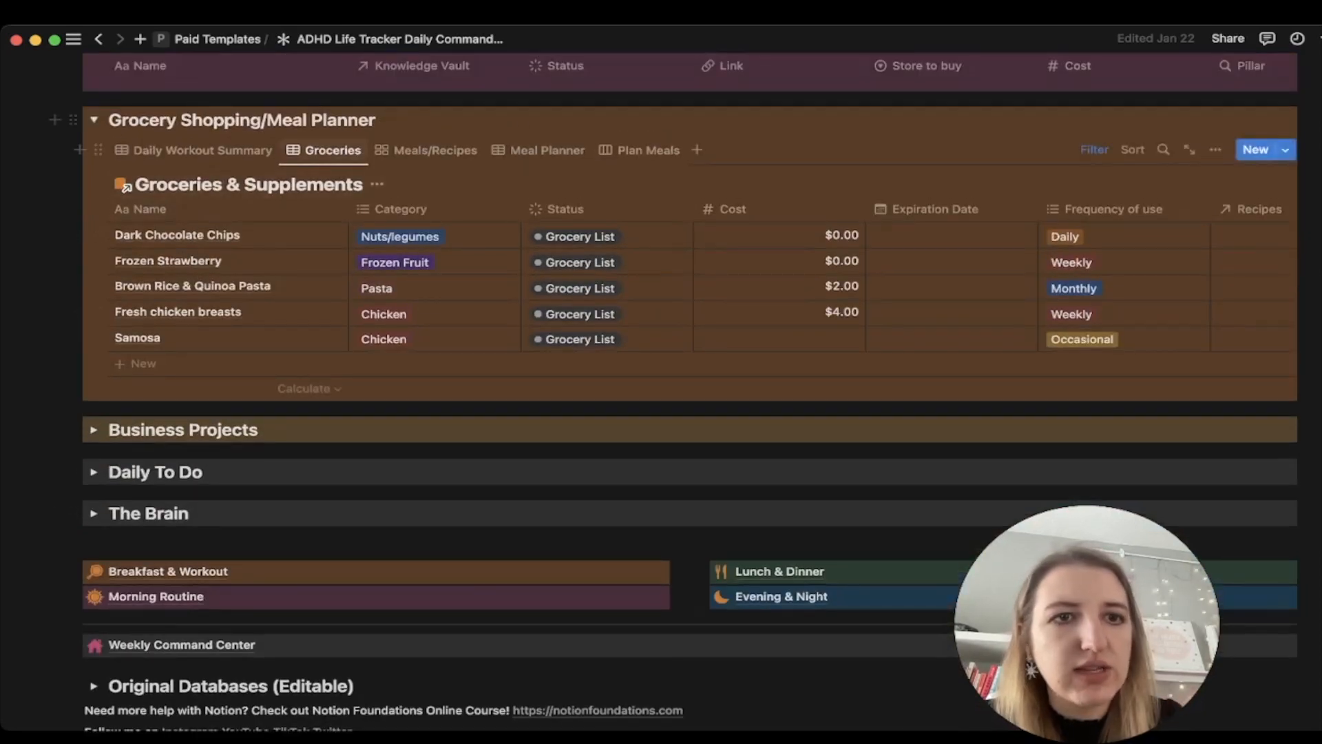
{"action": "left_click", "coordinate": [436, 150]}
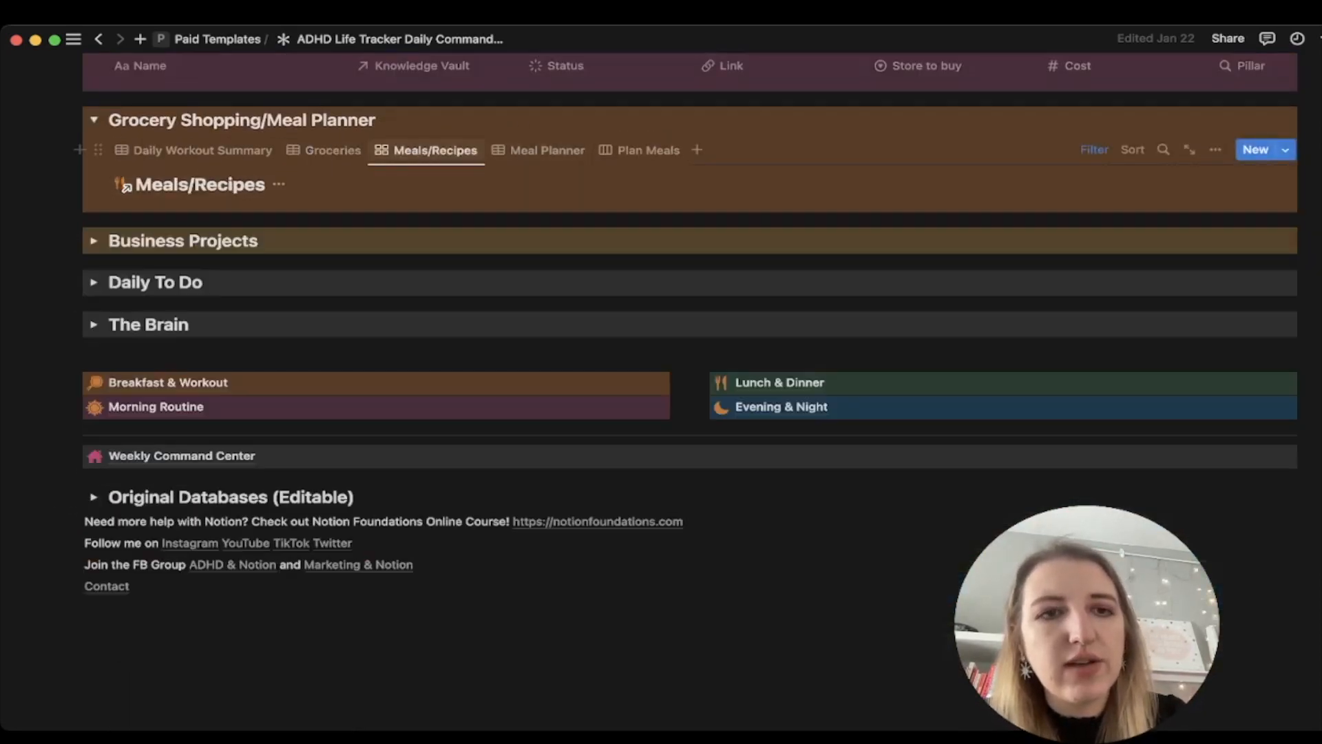
{"action": "left_click", "coordinate": [547, 151]}
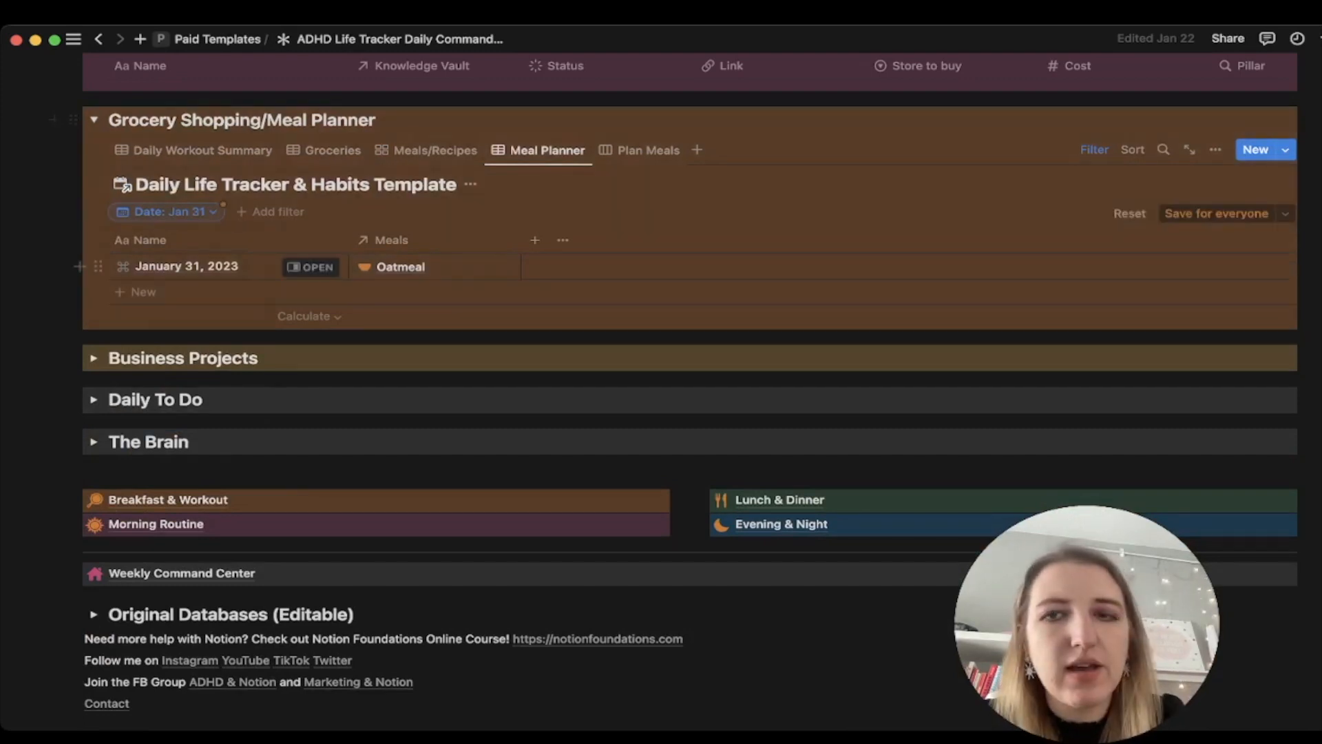
{"action": "left_click", "coordinate": [648, 151]}
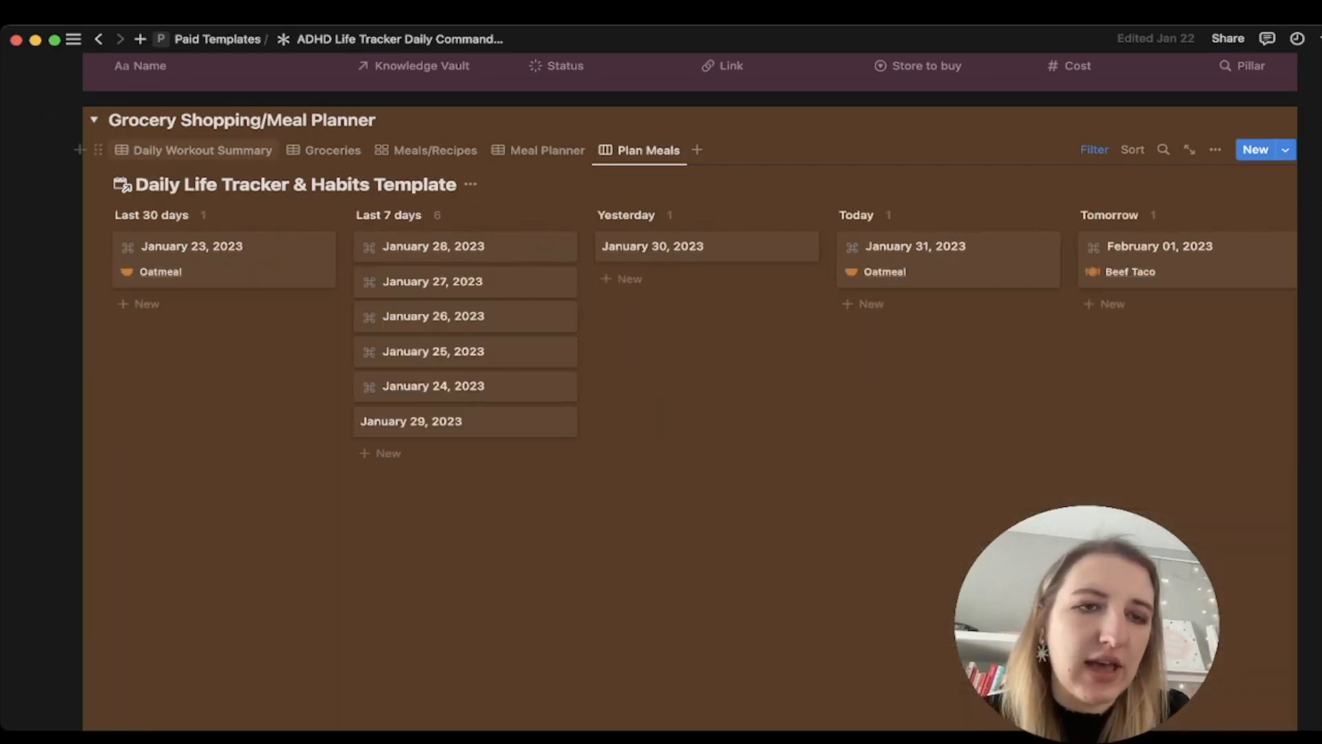
{"action": "left_click", "coordinate": [201, 150]}
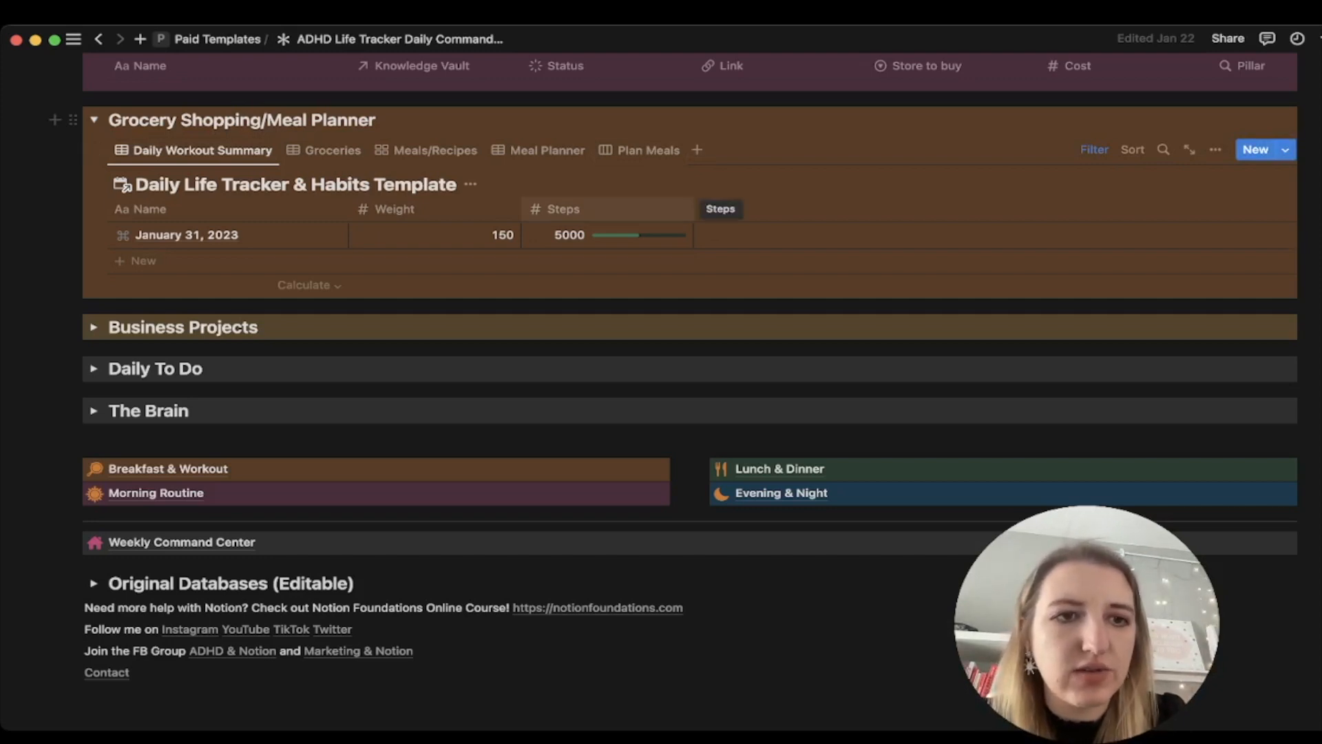
Step: Collapse the Business Projects section and expand the Daily To Do section
{"action": "scroll", "scroll_direction": "down", "scroll_amount": 3}
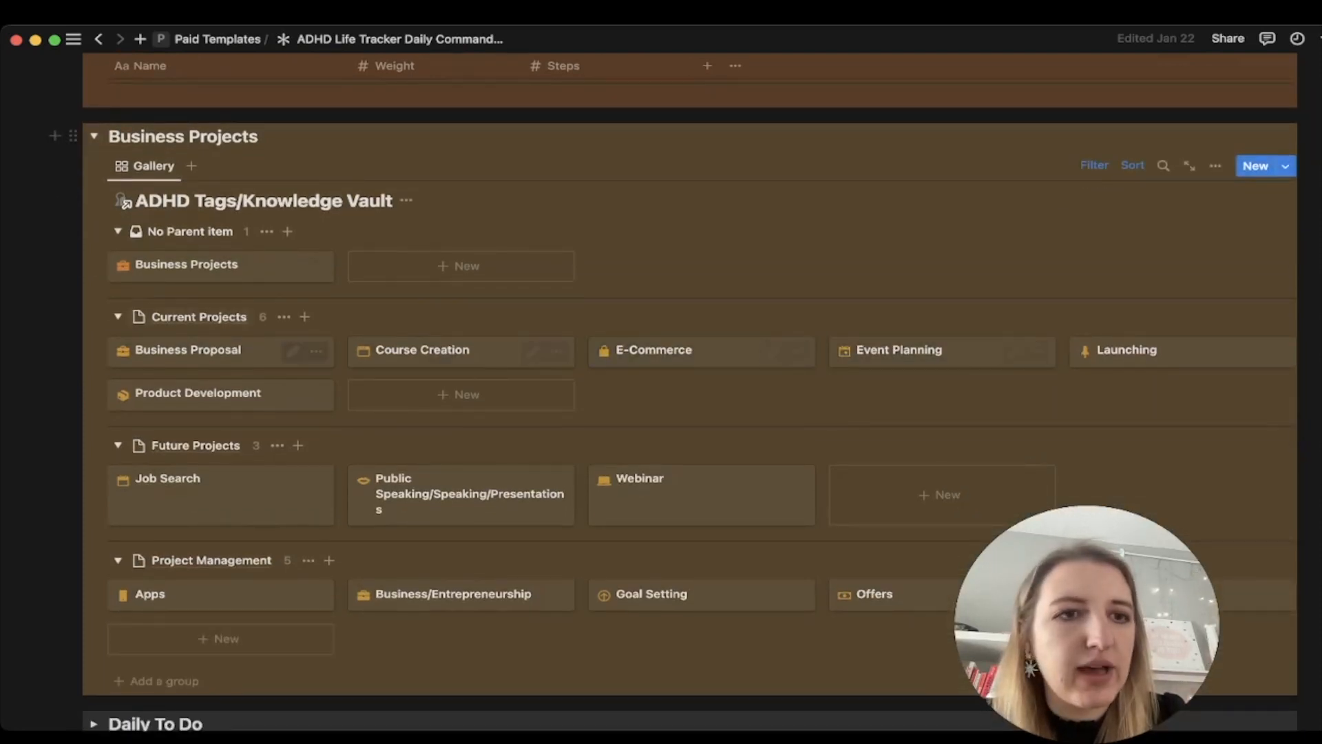
{"action": "left_click", "coordinate": [95, 139]}
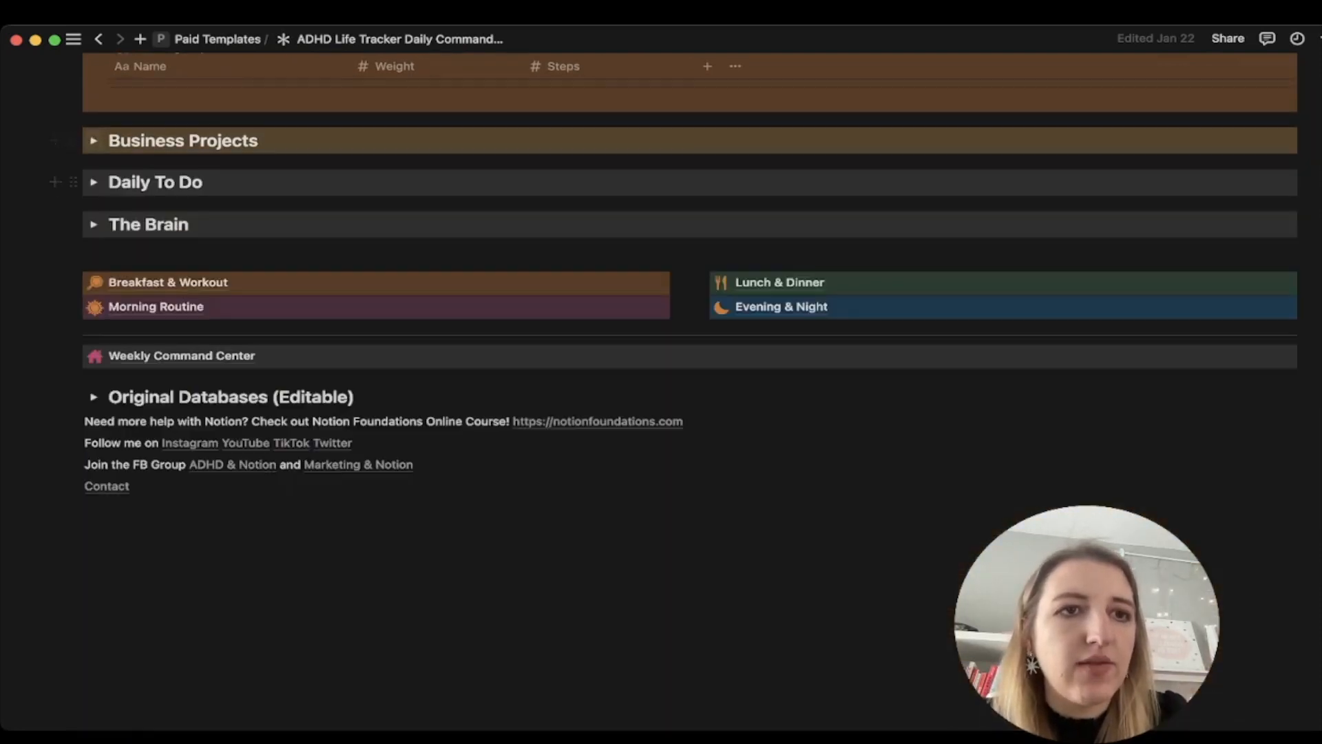
{"action": "left_click", "coordinate": [94, 182]}
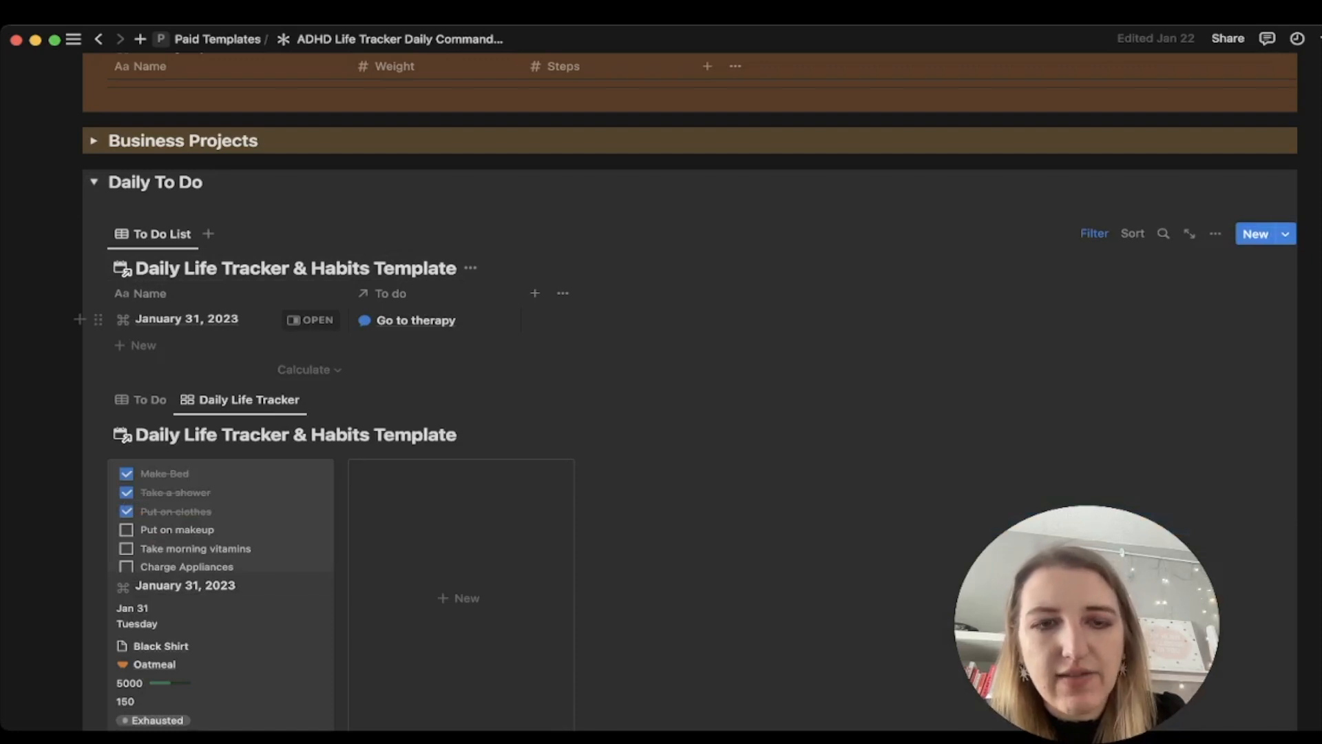
Step: Expand and collapse Build my Business sub-items, then show the Daily Life Tracker gallery with the January 31, 2023 card
{"action": "scroll", "scroll_direction": "down", "scroll_amount": 3}
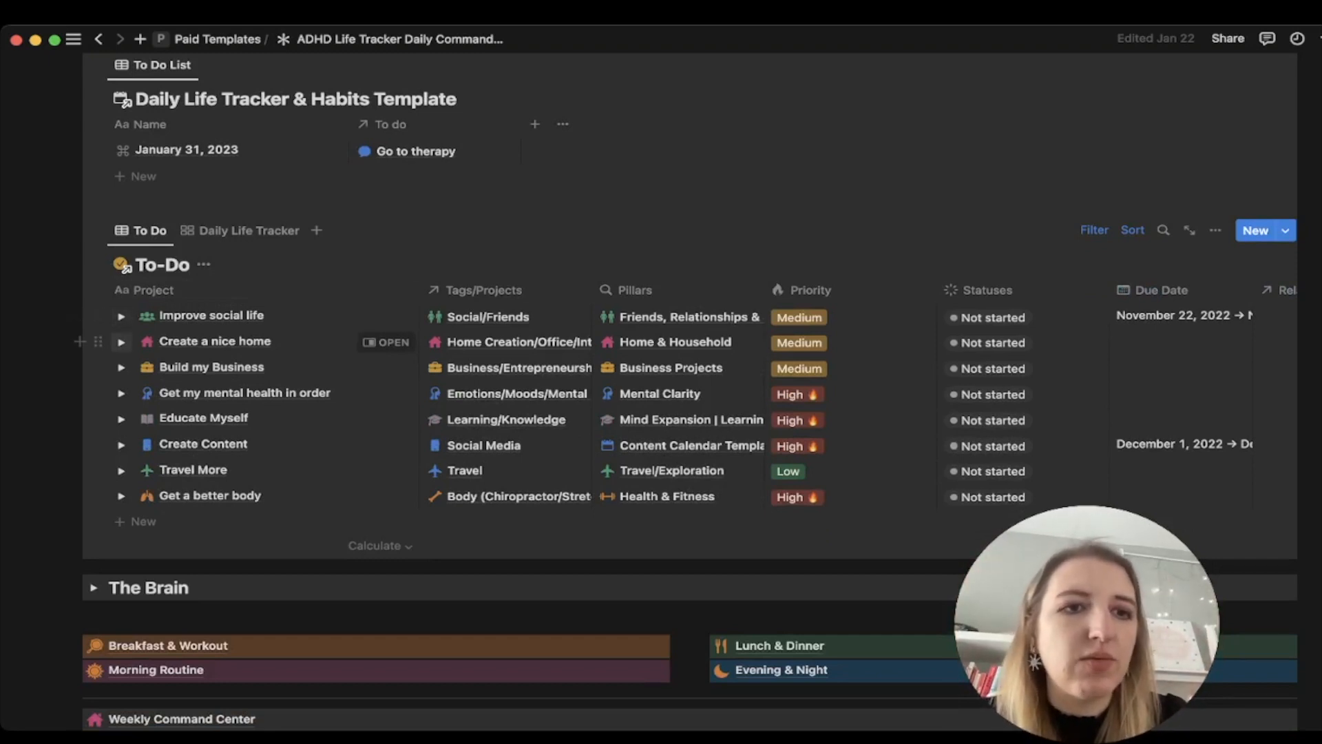
{"action": "left_click", "coordinate": [121, 315]}
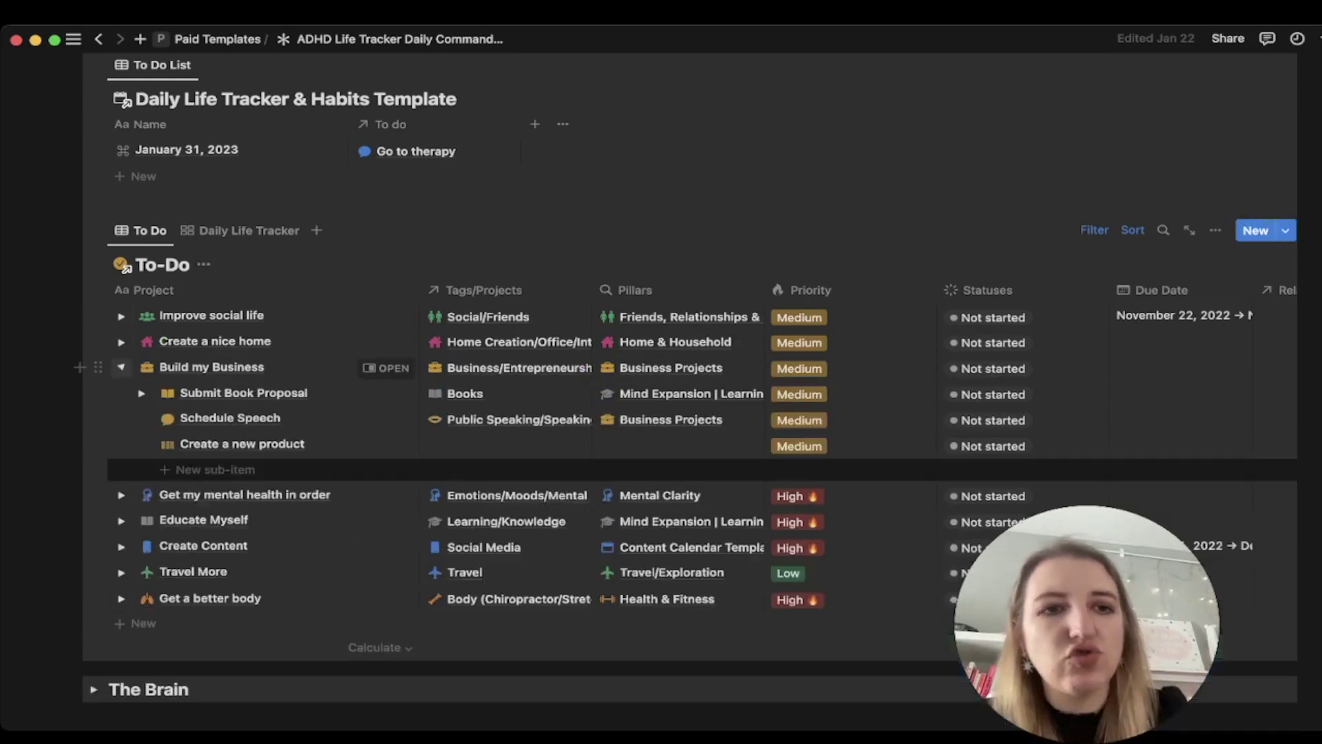
{"action": "left_click", "coordinate": [141, 393]}
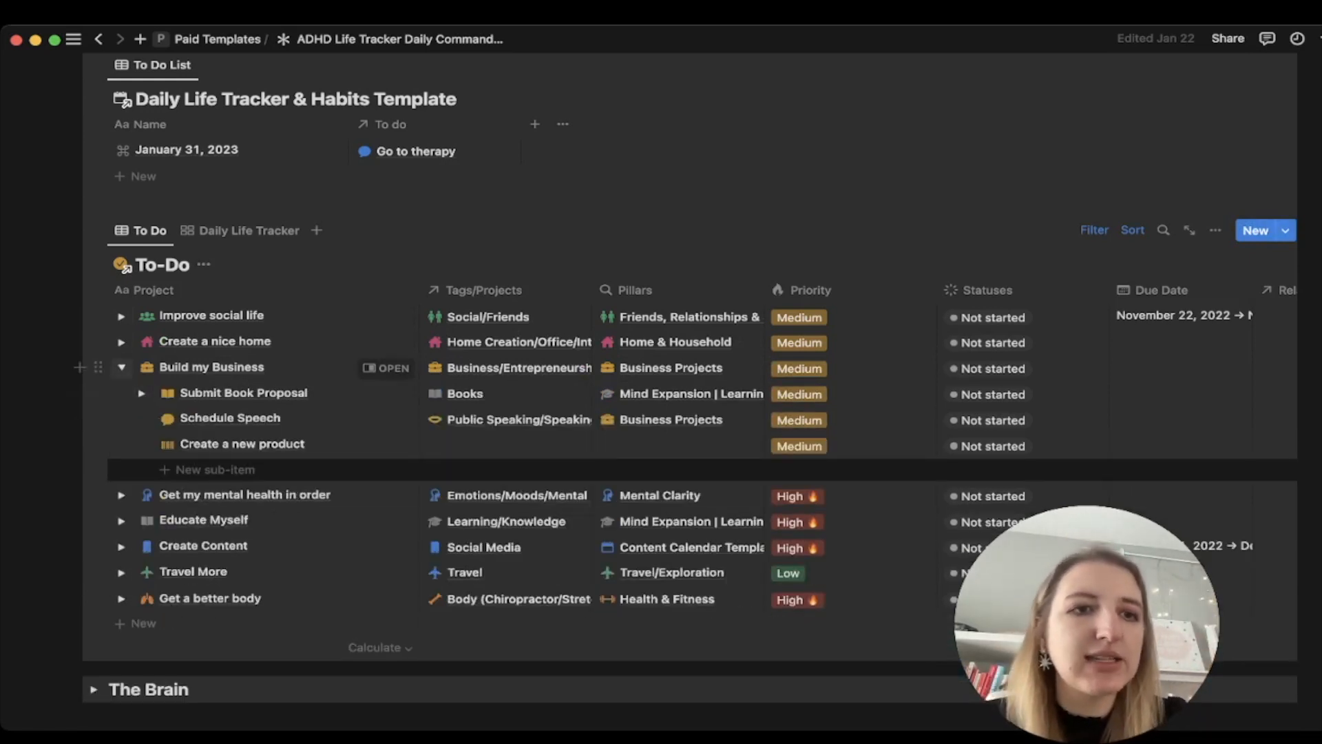
{"action": "left_click", "coordinate": [121, 367]}
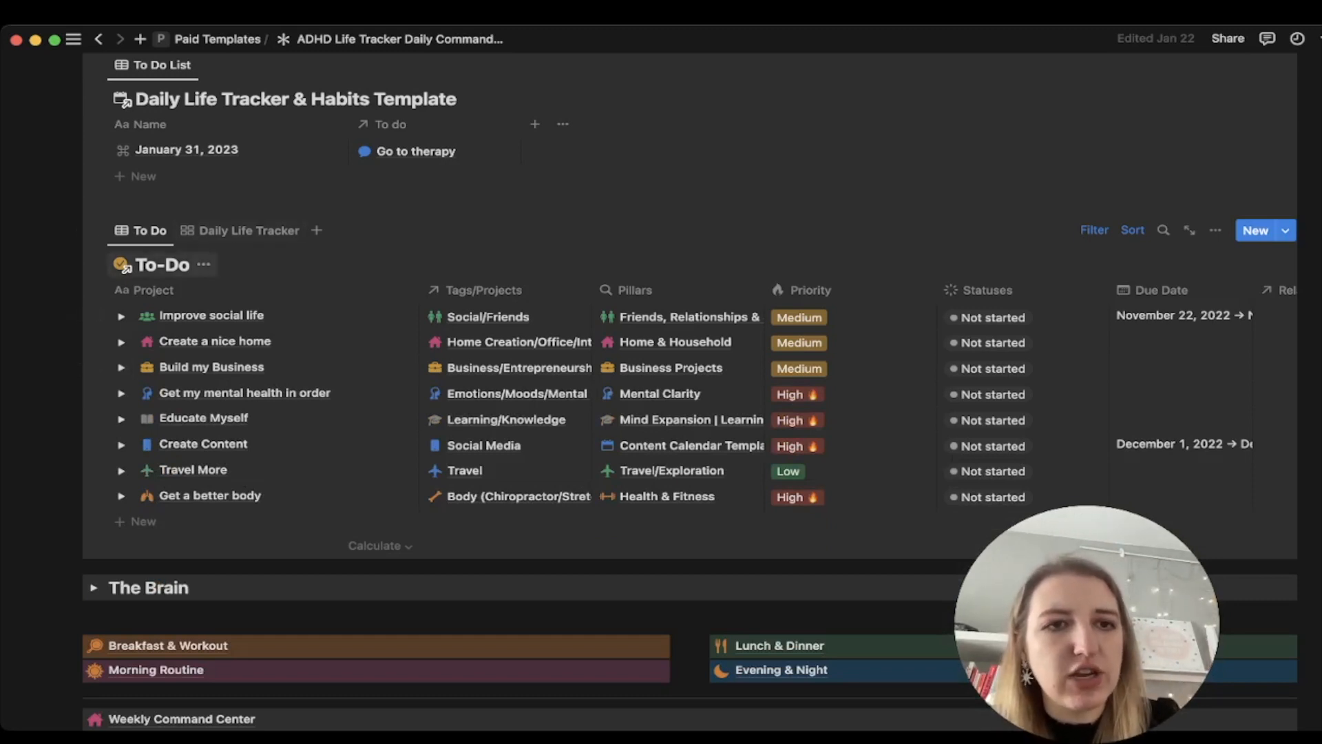
{"action": "mouse_move", "coordinate": [248, 231]}
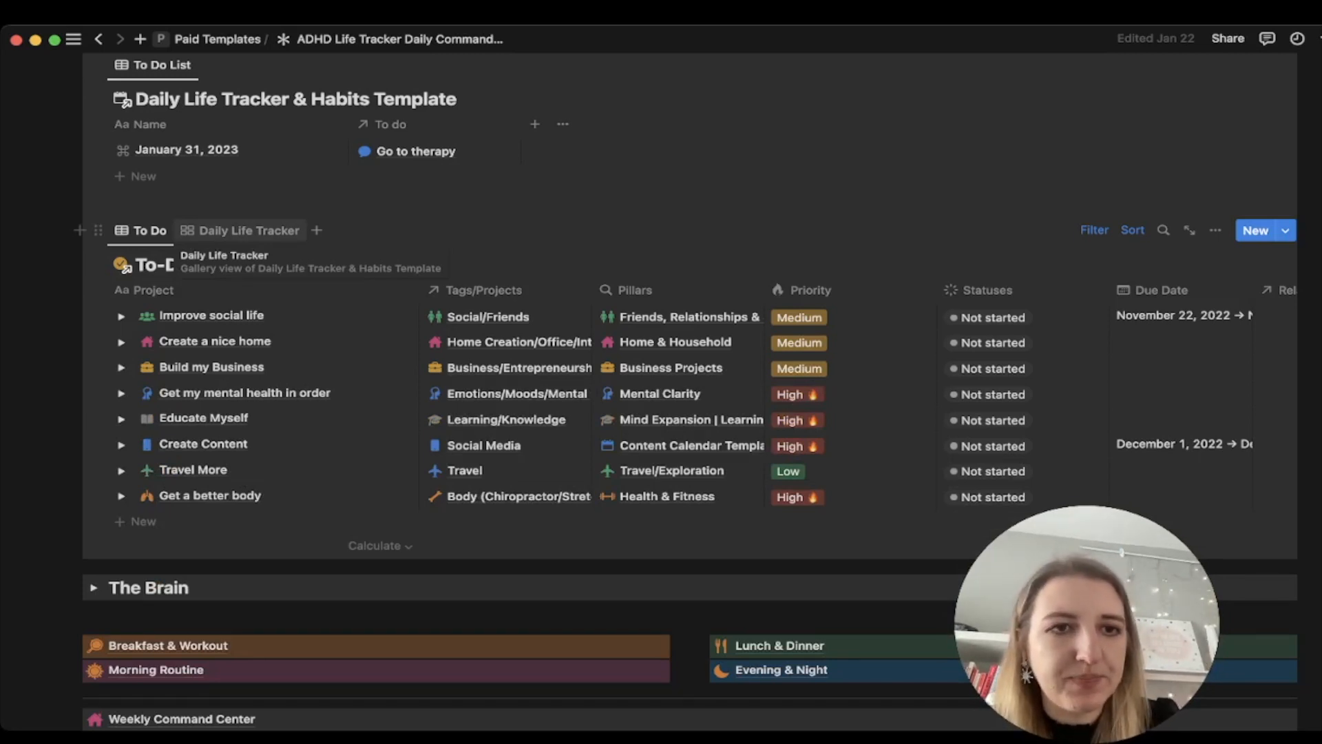
{"action": "left_click", "coordinate": [249, 230]}
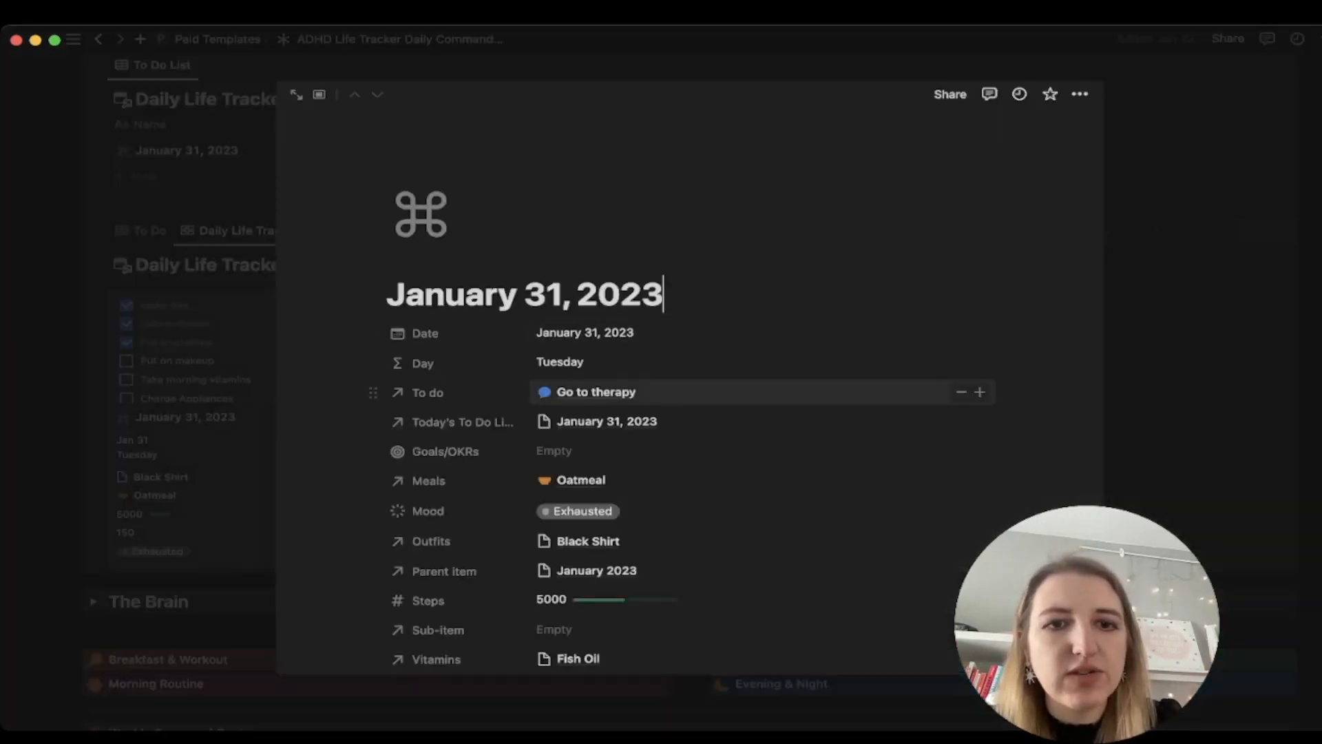
{"action": "scroll", "scroll_direction": "down", "scroll_amount": 3}
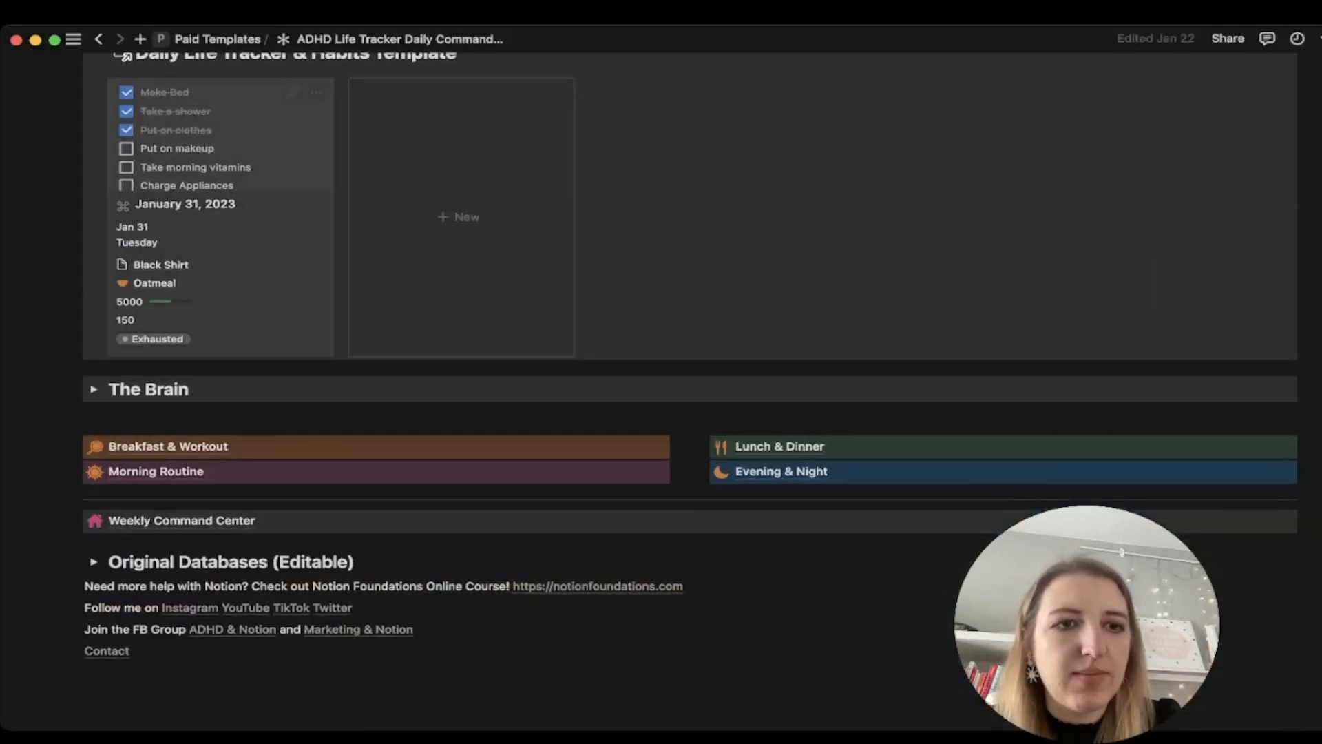
Step: Expand The Brain section and rename its heading to 'The Brain (Entertainment)'
{"action": "left_click", "coordinate": [92, 389]}
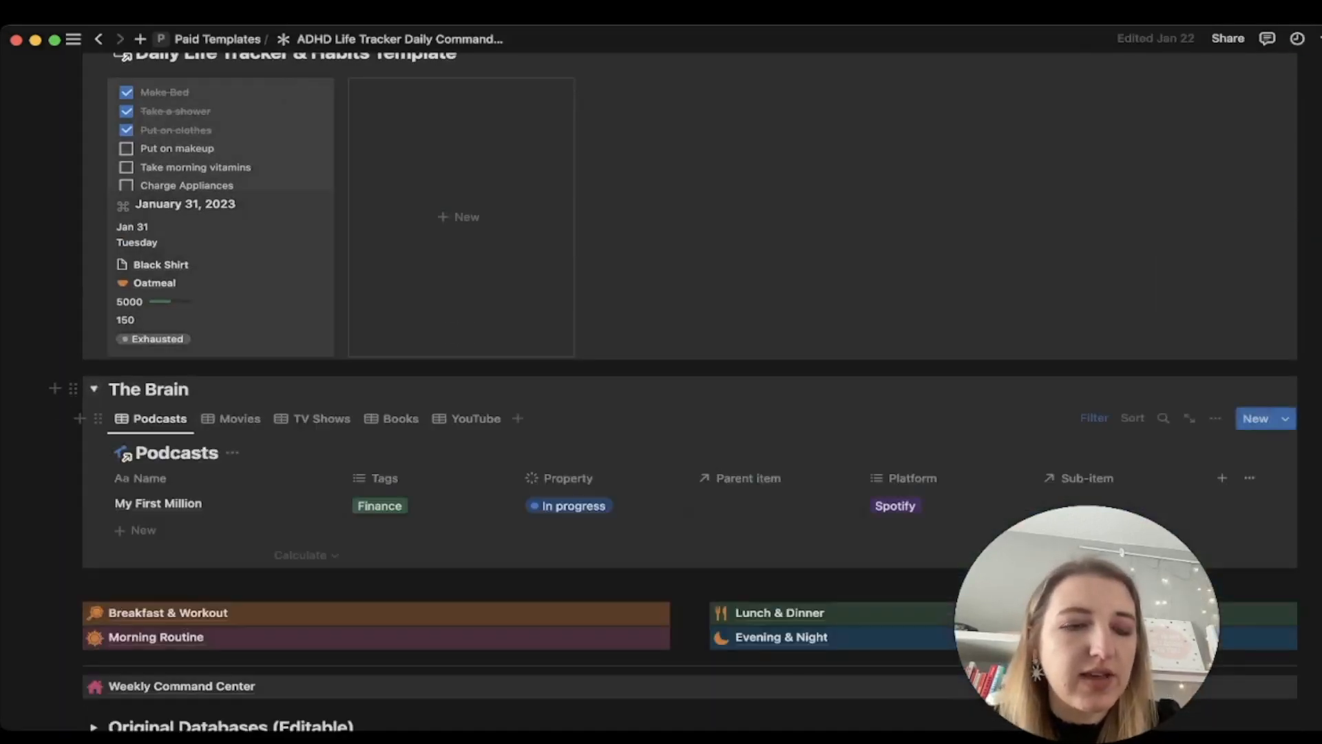
{"action": "scroll", "scroll_direction": "down", "scroll_amount": 3}
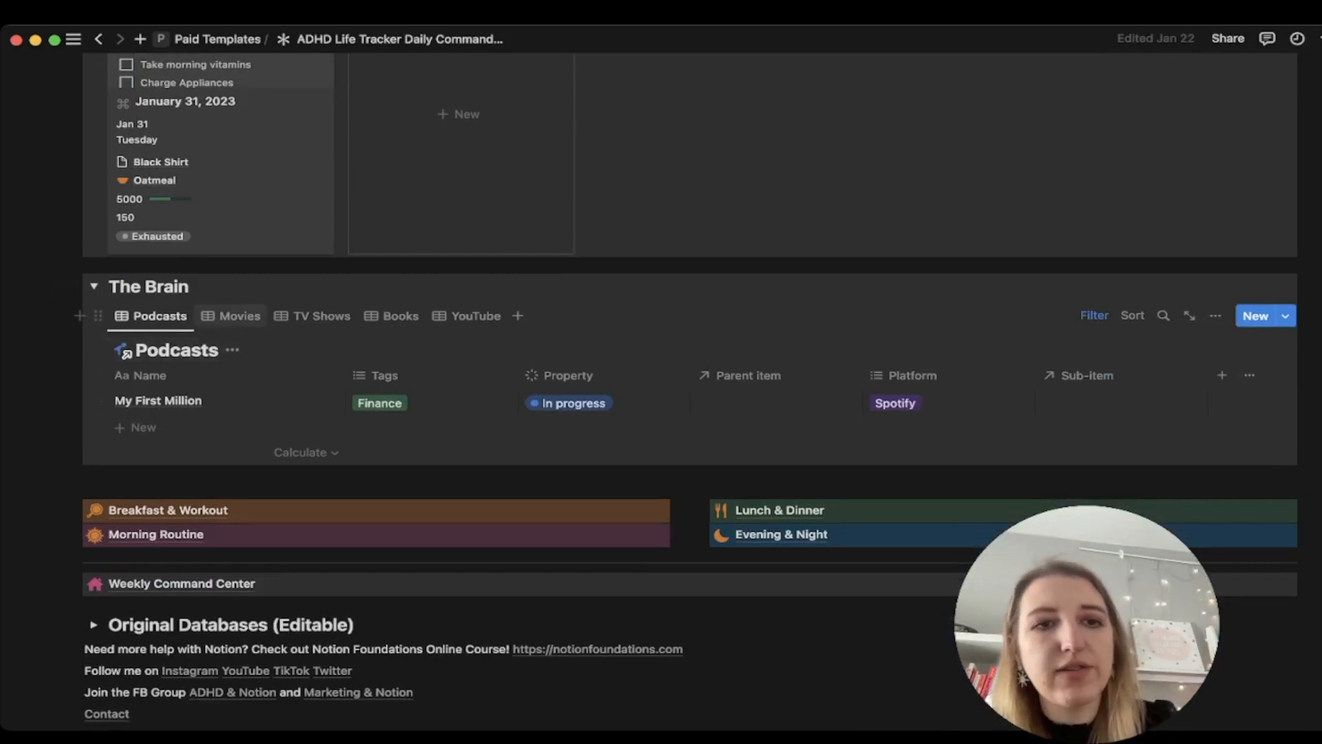
{"action": "left_click", "coordinate": [229, 316]}
{"action": "type", "text": " ("}
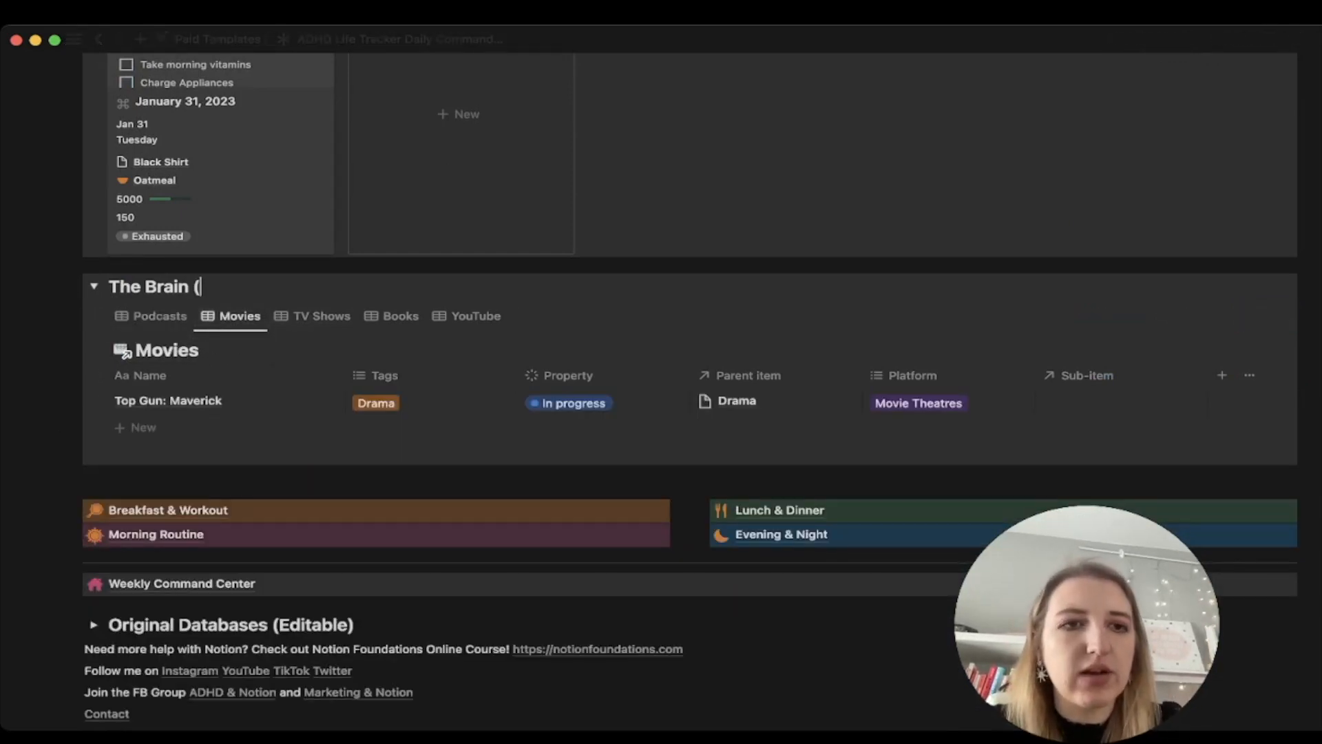
{"action": "type", "text": "Entertainment)"}
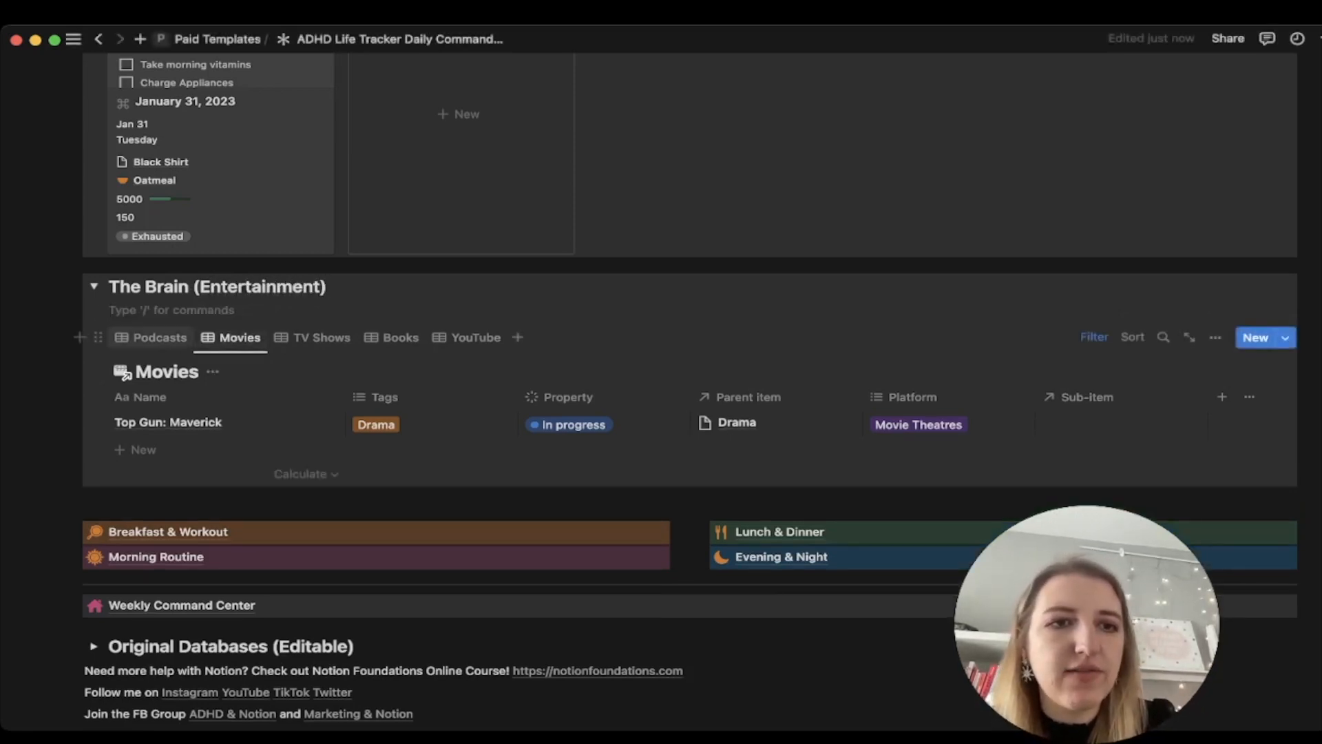
Step: Flip through the TV Shows and YouTube channels lists and settle back on Podcasts
{"action": "left_click", "coordinate": [321, 337]}
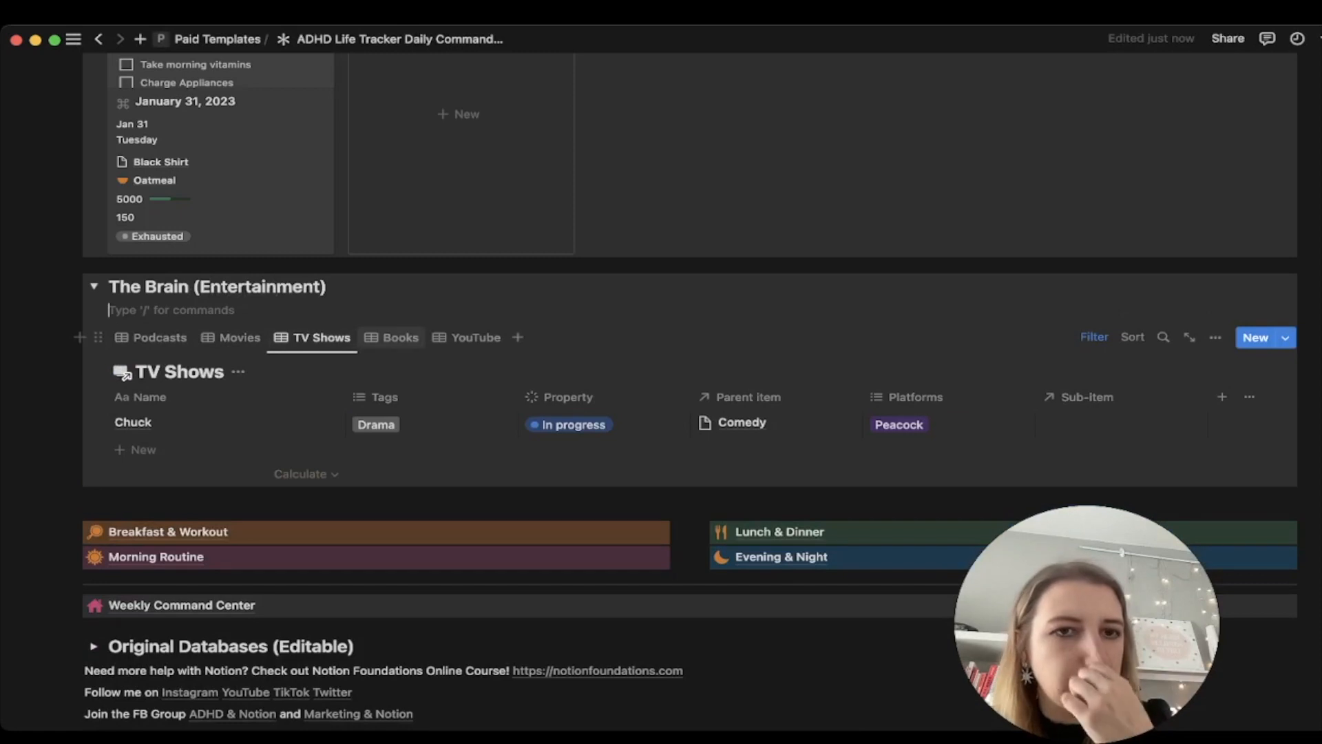
{"action": "left_click", "coordinate": [476, 338]}
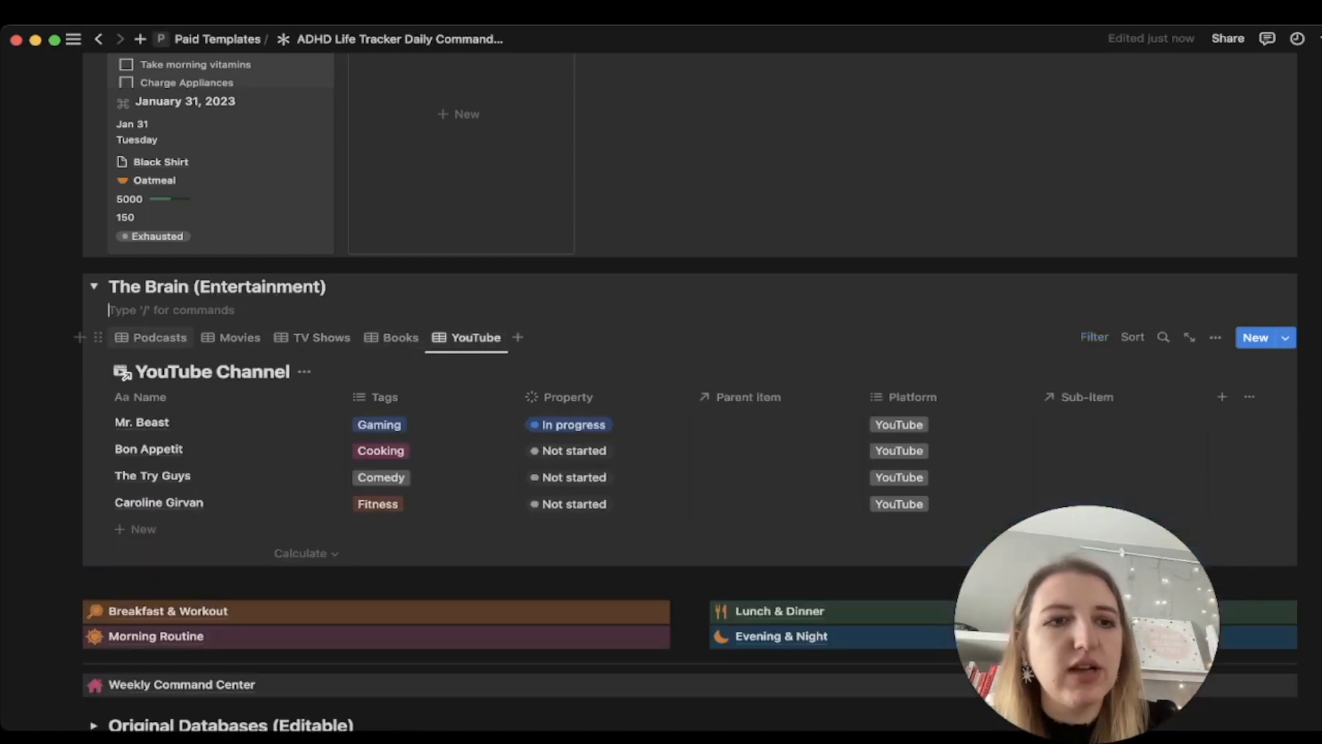
{"action": "left_click", "coordinate": [159, 338]}
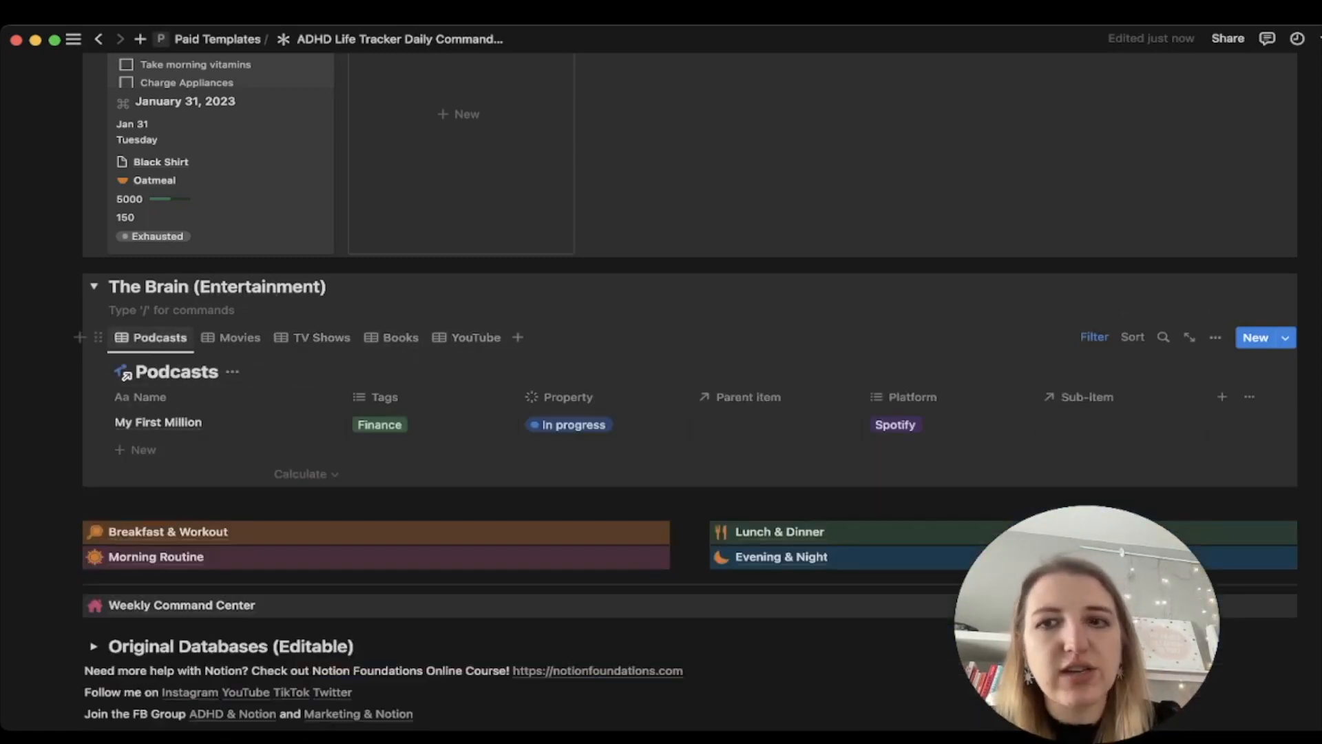
{"action": "left_click", "coordinate": [1095, 337]}
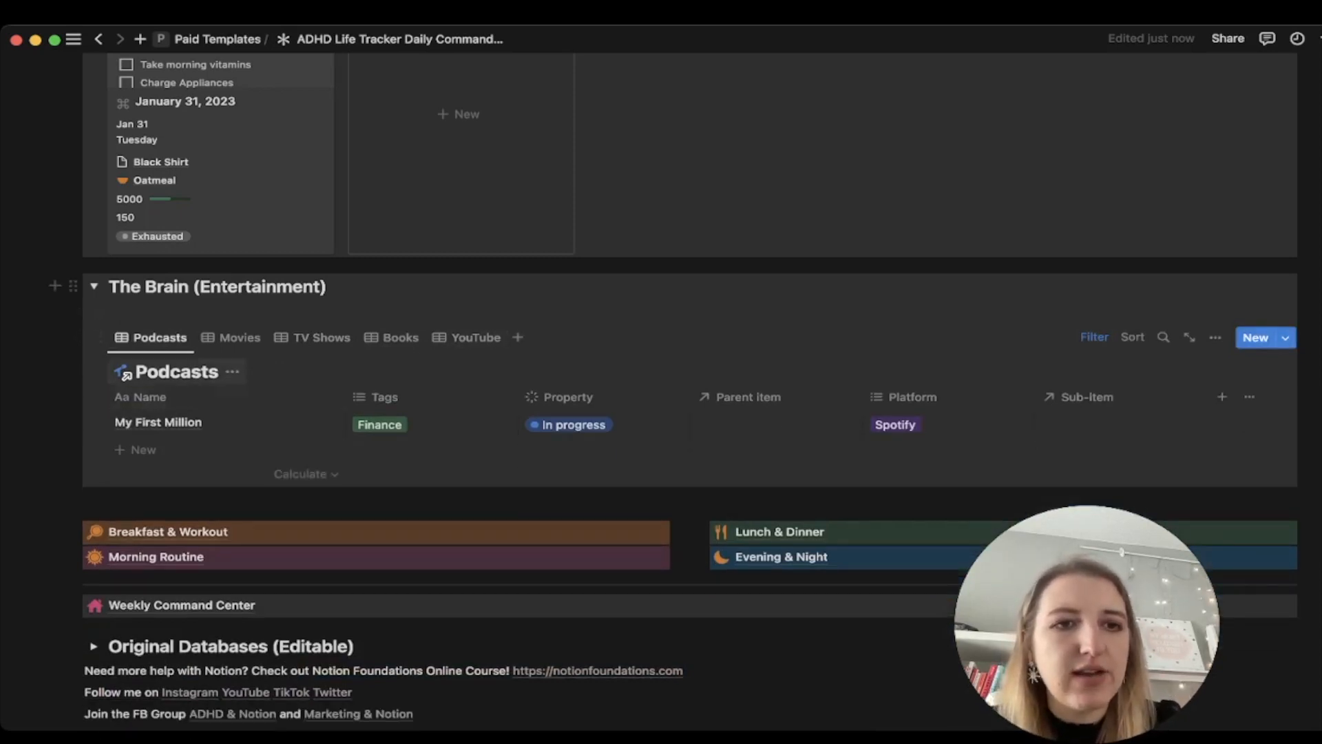
{"action": "left_click", "coordinate": [177, 372]}
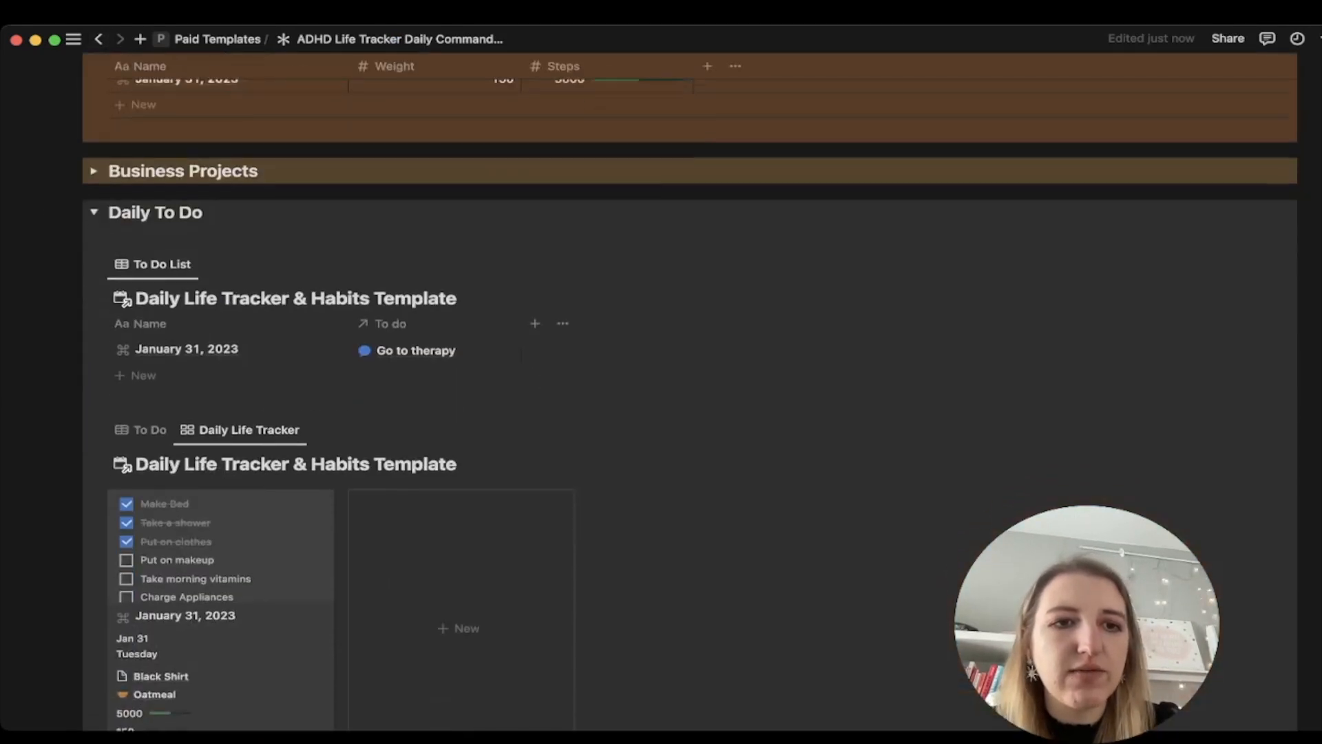
Step: Preview the ADHD Tags/Knowledge Vault database behind the Pillars board, close it, and scroll to The Brain (Entertainment)
{"action": "scroll", "scroll_direction": "down", "scroll_amount": 3}
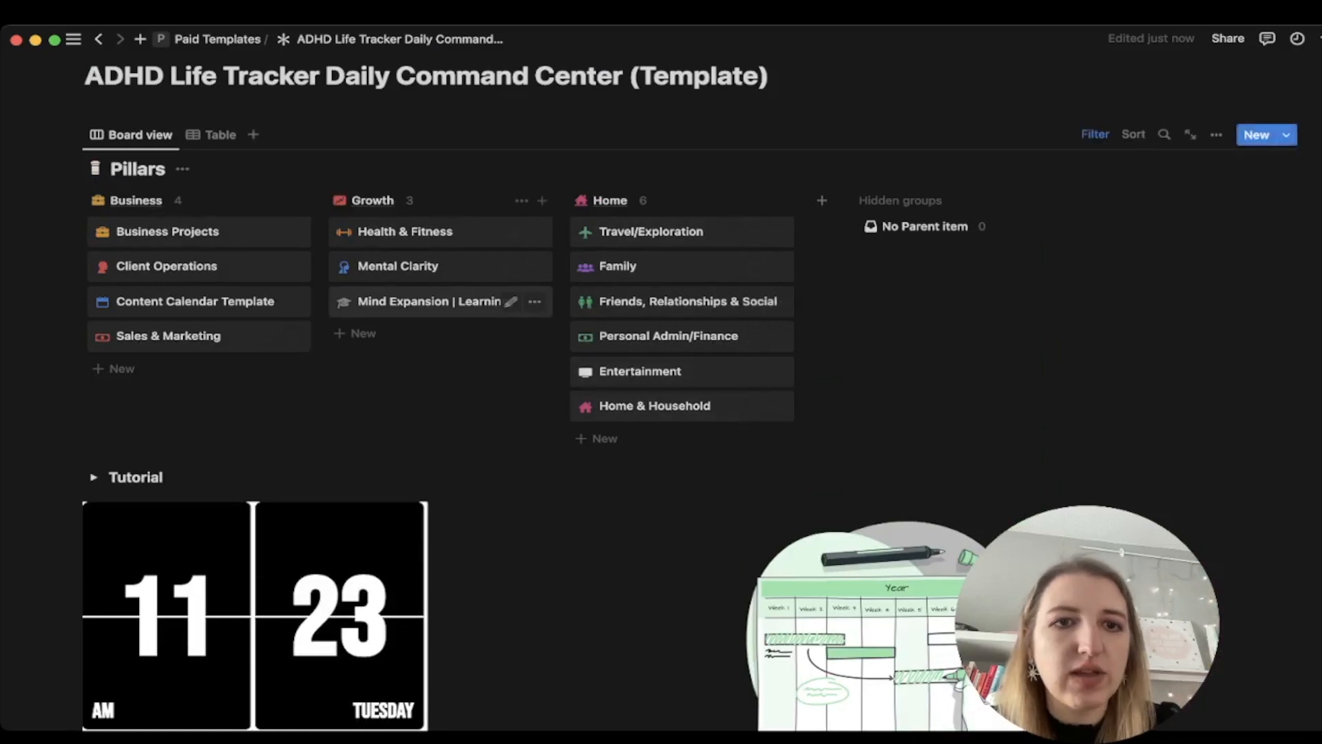
{"action": "left_click", "coordinate": [439, 302]}
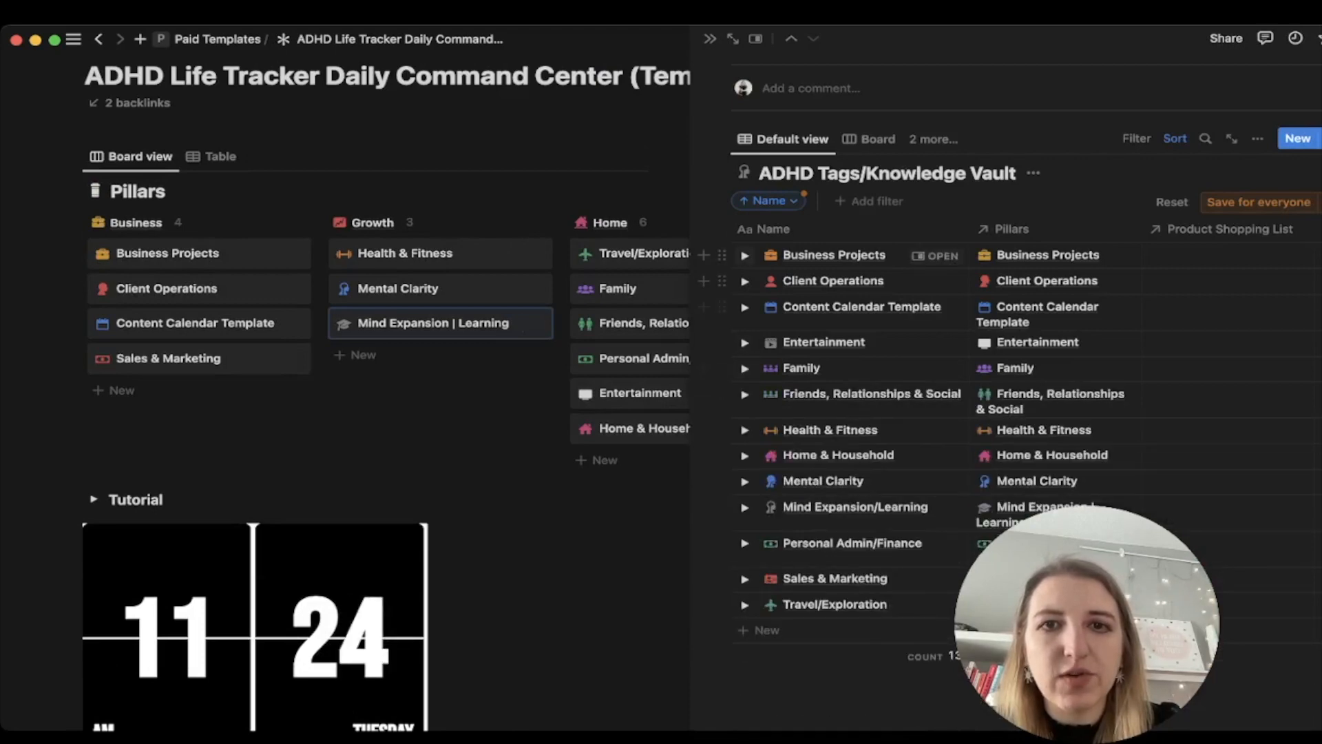
{"action": "left_click", "coordinate": [708, 38]}
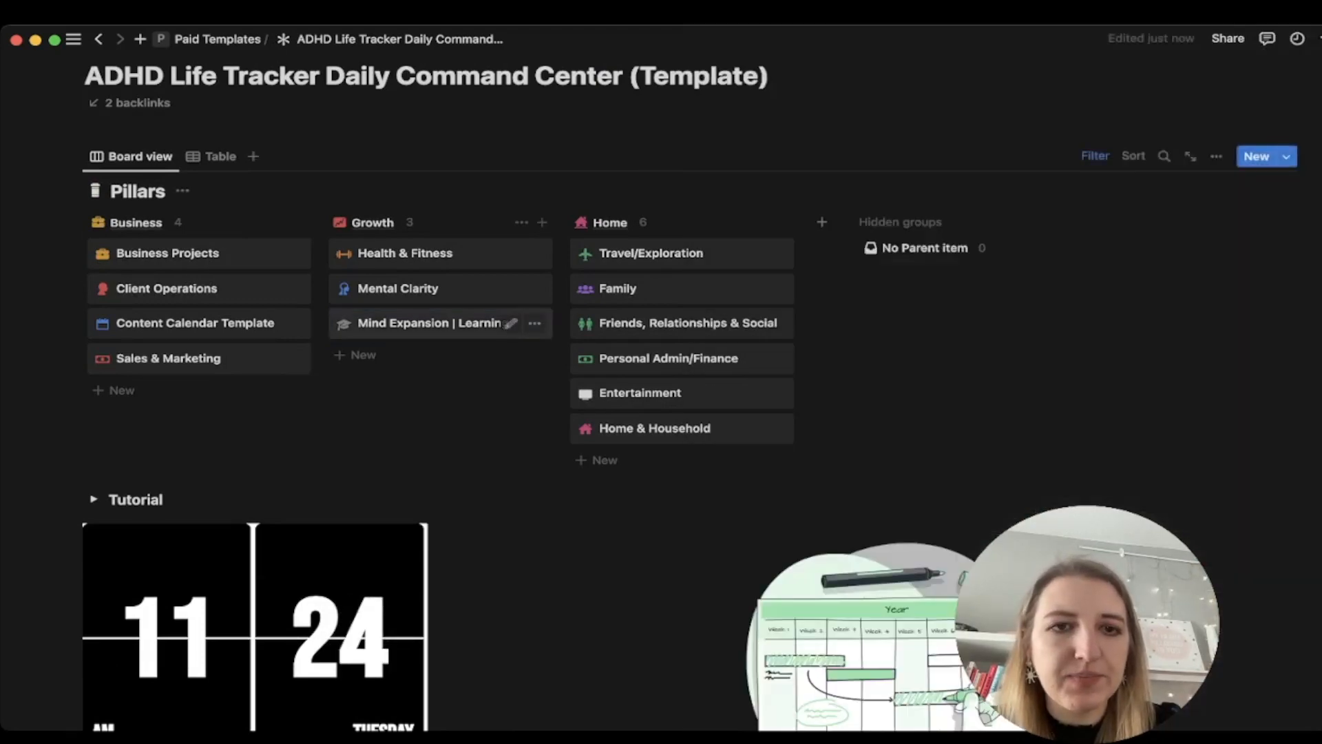
{"action": "scroll", "scroll_direction": "down", "scroll_amount": 3}
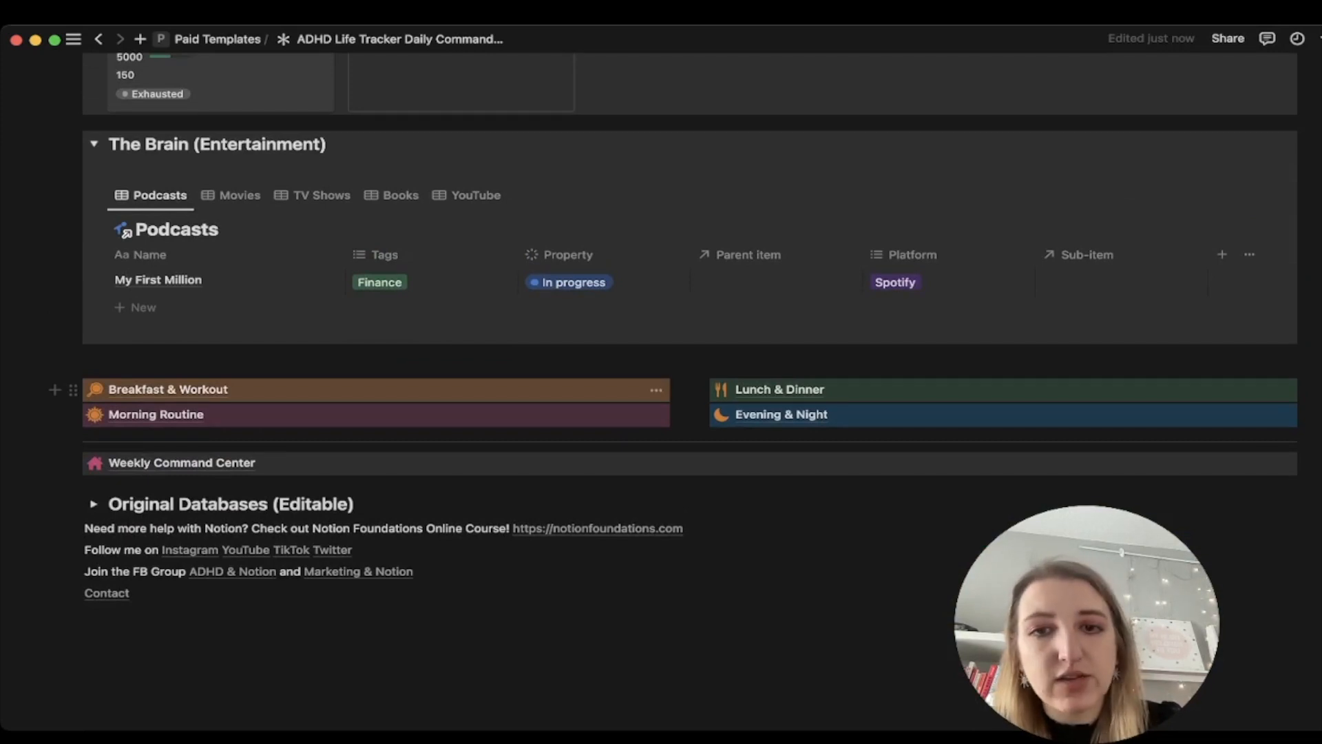
{"action": "left_click", "coordinate": [780, 389]}
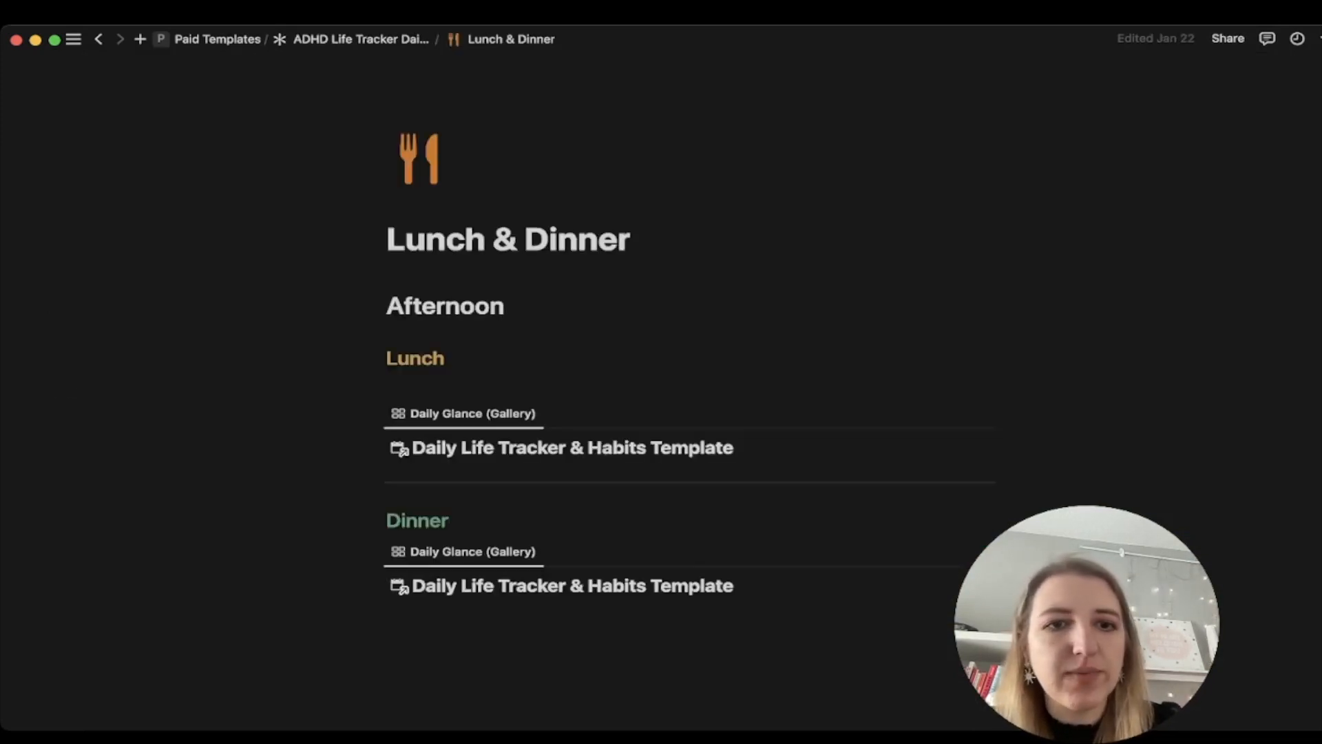
{"action": "scroll", "scroll_direction": "down", "scroll_amount": 3}
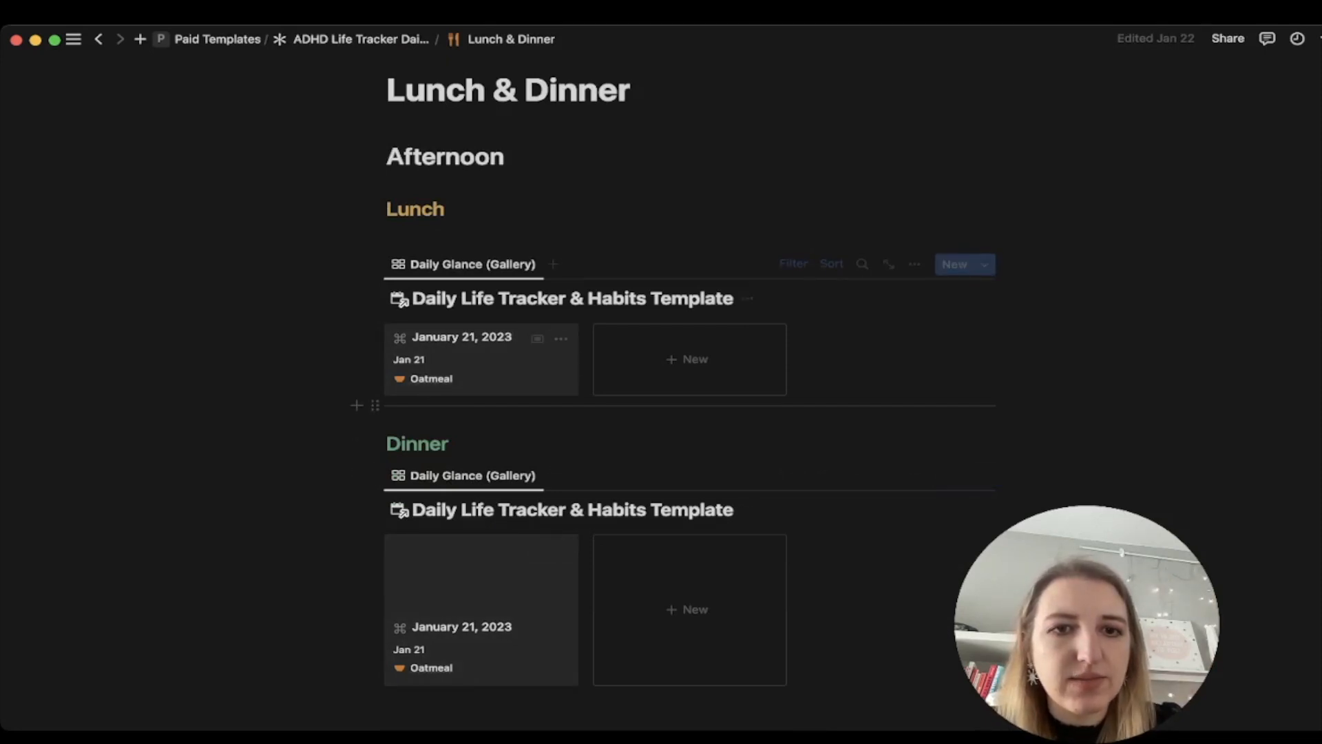
{"action": "left_click", "coordinate": [462, 337]}
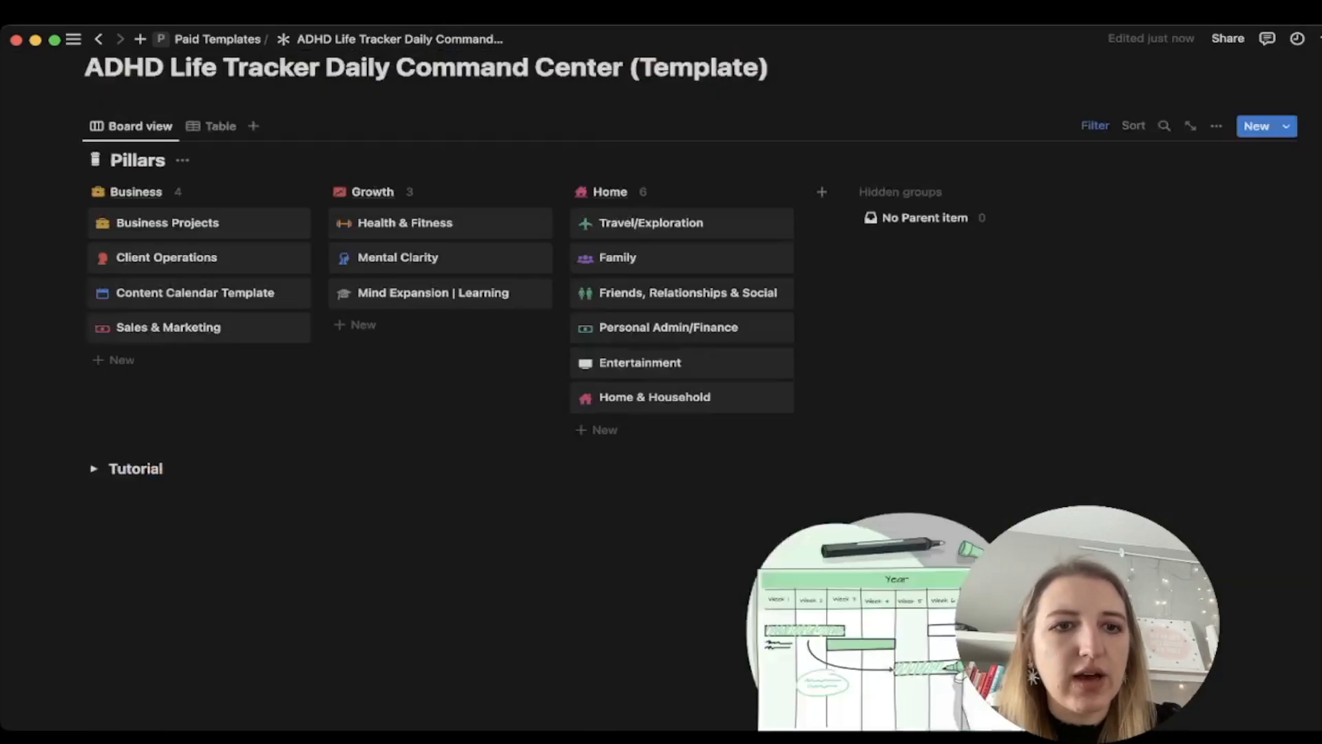
{"action": "scroll", "scroll_direction": "down", "scroll_amount": 3}
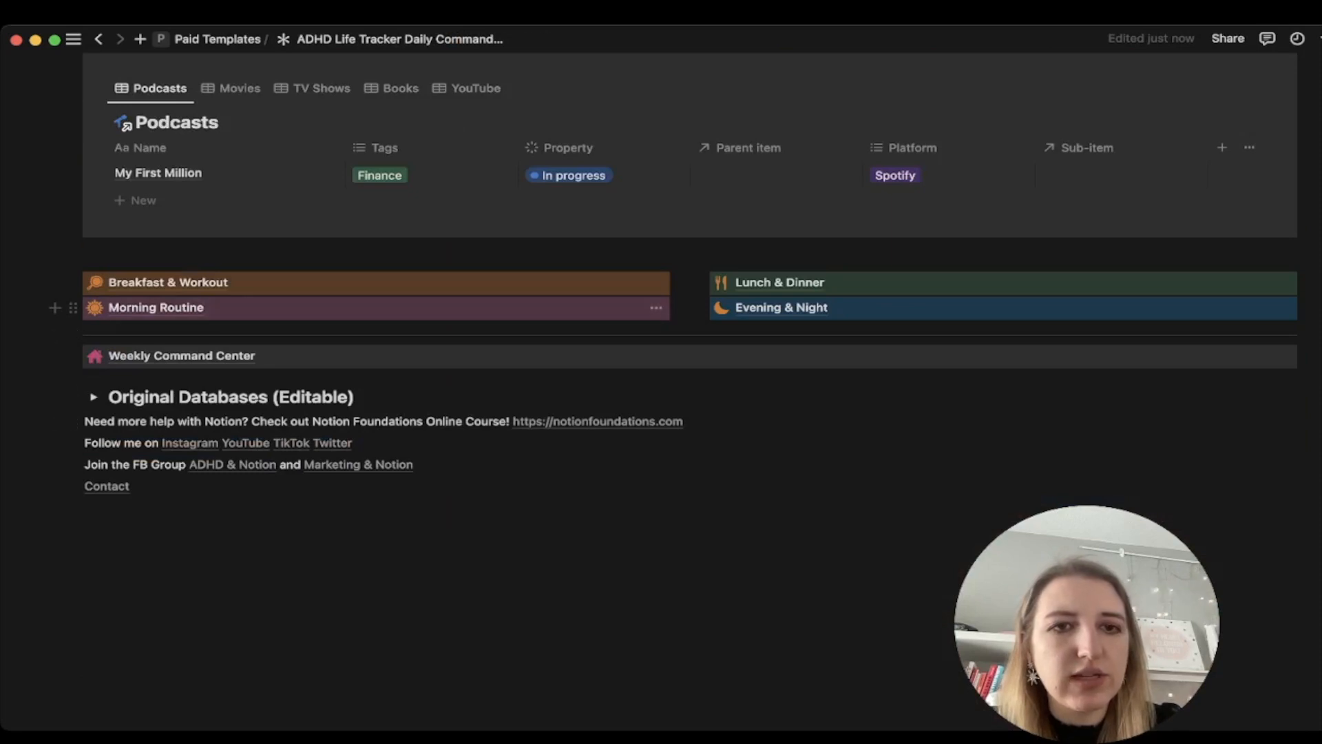
Step: Open the Morning Routine page and peek at the SAVERS list of morning habits
{"action": "left_click", "coordinate": [156, 307]}
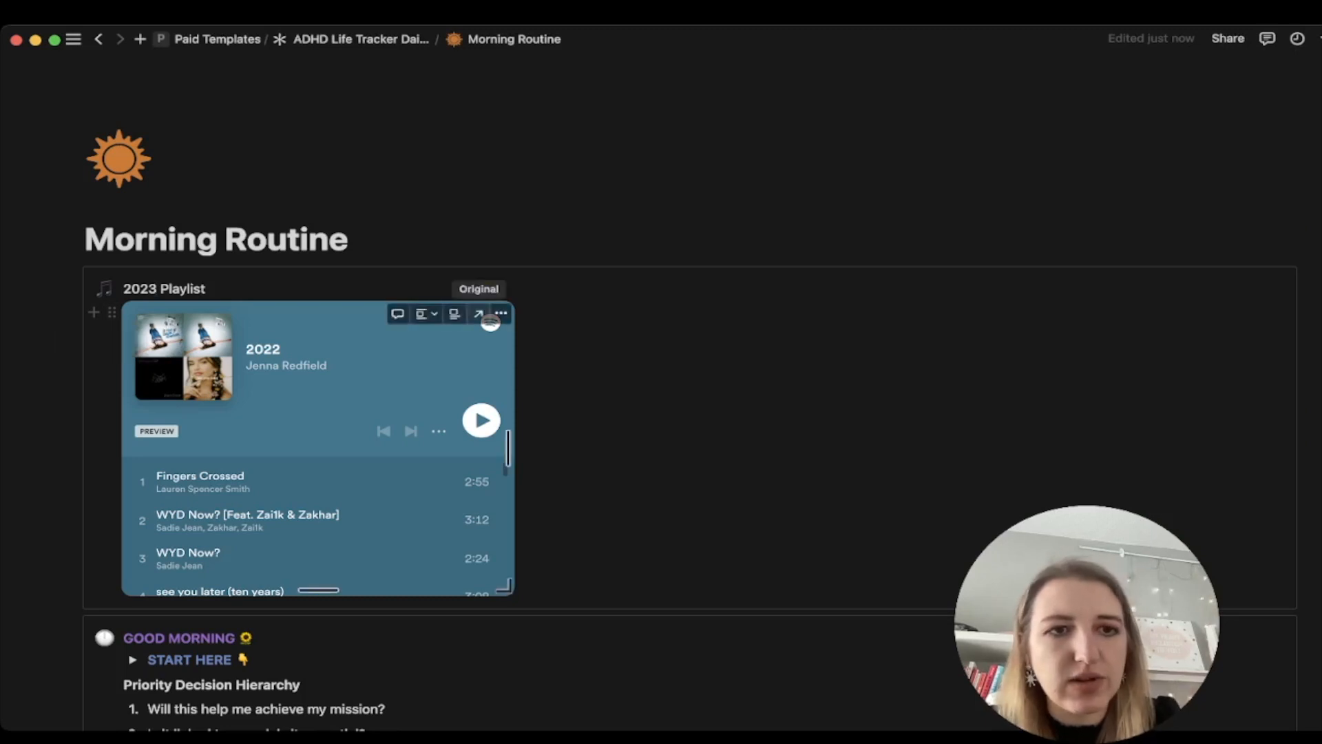
{"action": "scroll", "scroll_direction": "down", "scroll_amount": 3}
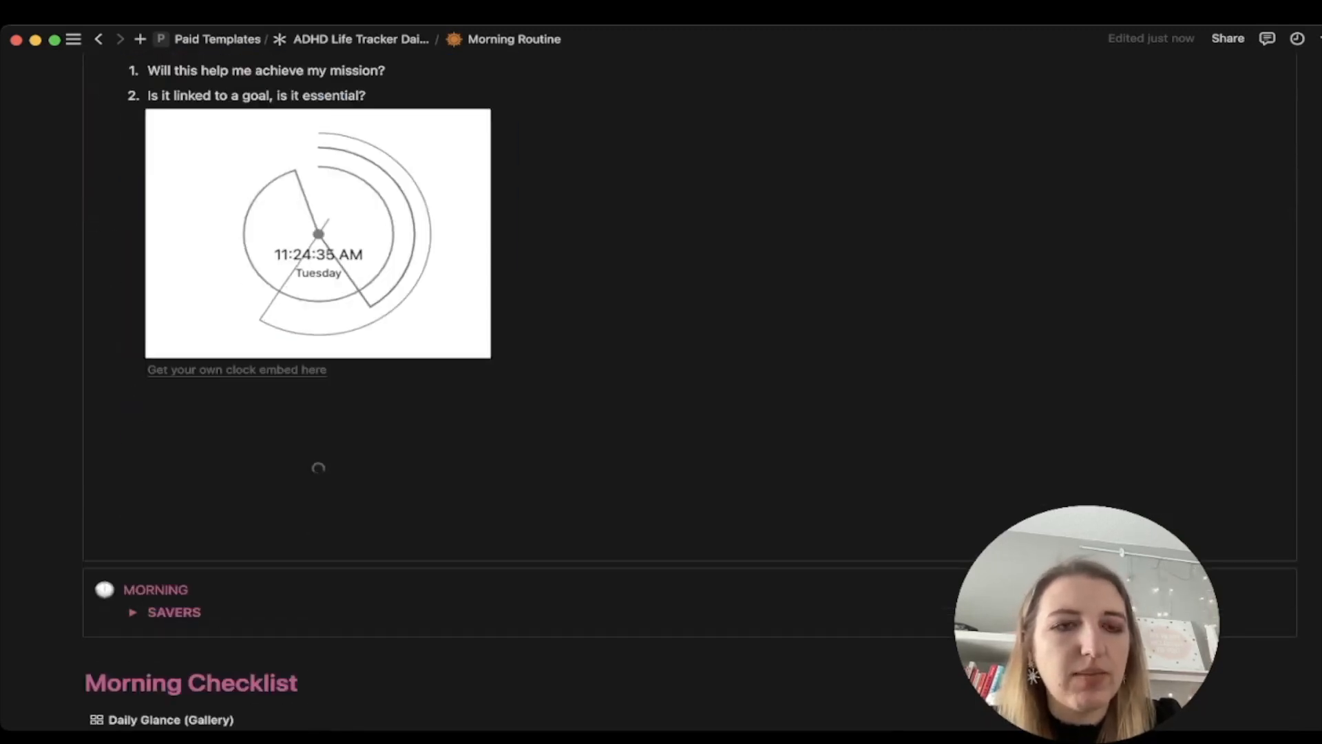
{"action": "scroll", "scroll_direction": "down", "scroll_amount": 3}
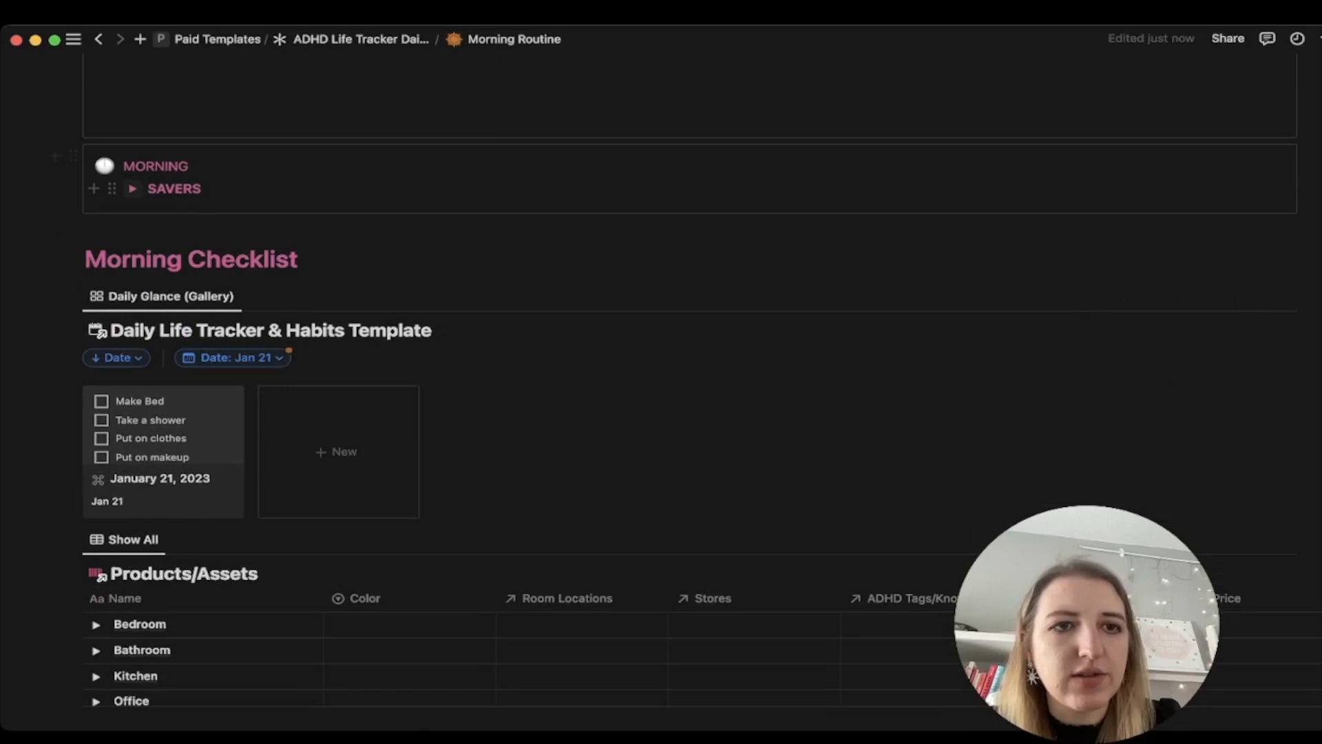
{"action": "left_click", "coordinate": [133, 189]}
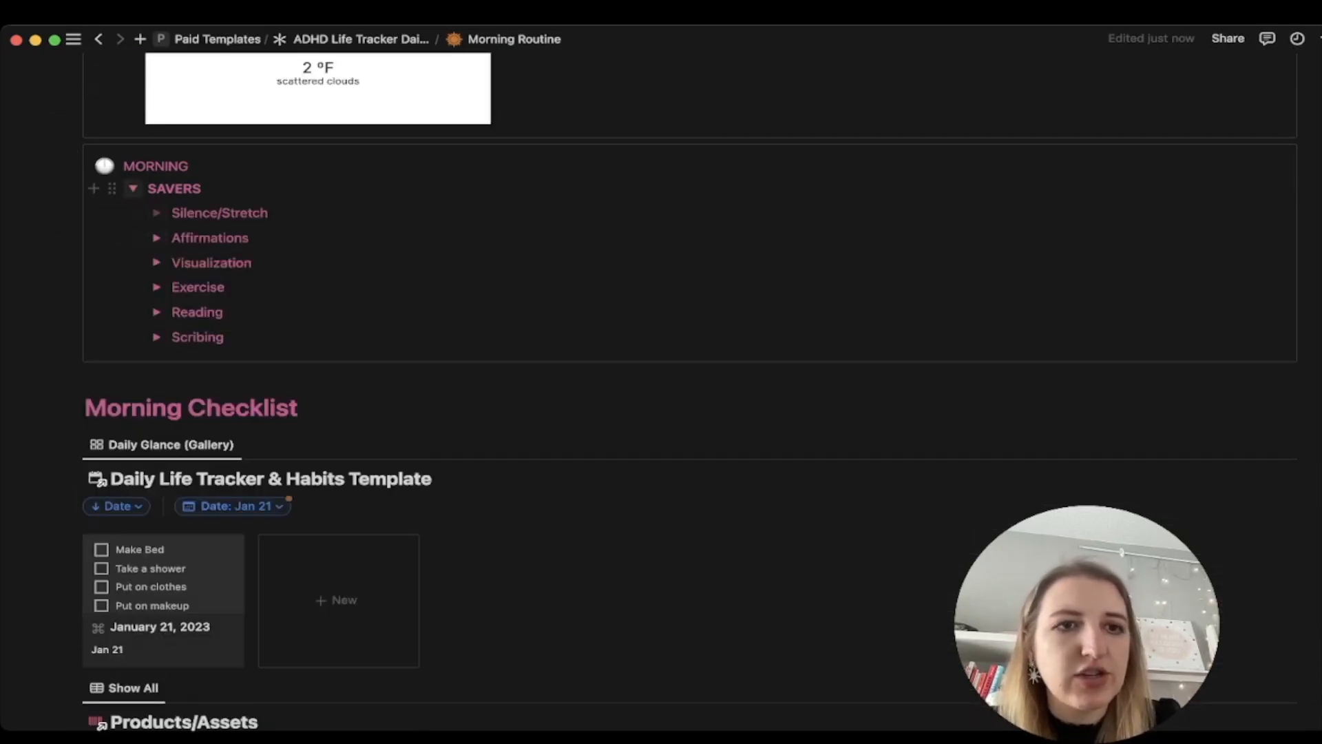
{"action": "left_click", "coordinate": [135, 188]}
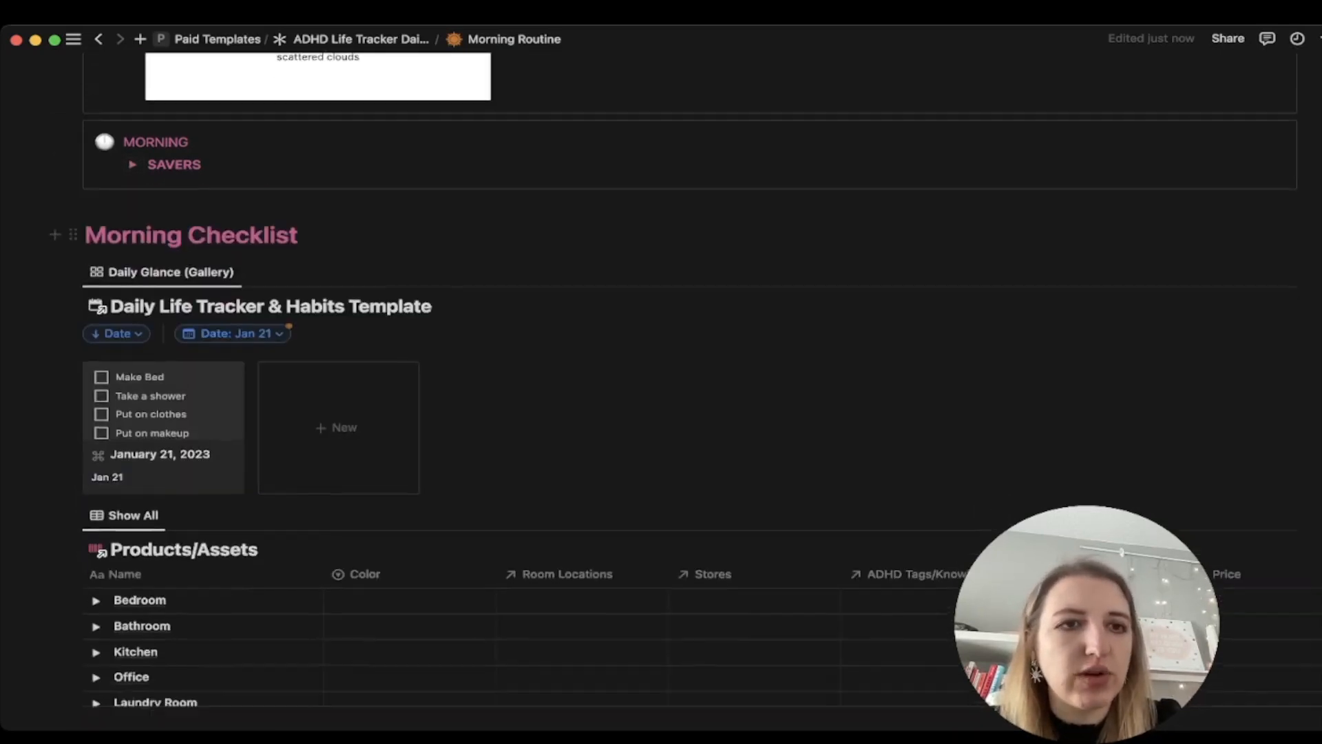
Step: Filter the Morning Checklist to January 31, 2023, then expand and collapse the Bedroom items
{"action": "scroll", "scroll_direction": "down", "scroll_amount": 3}
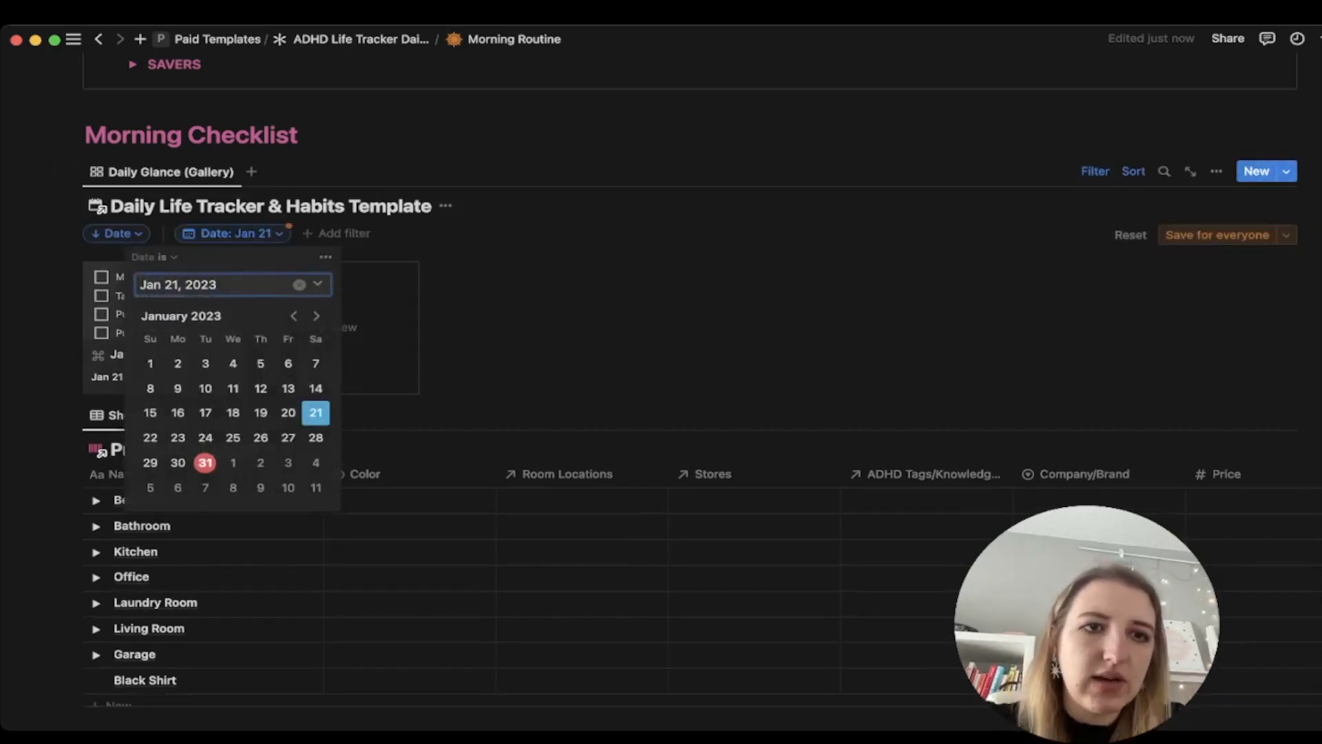
{"action": "left_click", "coordinate": [204, 462]}
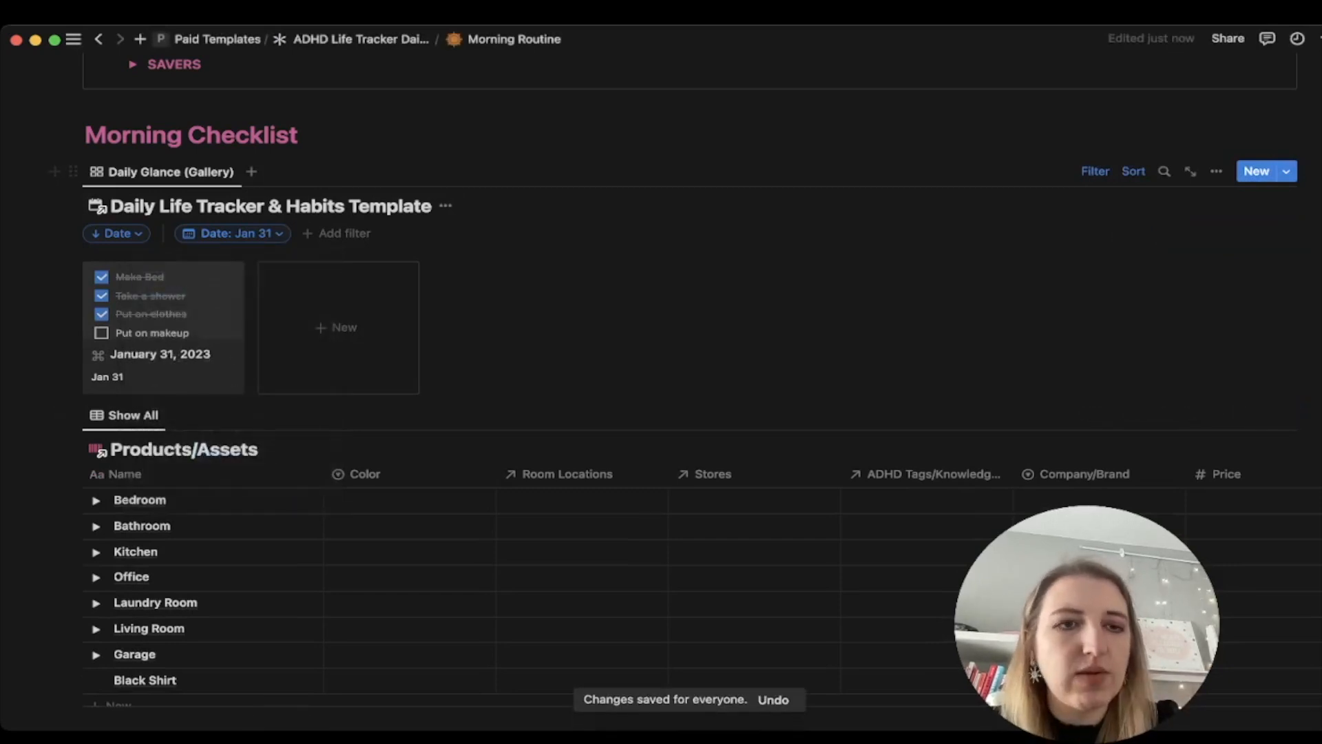
{"action": "scroll", "scroll_direction": "down", "scroll_amount": 3}
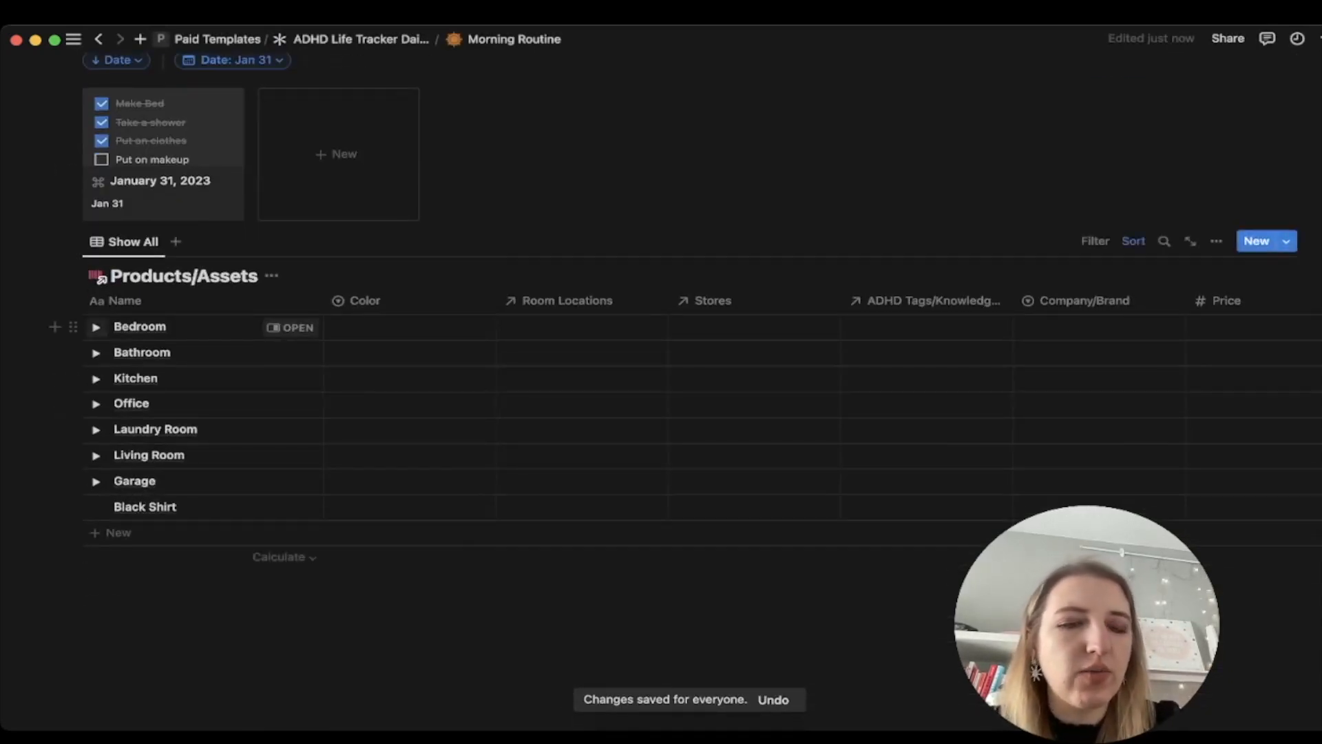
{"action": "left_click", "coordinate": [96, 327]}
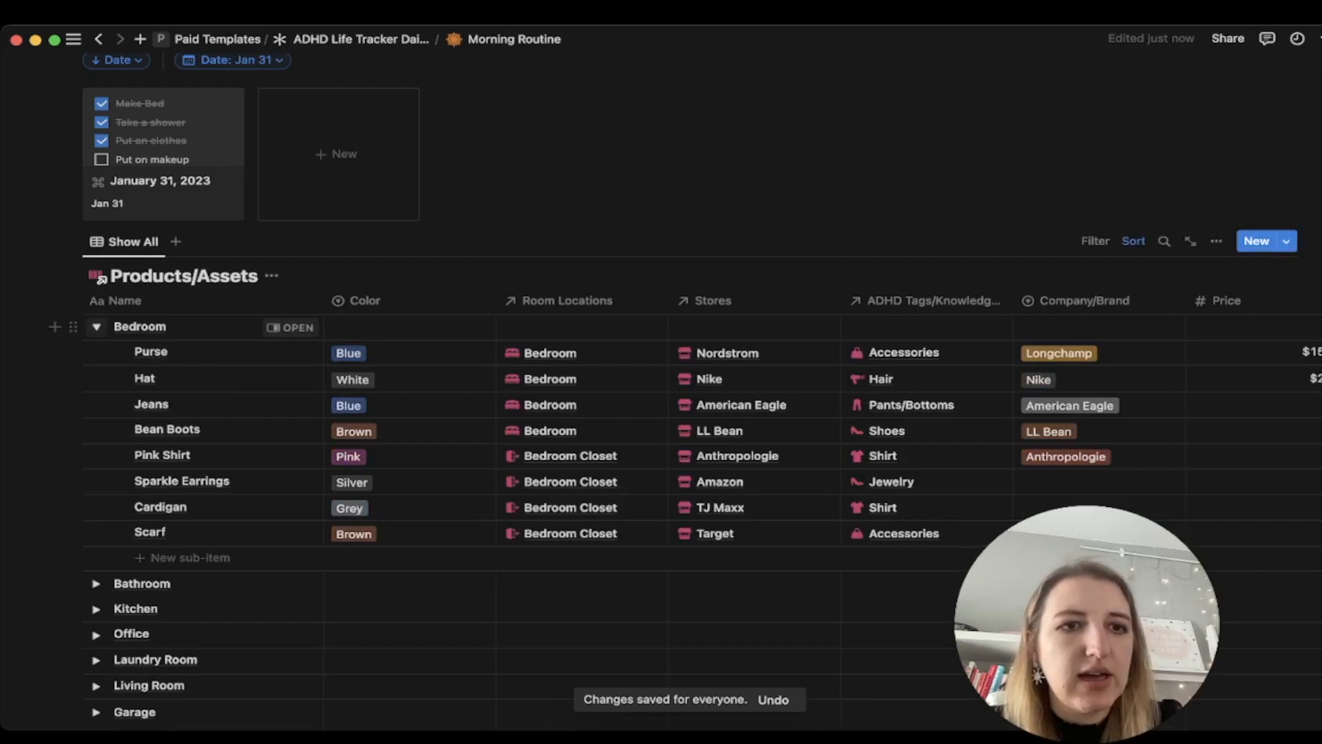
{"action": "left_click", "coordinate": [96, 327]}
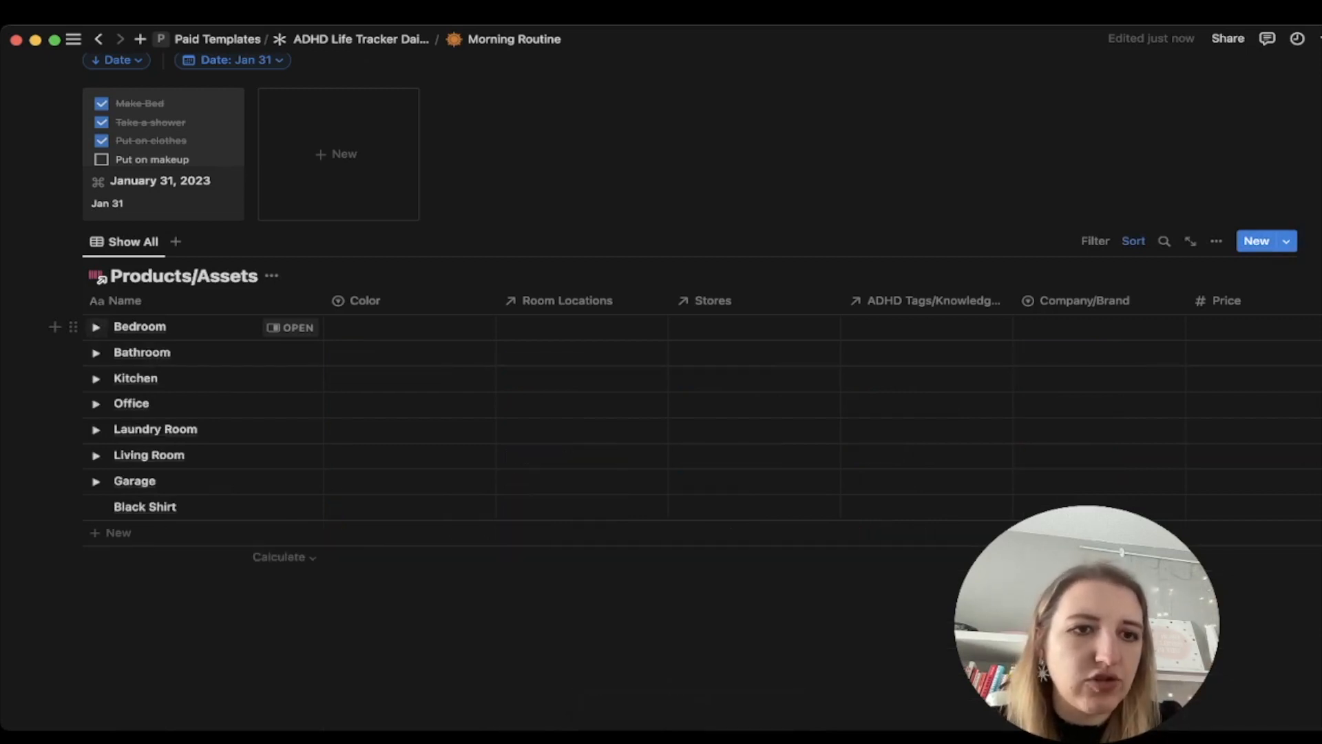
Step: Group the Products/Assets gallery by Parent item, then return to the Show All table
{"action": "left_click", "coordinate": [95, 327]}
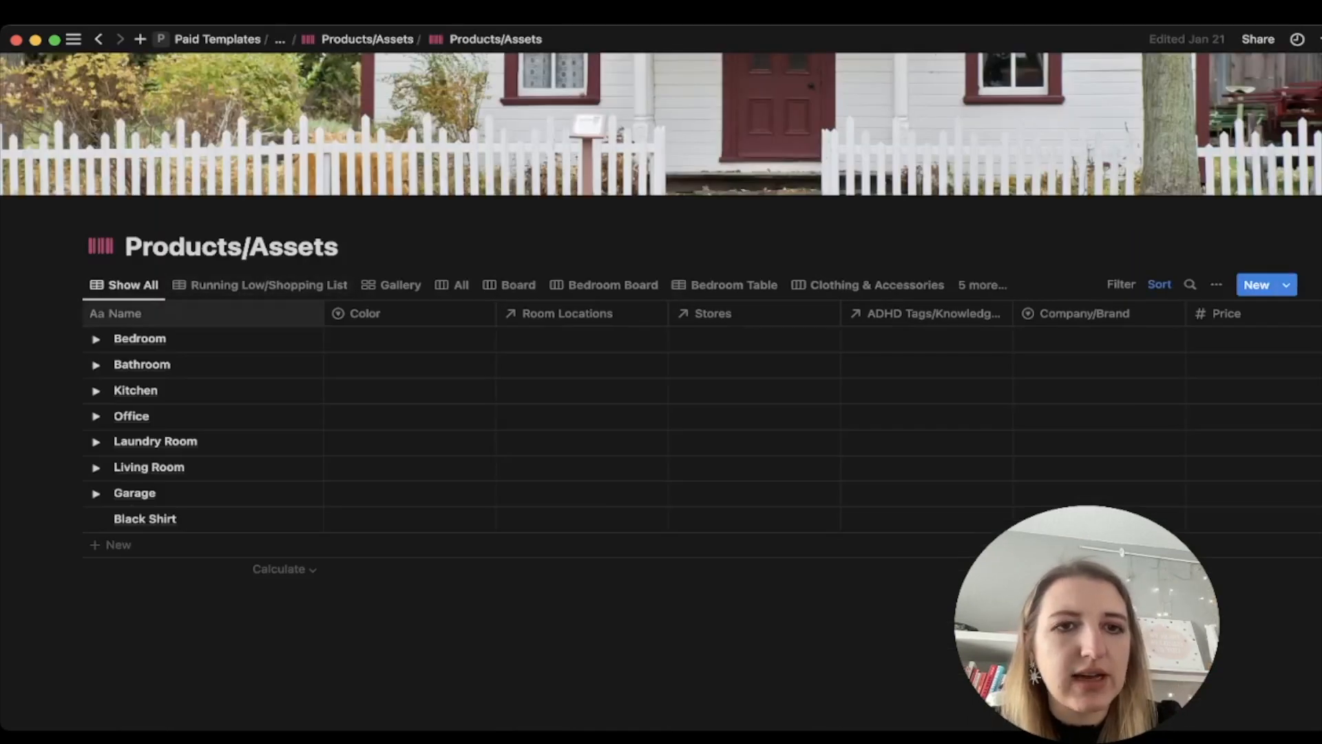
{"action": "left_click", "coordinate": [399, 285]}
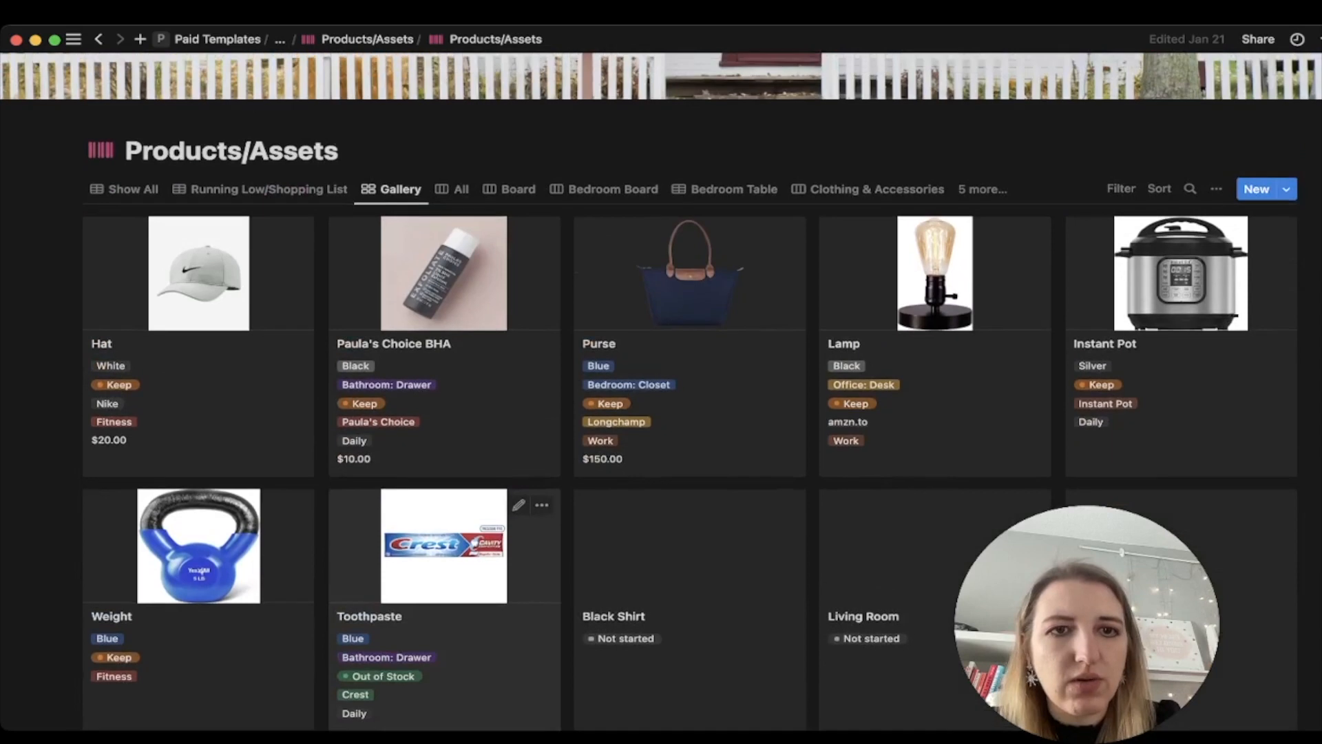
{"action": "left_click", "coordinate": [1215, 188]}
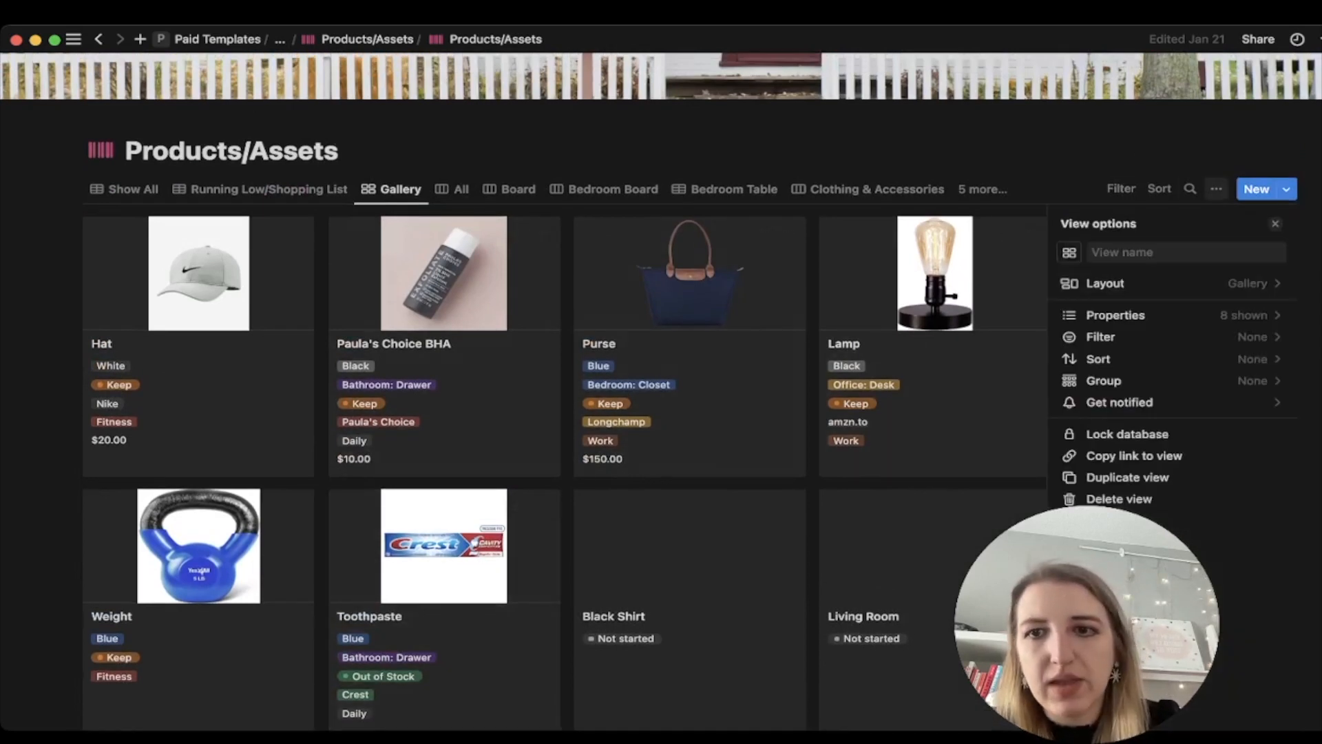
{"action": "left_click", "coordinate": [1103, 381]}
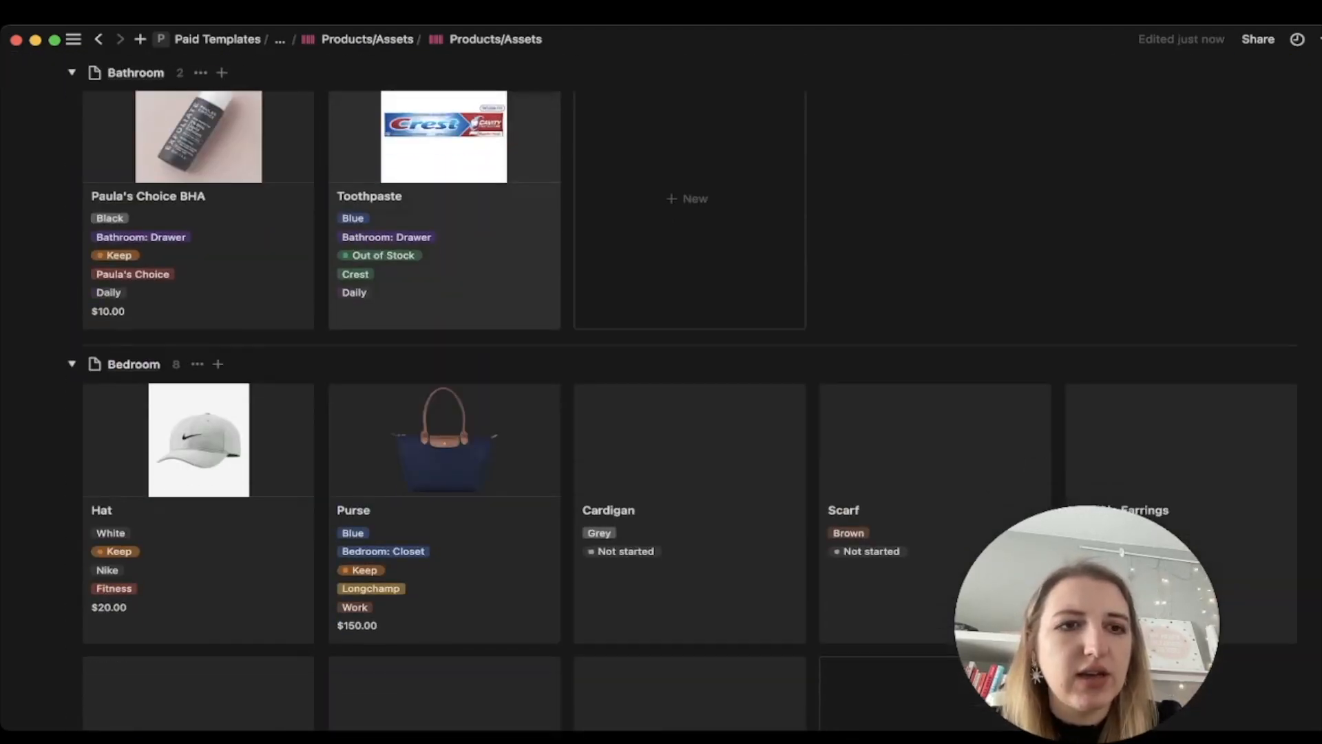
{"action": "scroll", "scroll_direction": "down", "scroll_amount": 3}
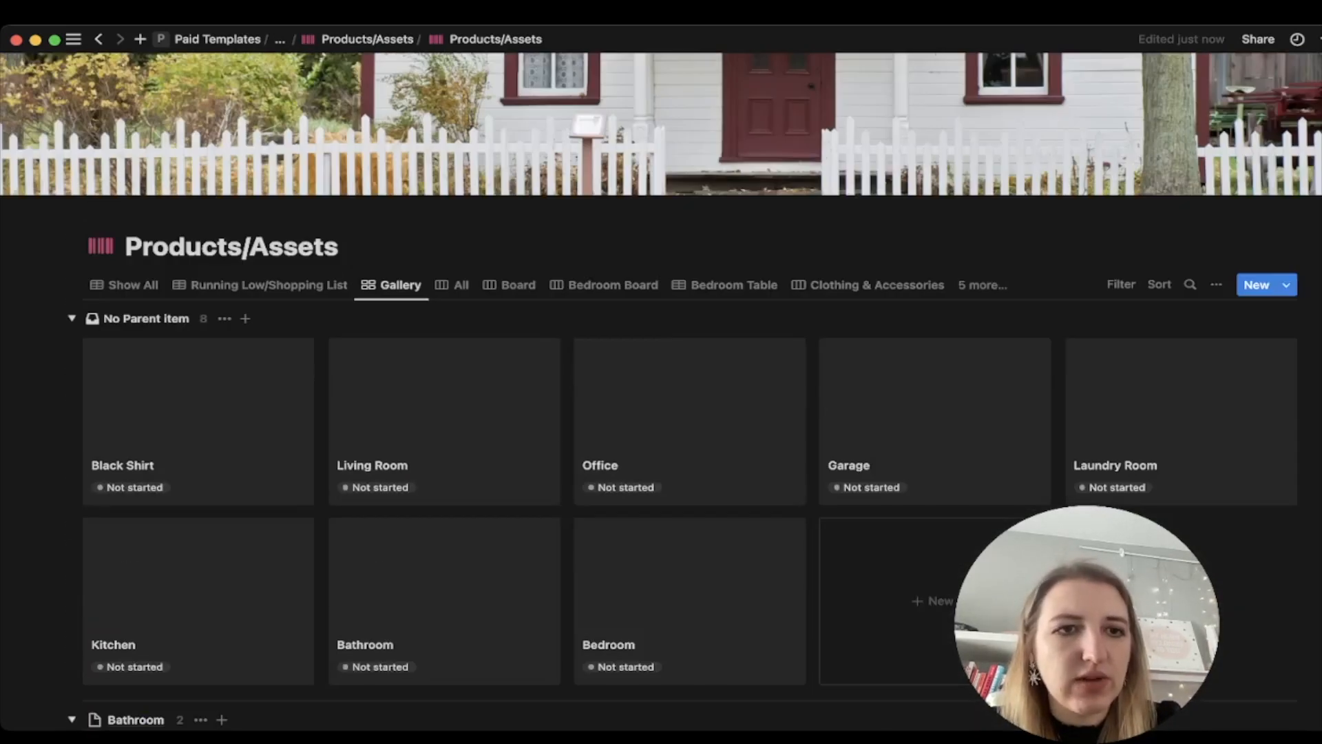
{"action": "left_click", "coordinate": [133, 285]}
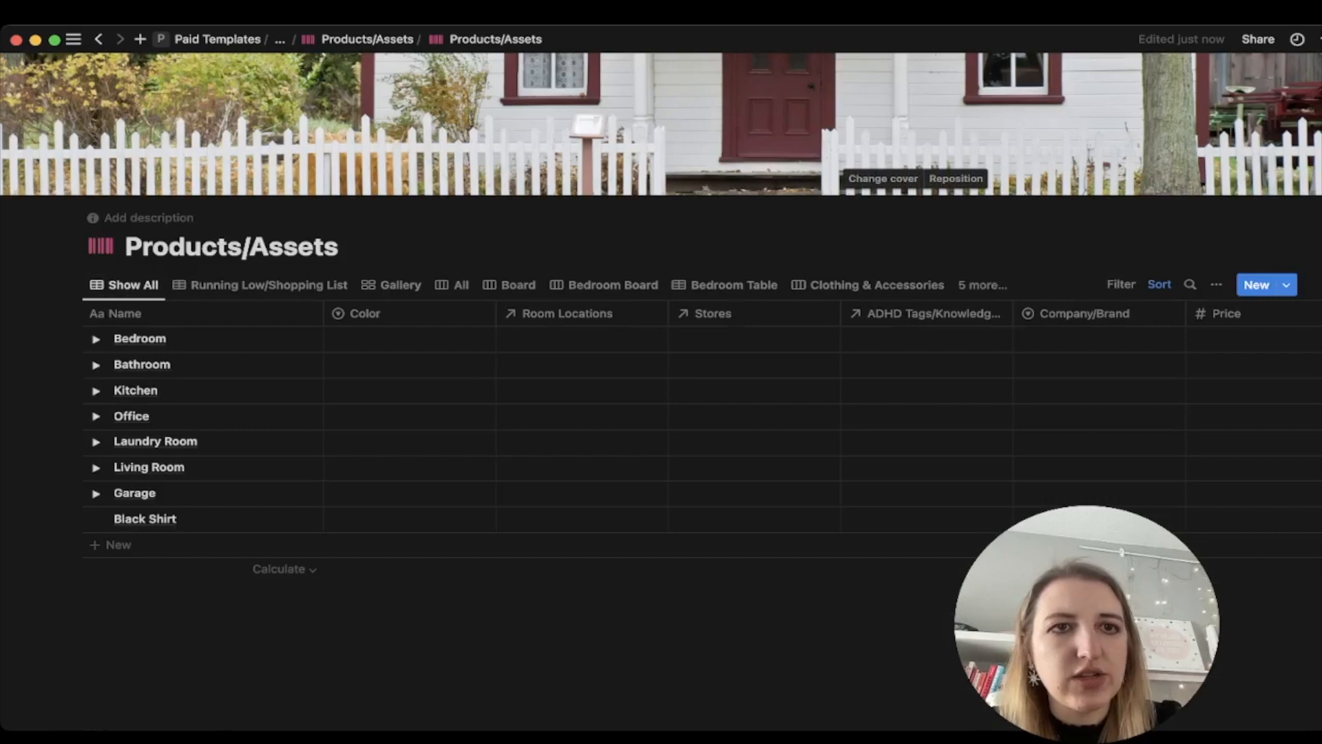